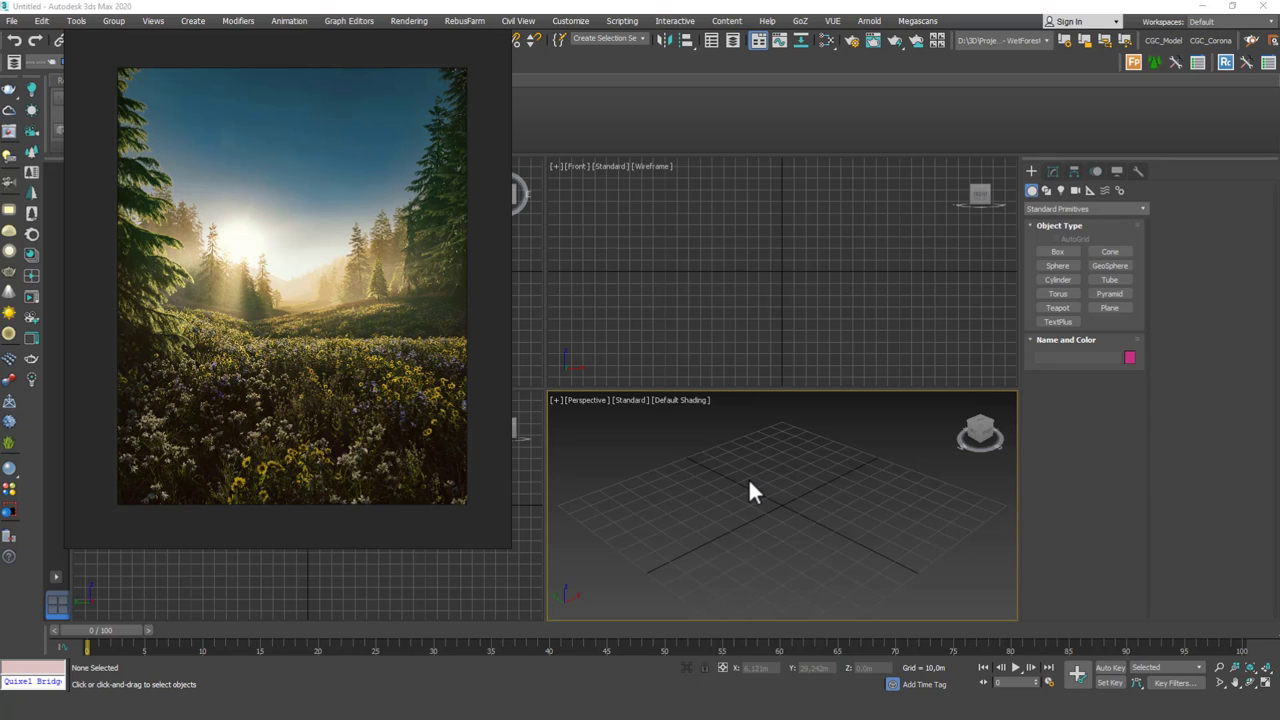
{"action": "mouse_move", "coordinate": [358, 290]}
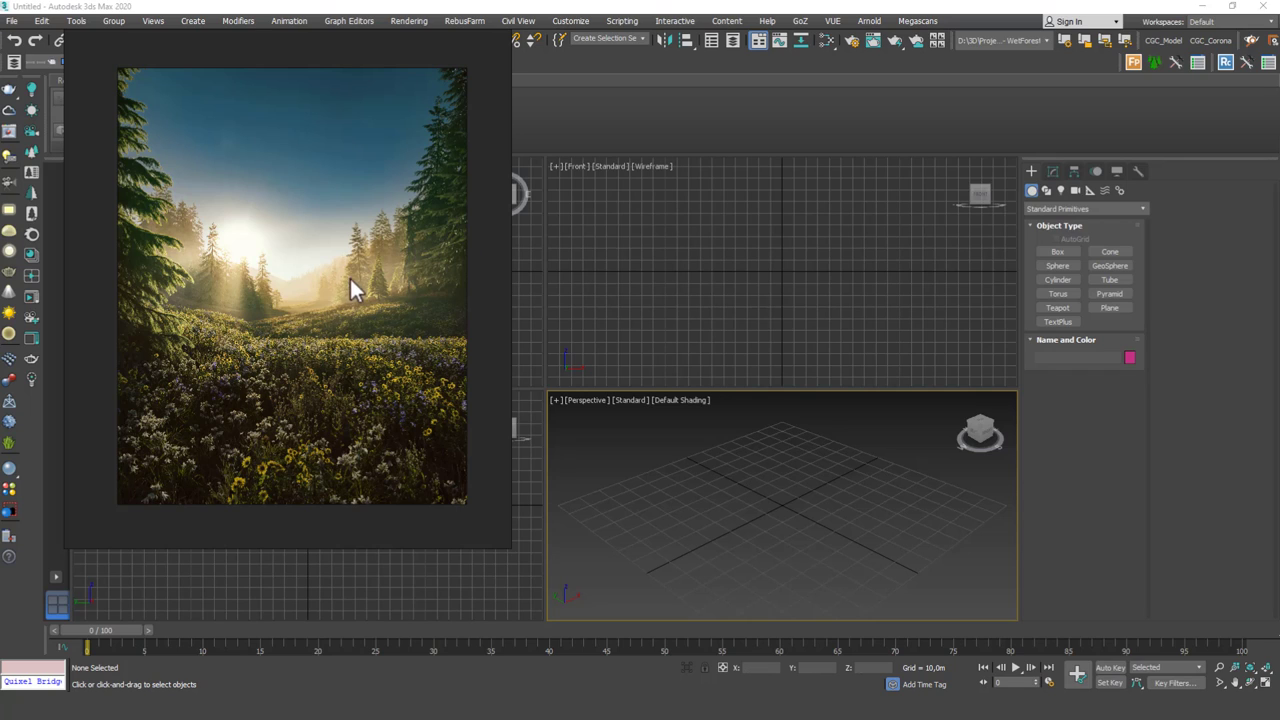
{"action": "mouse_move", "coordinate": [358, 368]}
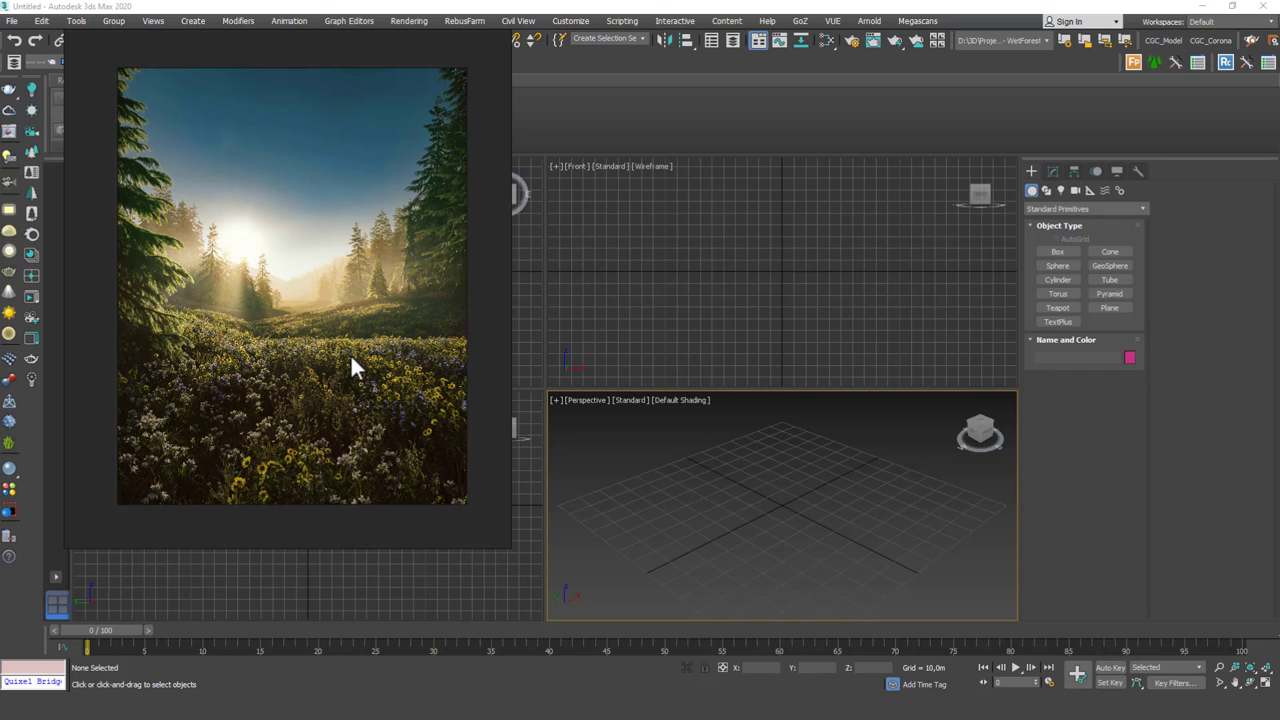
{"action": "mouse_move", "coordinate": [358, 312]}
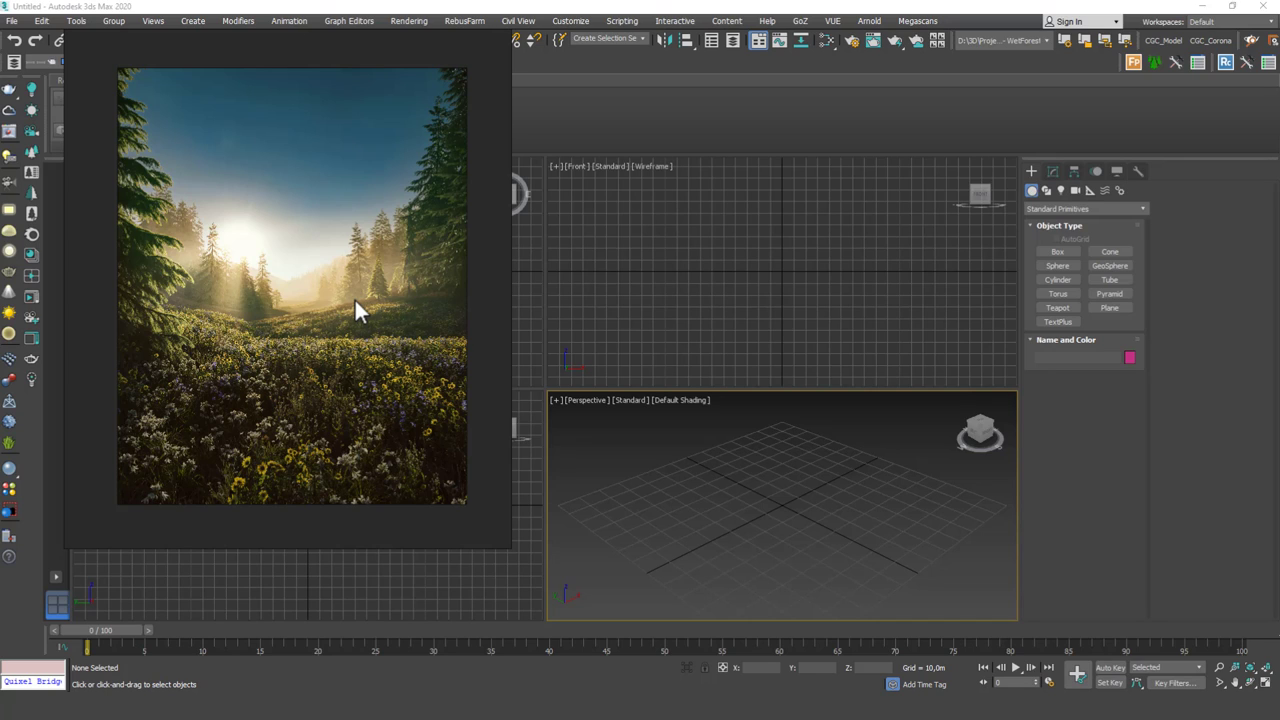
{"action": "mouse_move", "coordinate": [368, 298]}
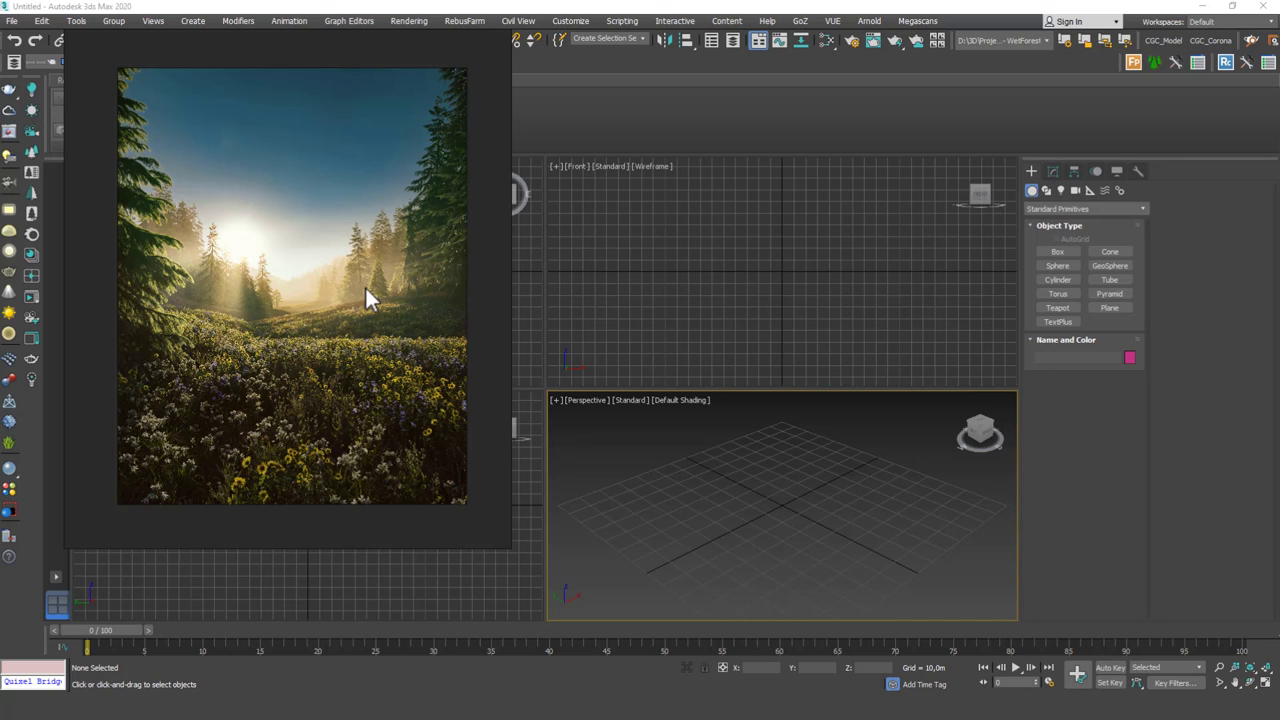
{"action": "mouse_move", "coordinate": [350, 310]}
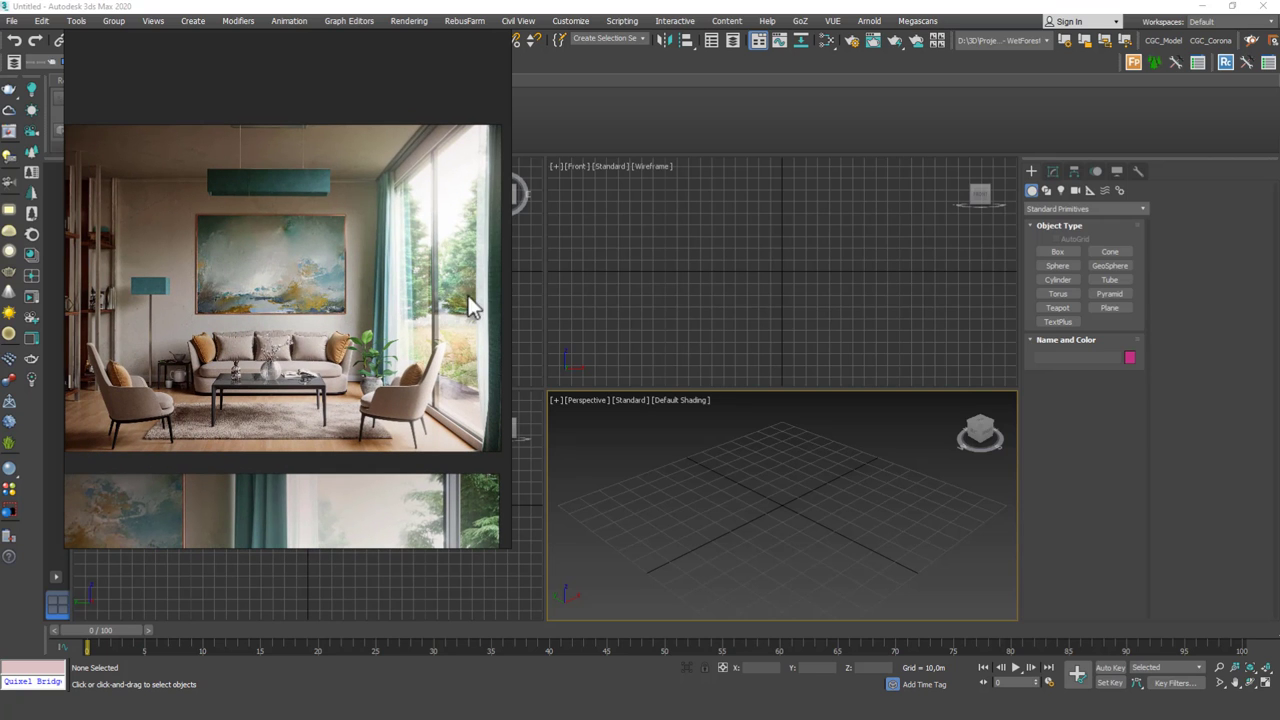
{"action": "mouse_move", "coordinate": [396, 292]}
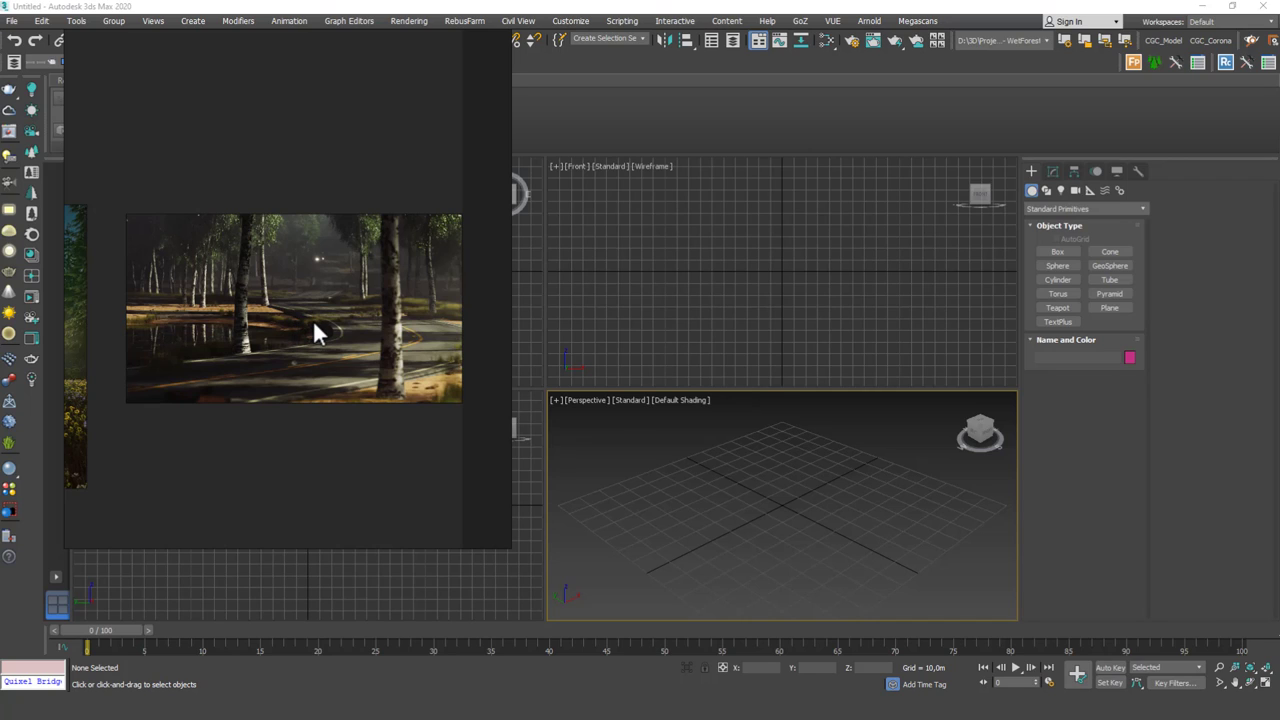
{"action": "mouse_move", "coordinate": [360, 350]}
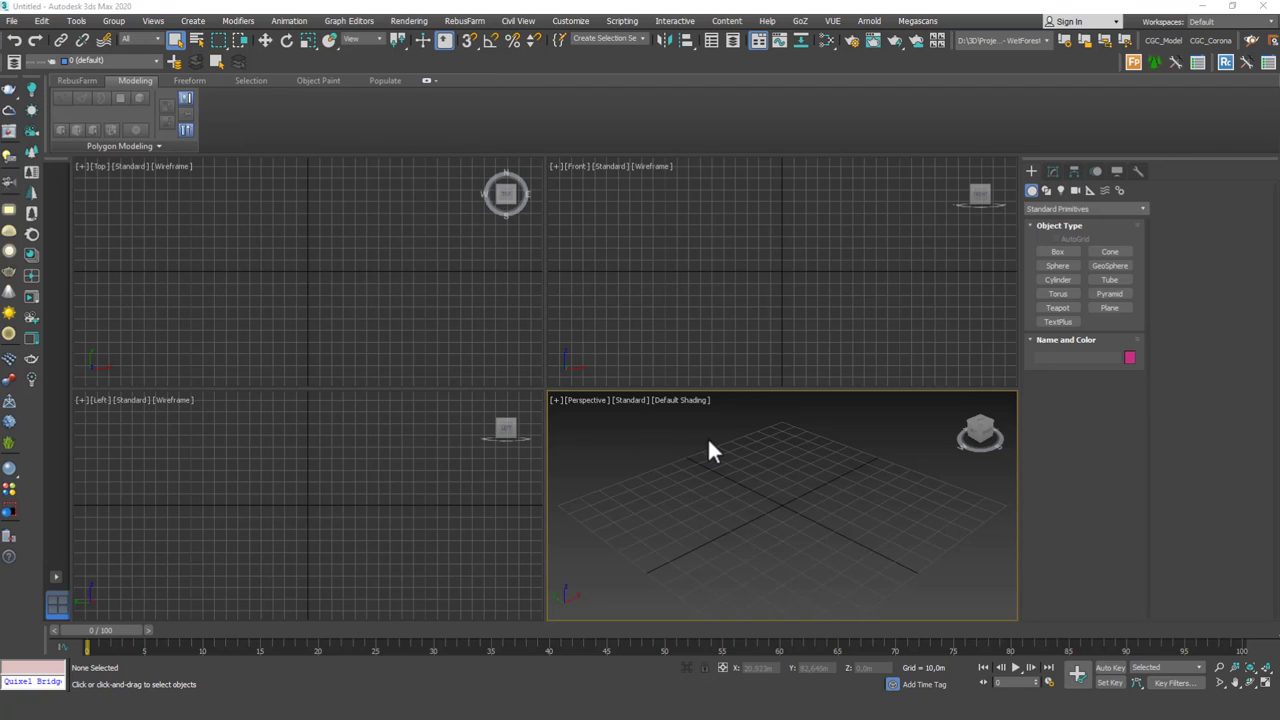
{"action": "mouse_move", "coordinate": [860, 250]}
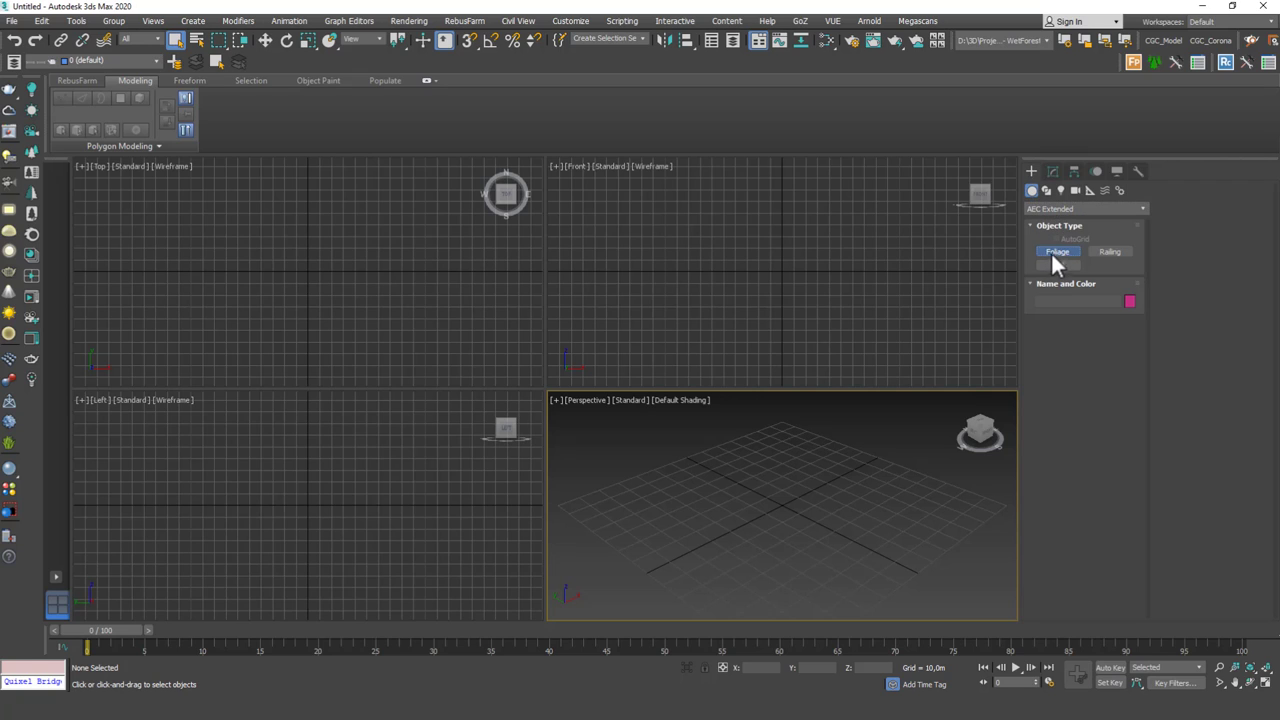
Start the Foliage tool from AEC Extended to place a Banyan tree plant.
{"action": "left_click", "coordinate": [1056, 252]}
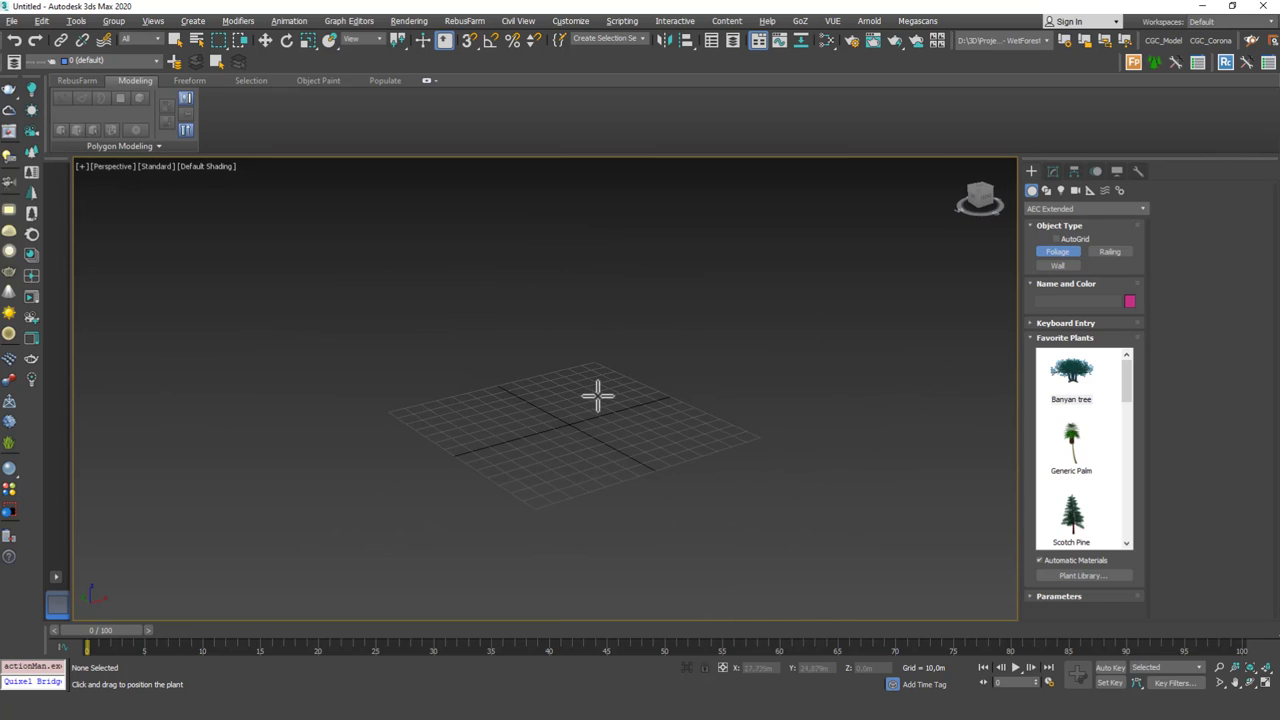
{"action": "mouse_move", "coordinate": [546, 396]}
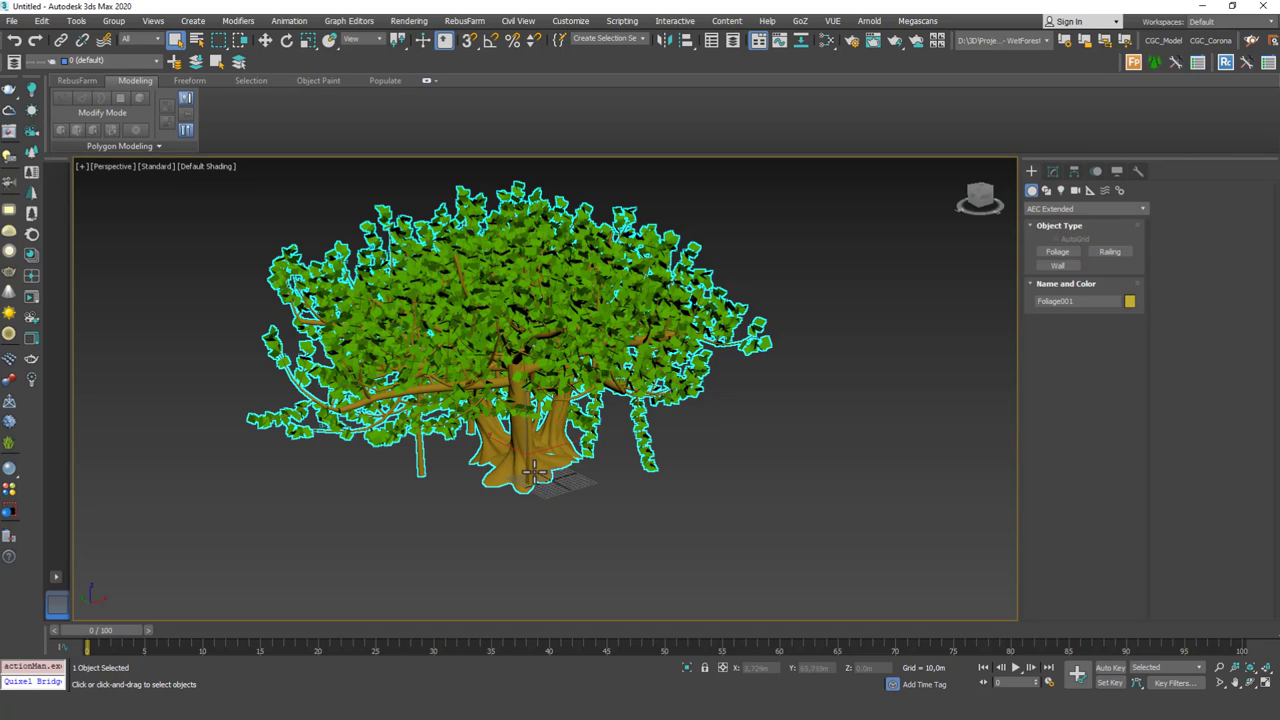
{"action": "mouse_move", "coordinate": [550, 508]}
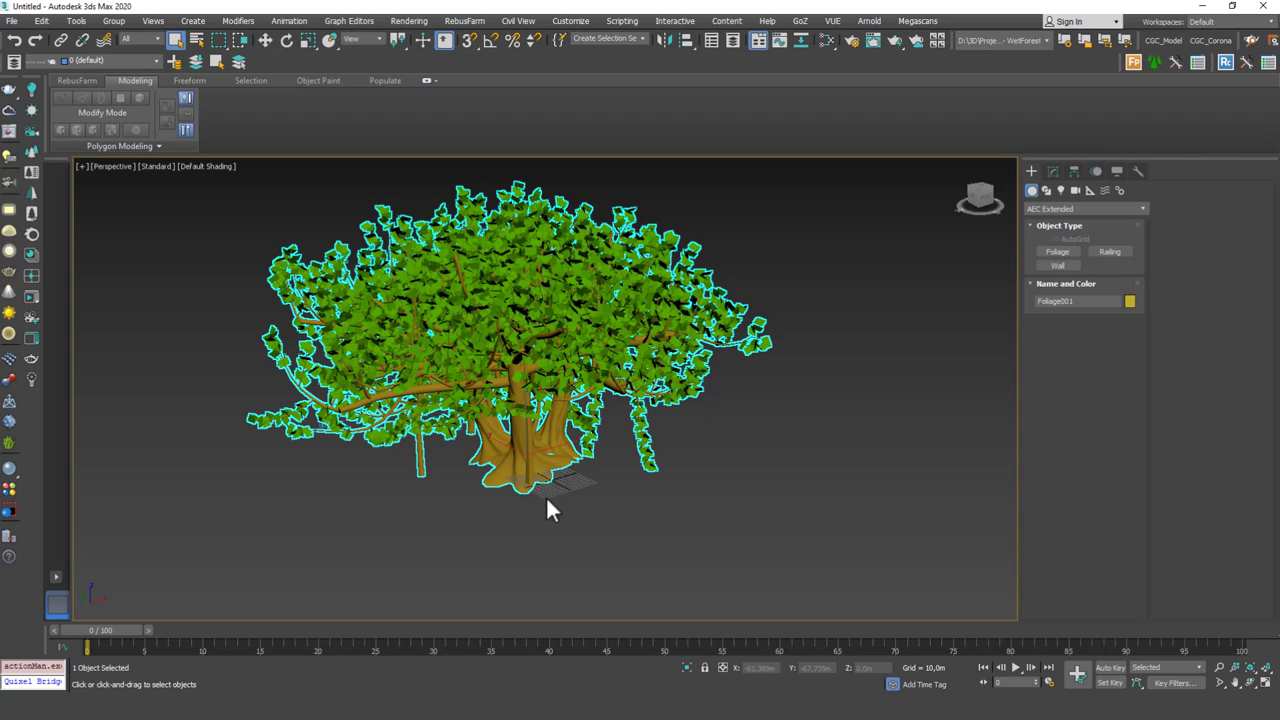
{"action": "mouse_move", "coordinate": [558, 516]}
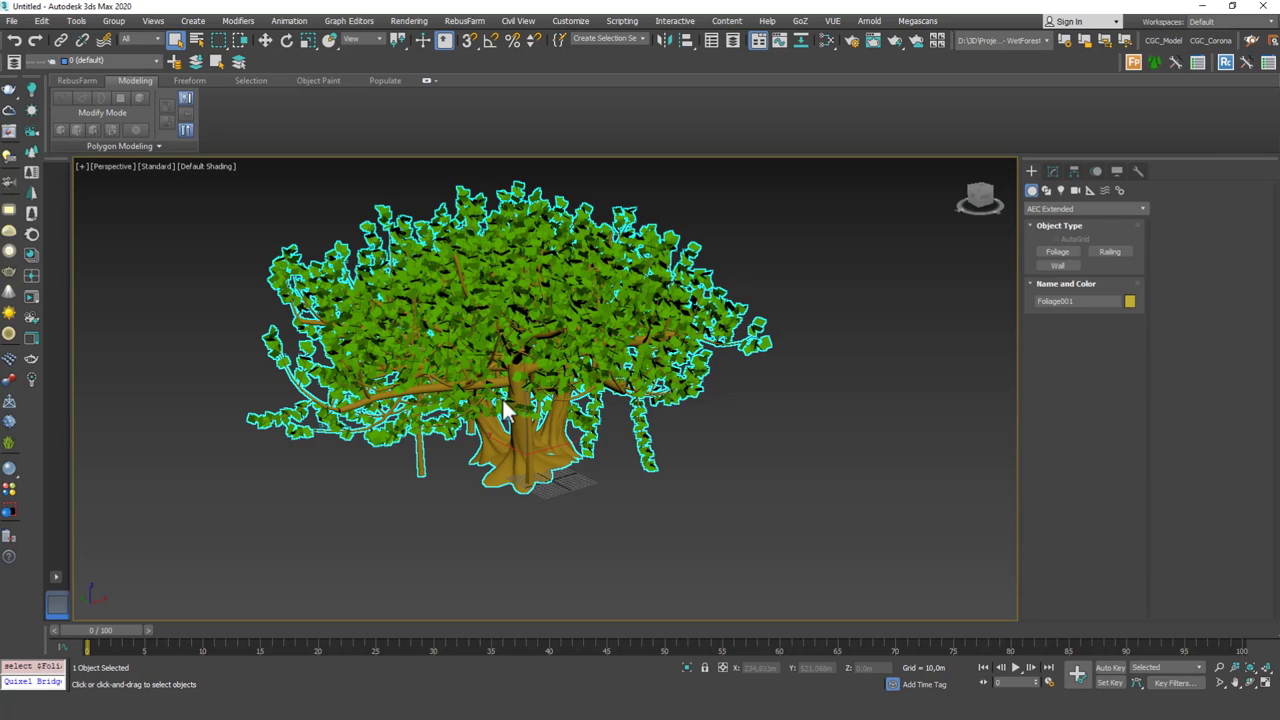
Delete the placed Banyan tree, leaving the scene empty.
{"action": "key", "text": "Delete"}
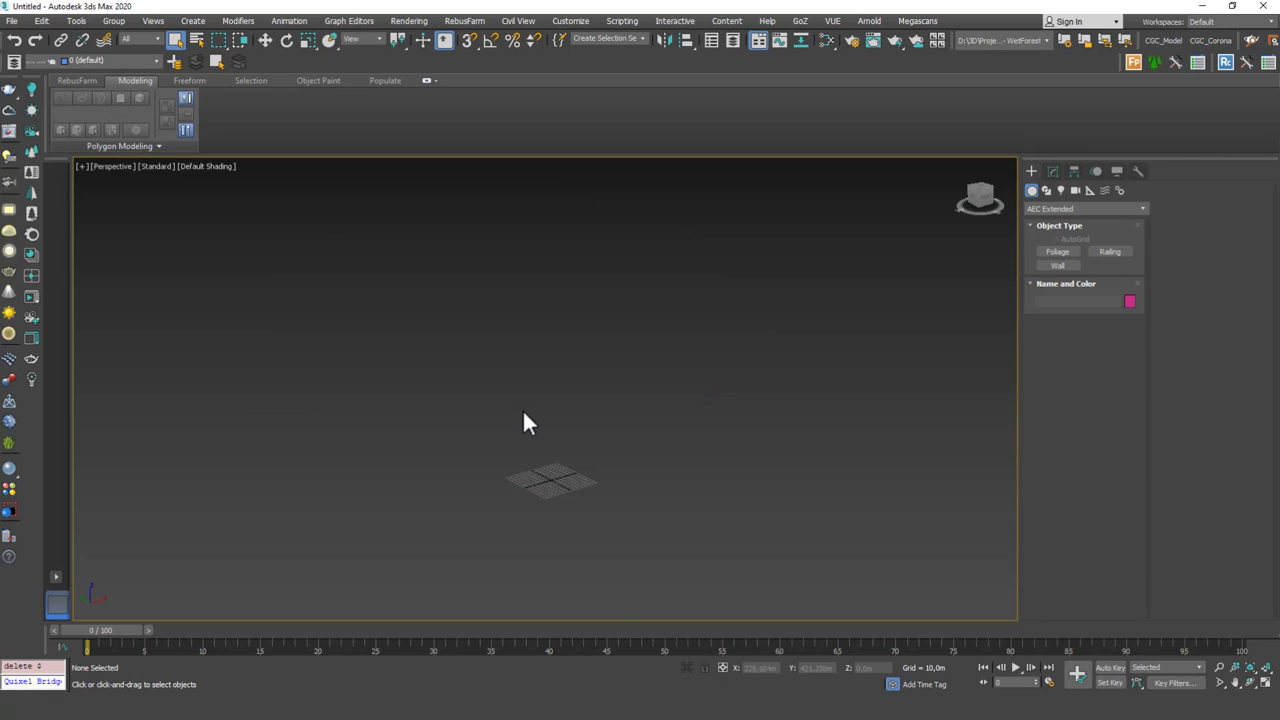
{"action": "mouse_move", "coordinate": [590, 440]}
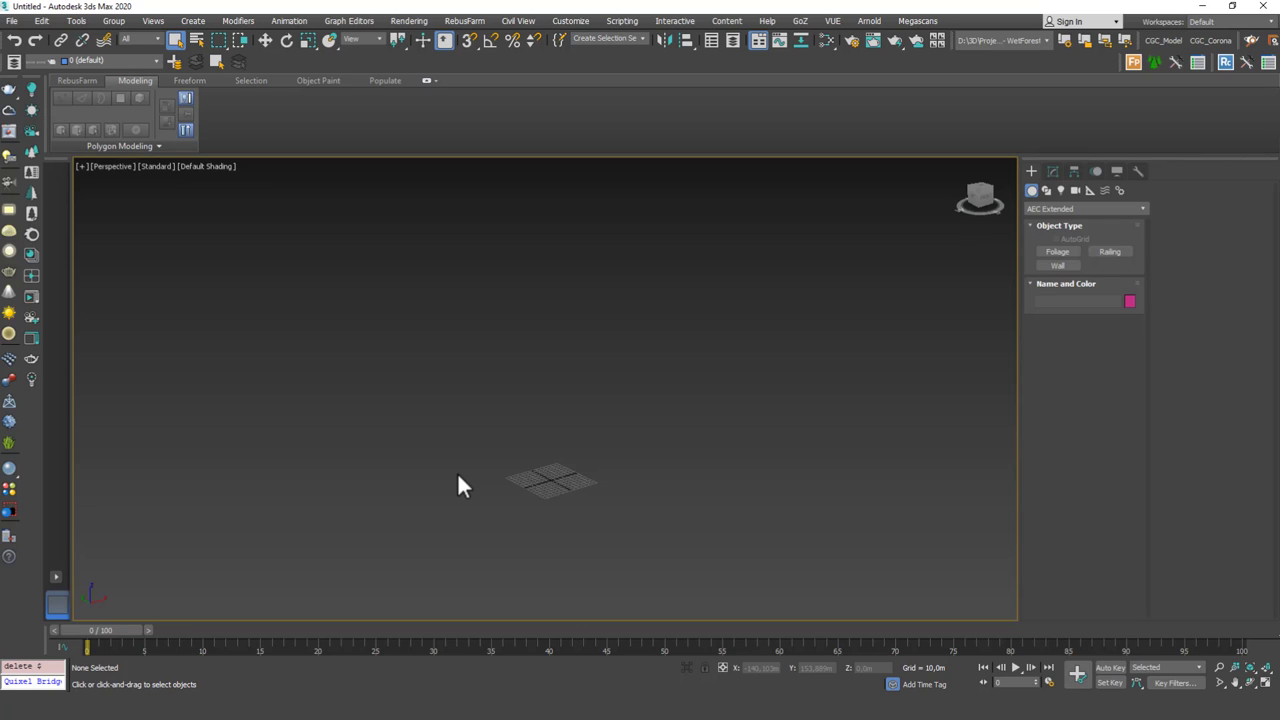
{"action": "mouse_move", "coordinate": [404, 508]}
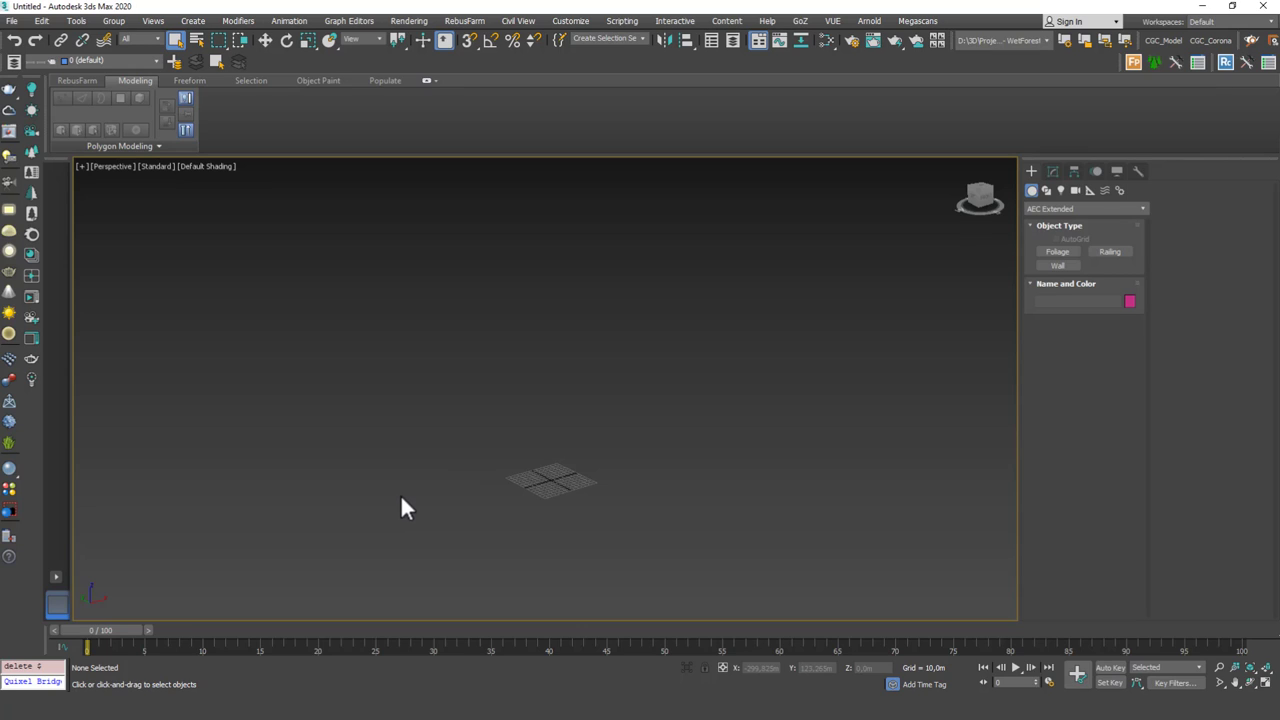
{"action": "mouse_move", "coordinate": [490, 502]}
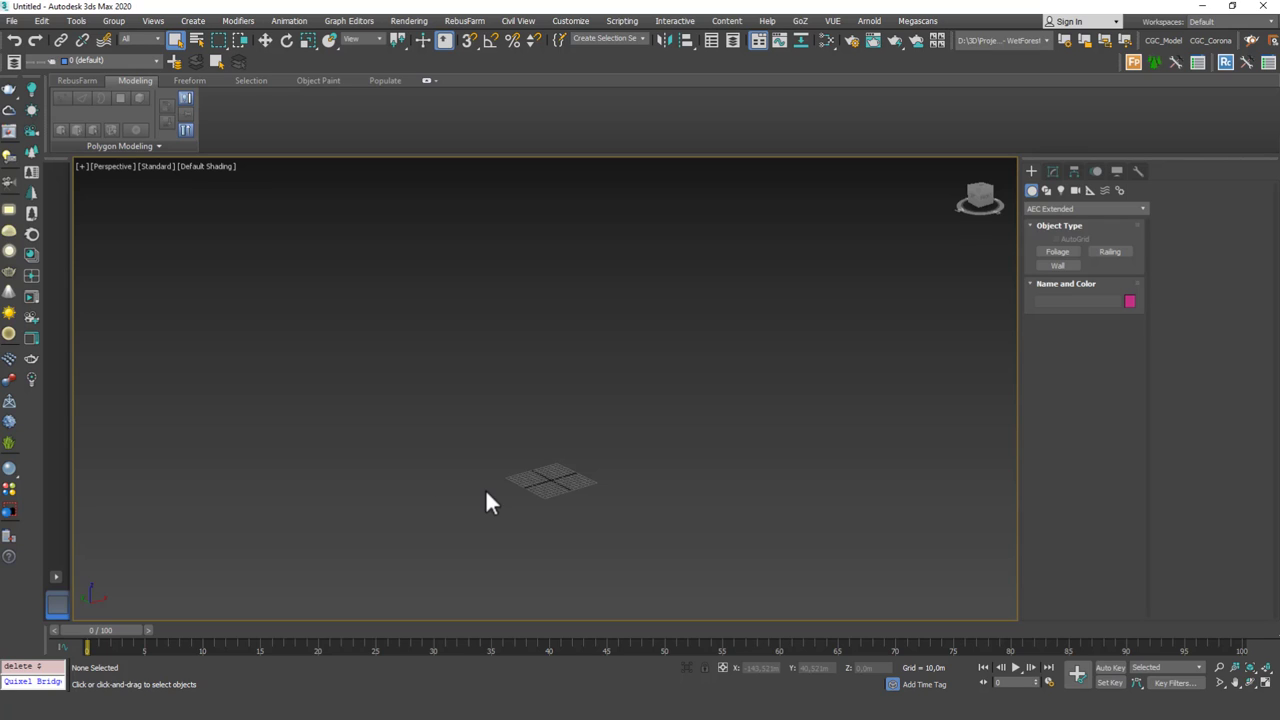
{"action": "mouse_move", "coordinate": [536, 472]}
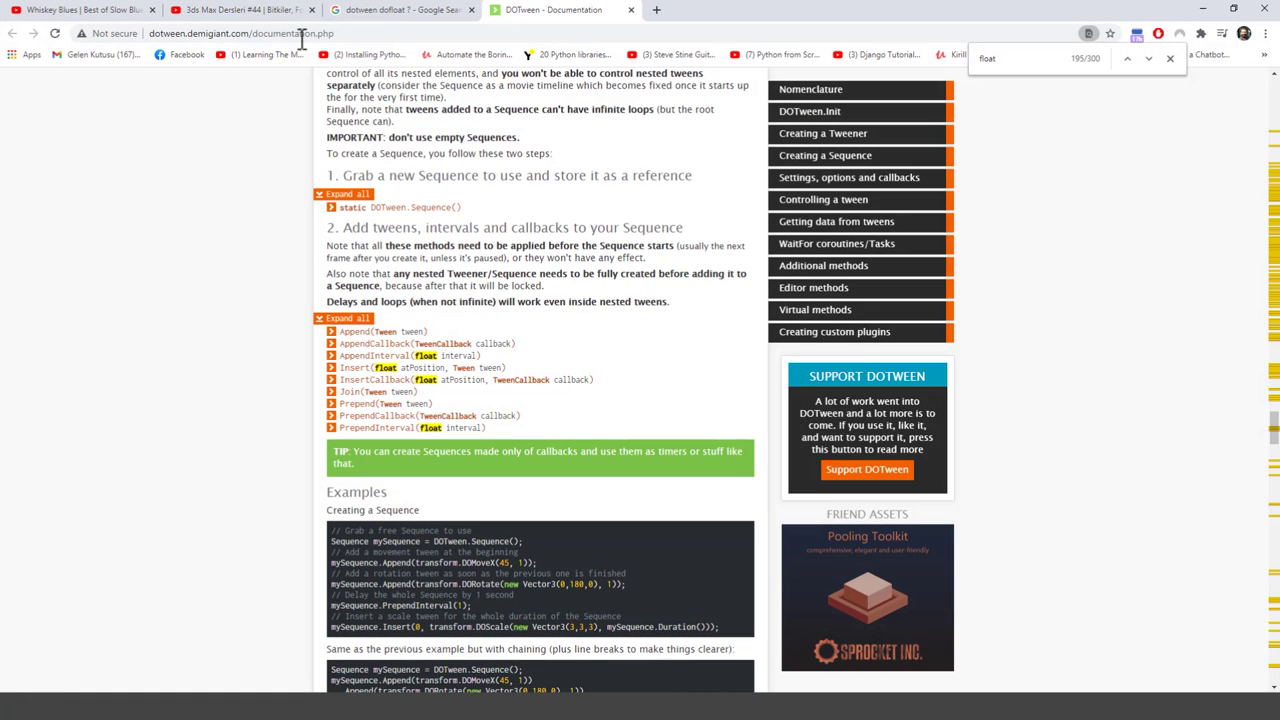
Go to the Maxtree store catalog and open the Plant Models Vol 79 product.
{"action": "left_click", "coordinate": [80, 8]}
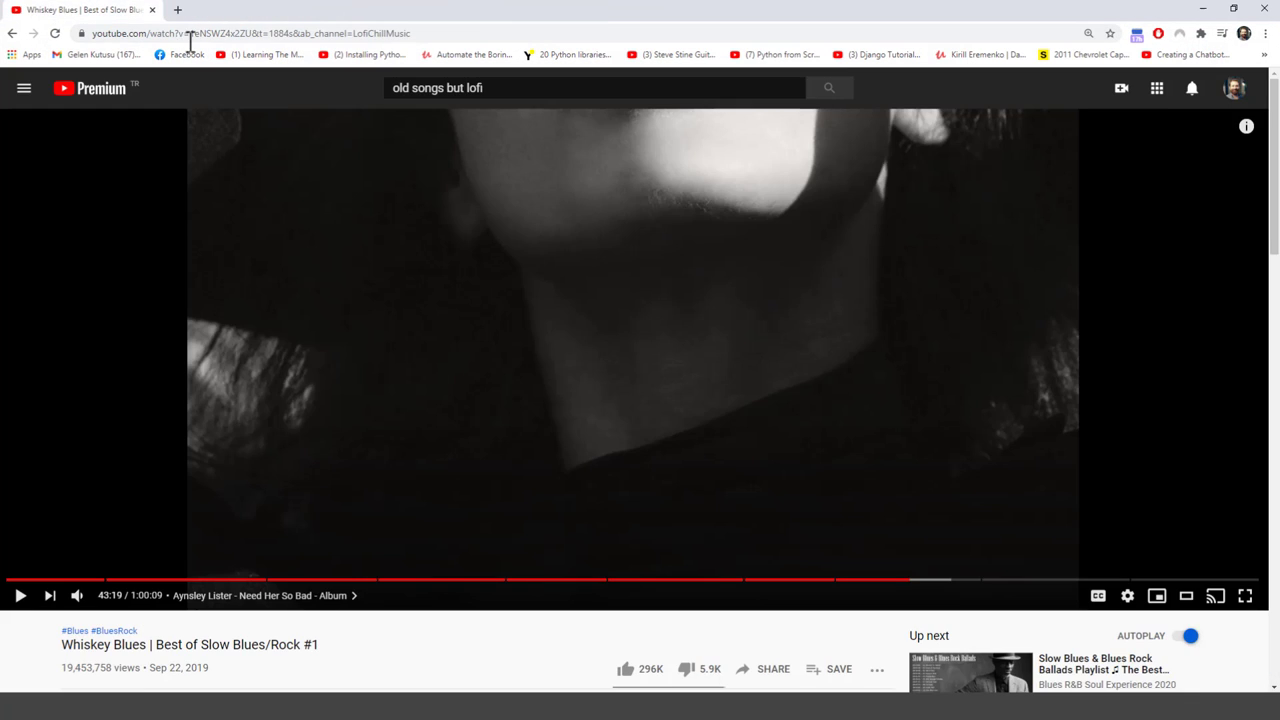
{"action": "left_click", "coordinate": [244, 32]}
{"action": "type", "text": "maxtree.org"}
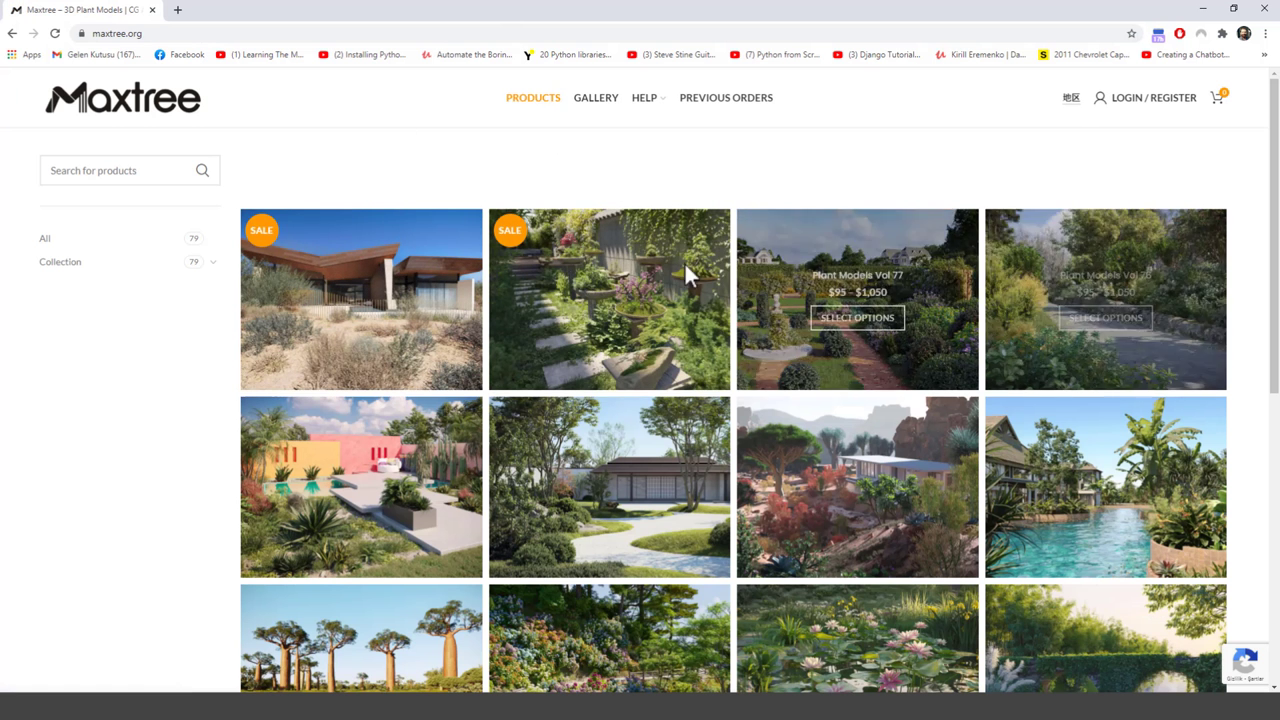
{"action": "mouse_move", "coordinate": [530, 344]}
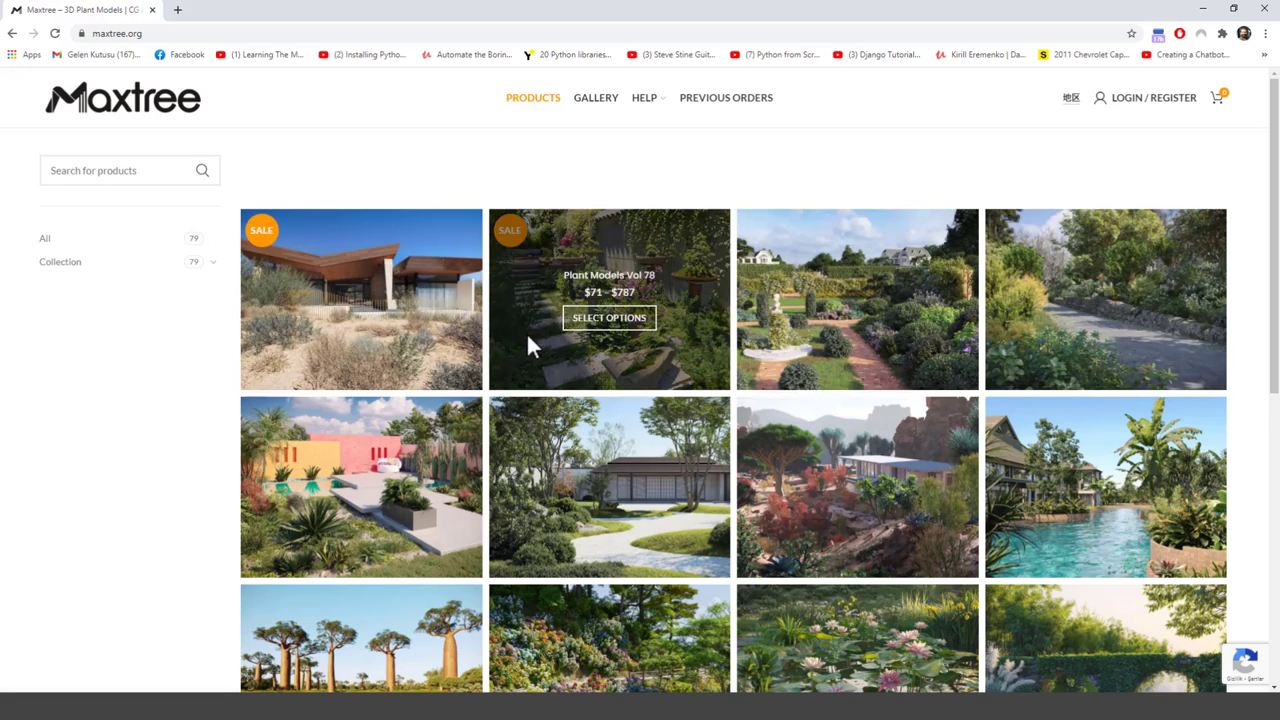
{"action": "scroll", "scroll_direction": "down", "scroll_amount": 3}
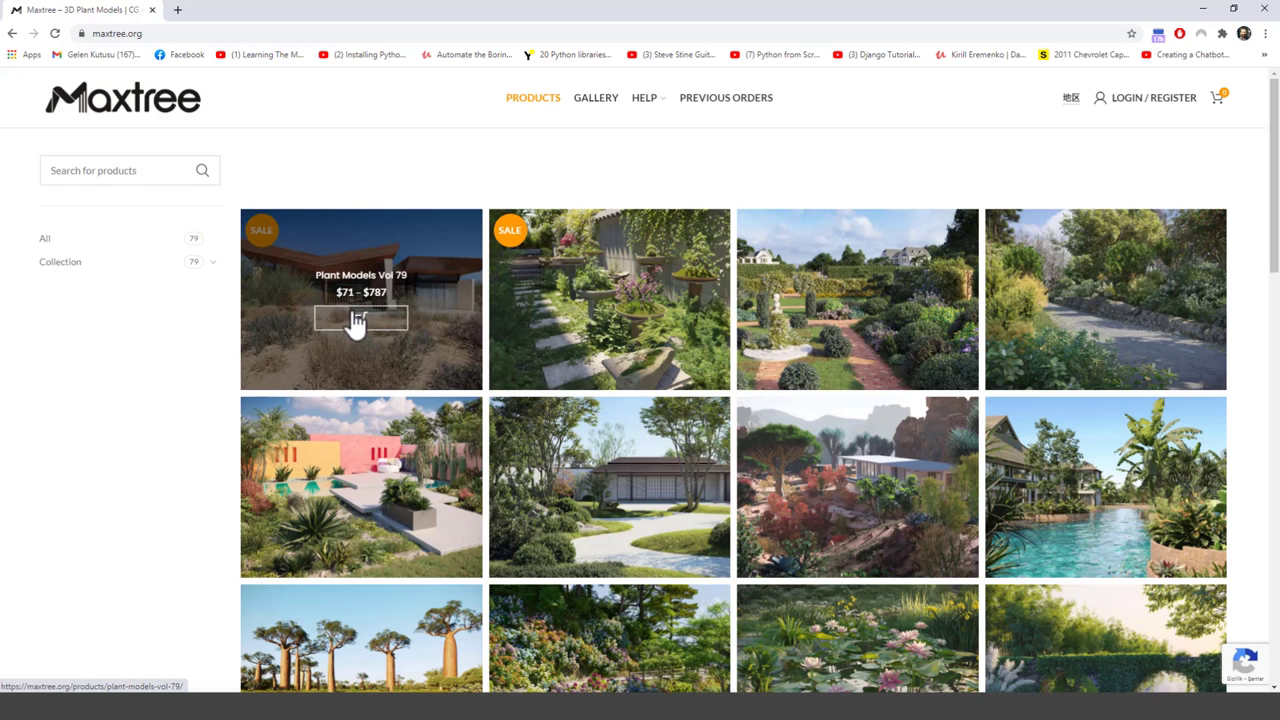
{"action": "left_click", "coordinate": [360, 318]}
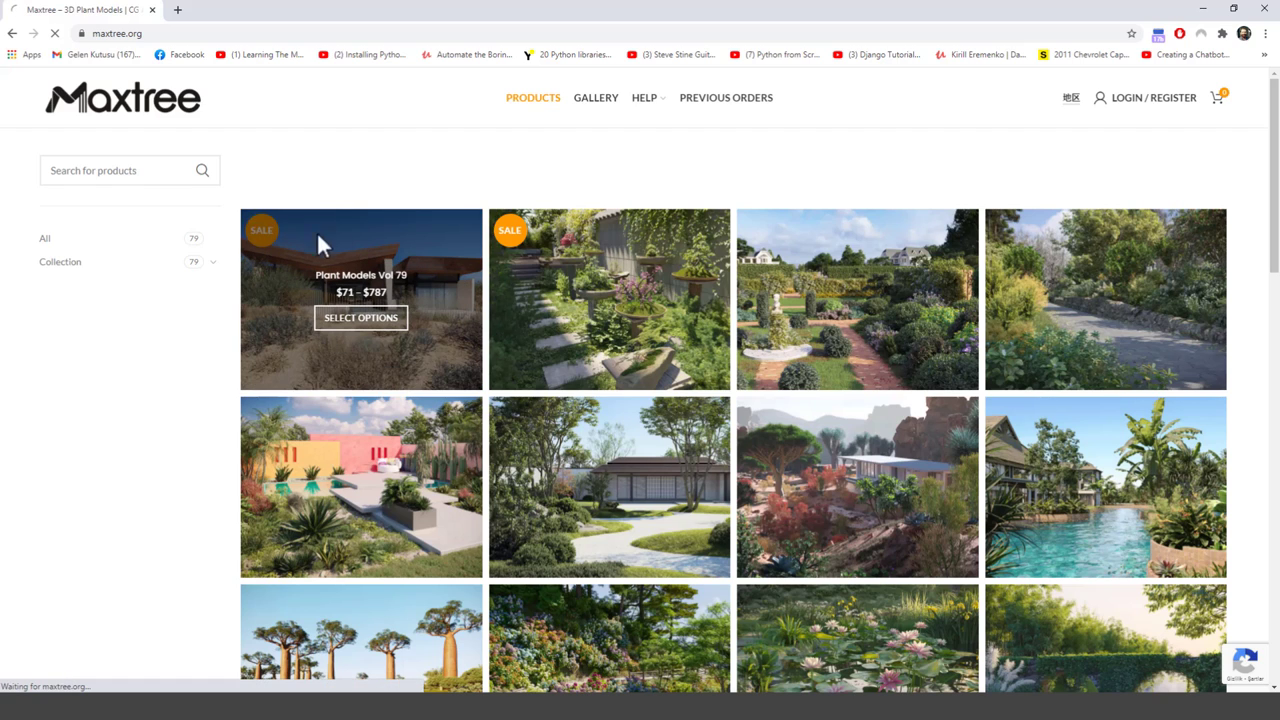
Download the free 3ds Max sample of Plant Models Vol 79 and save it to the Desktop.
{"action": "left_click", "coordinate": [360, 298]}
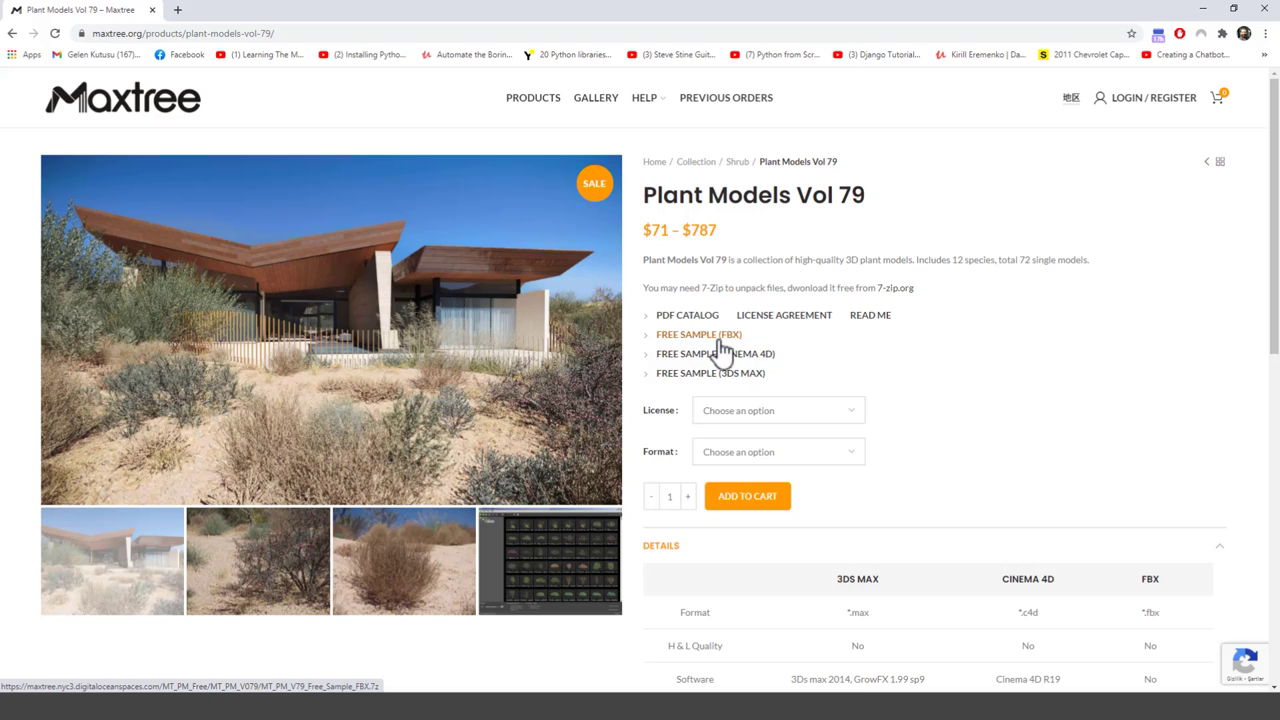
{"action": "mouse_move", "coordinate": [710, 374]}
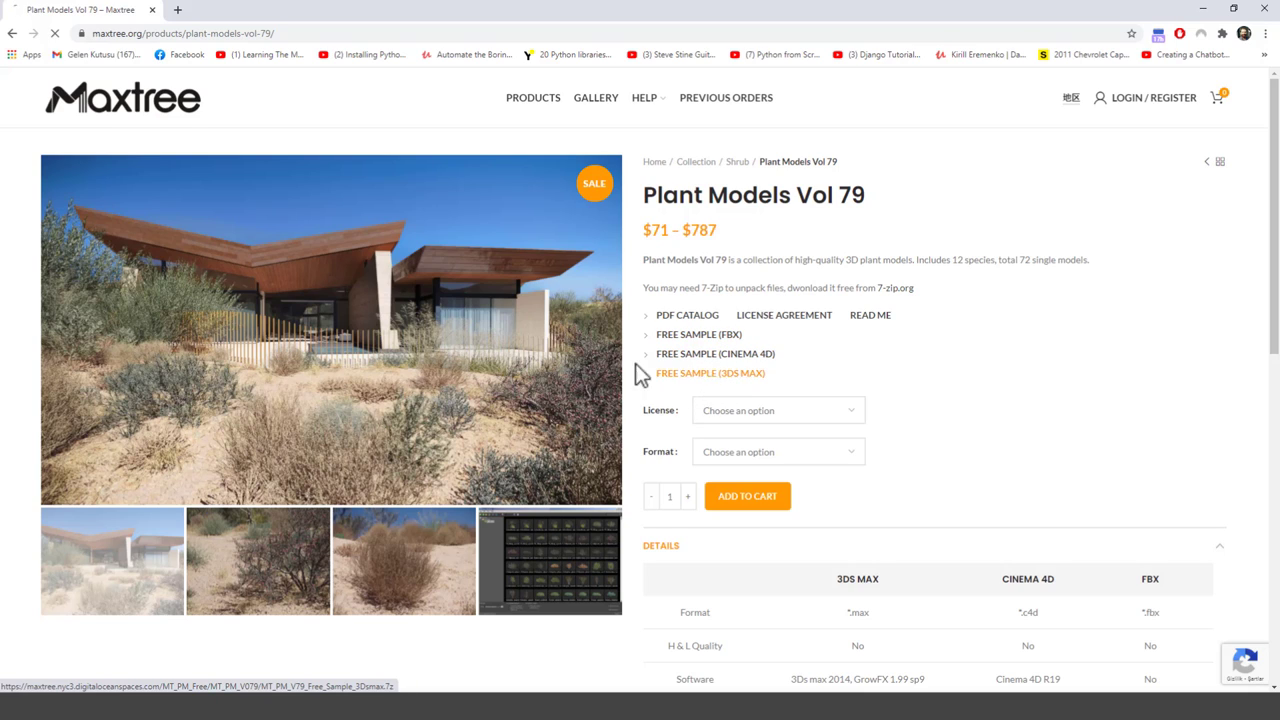
{"action": "left_click", "coordinate": [710, 372]}
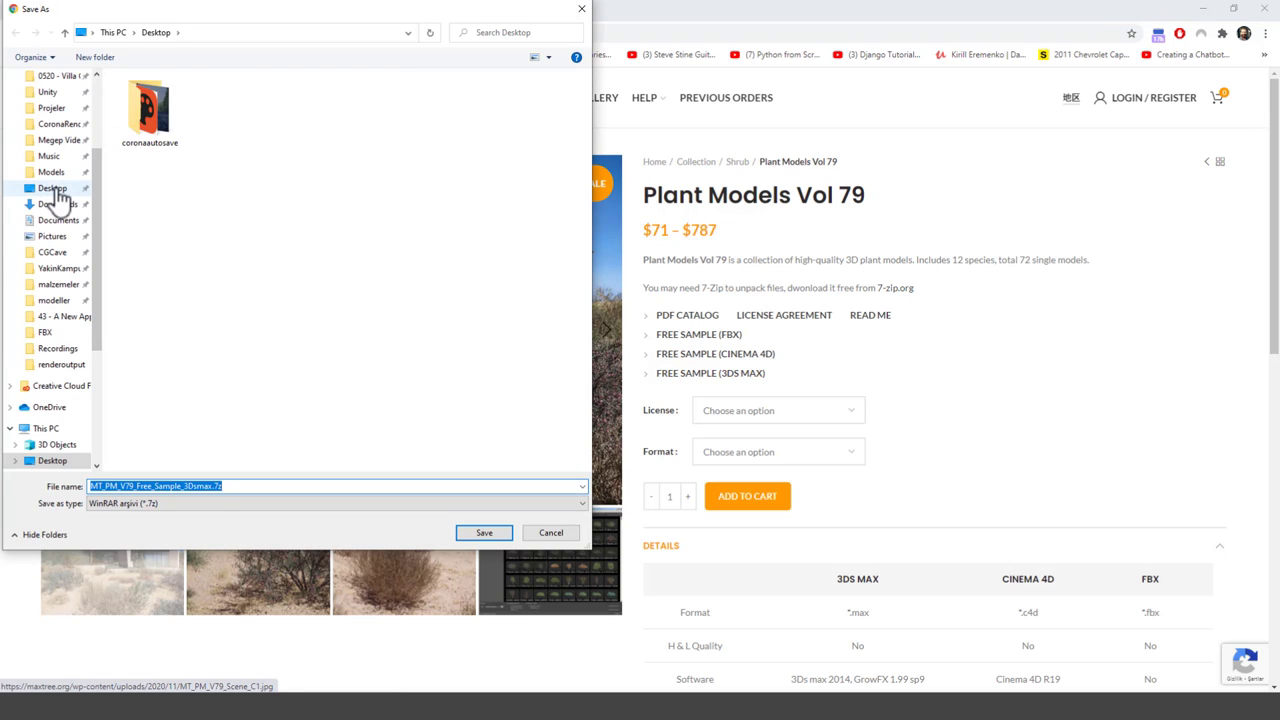
{"action": "left_click", "coordinate": [484, 532]}
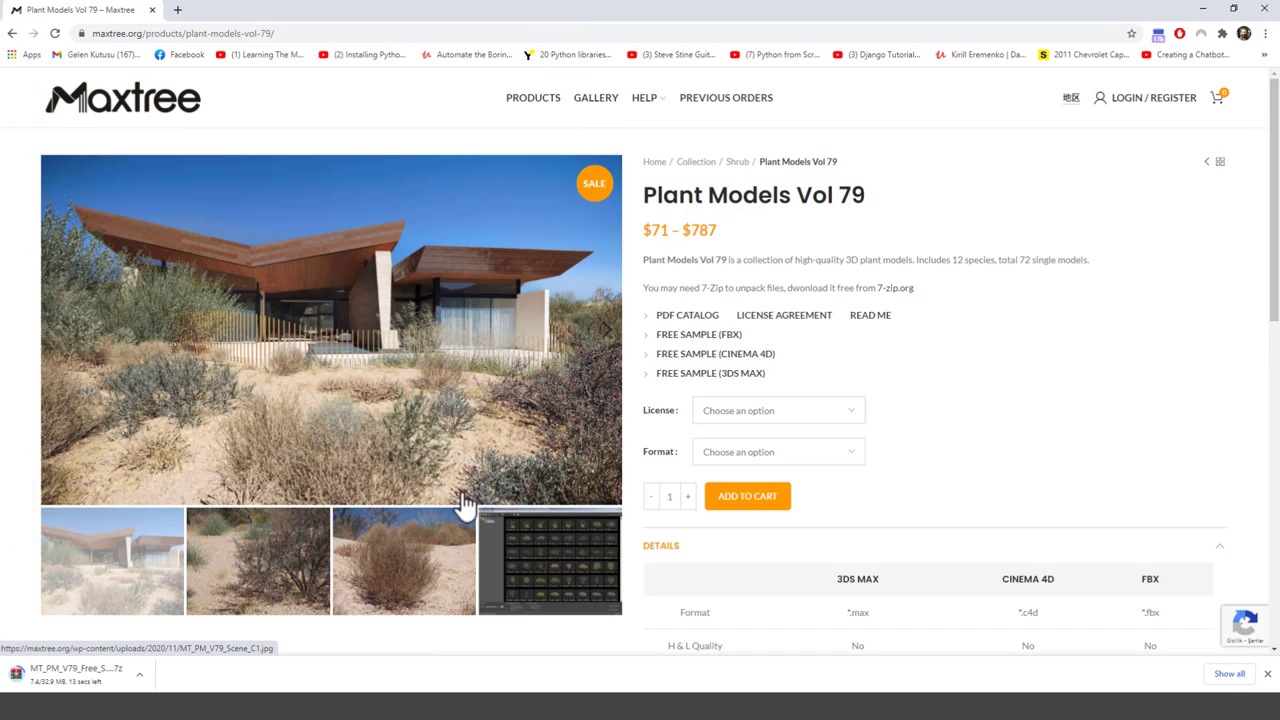
{"action": "mouse_move", "coordinate": [304, 498]}
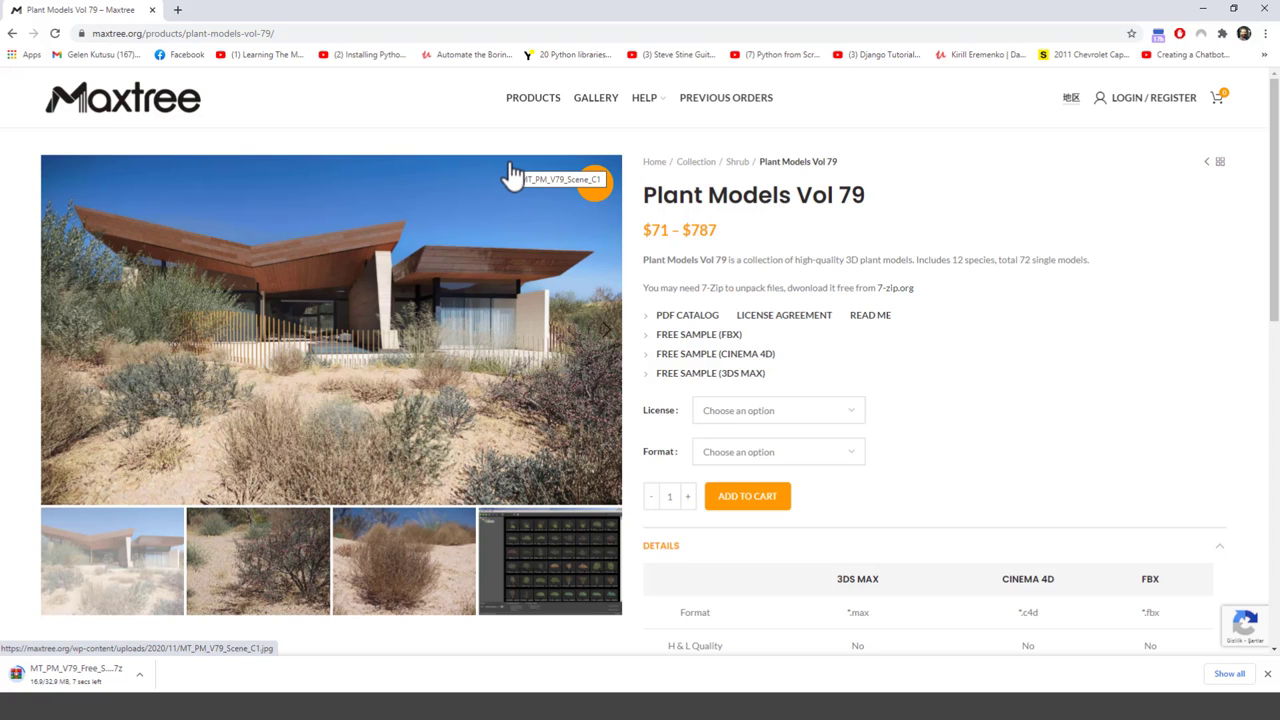
{"action": "mouse_move", "coordinate": [510, 336]}
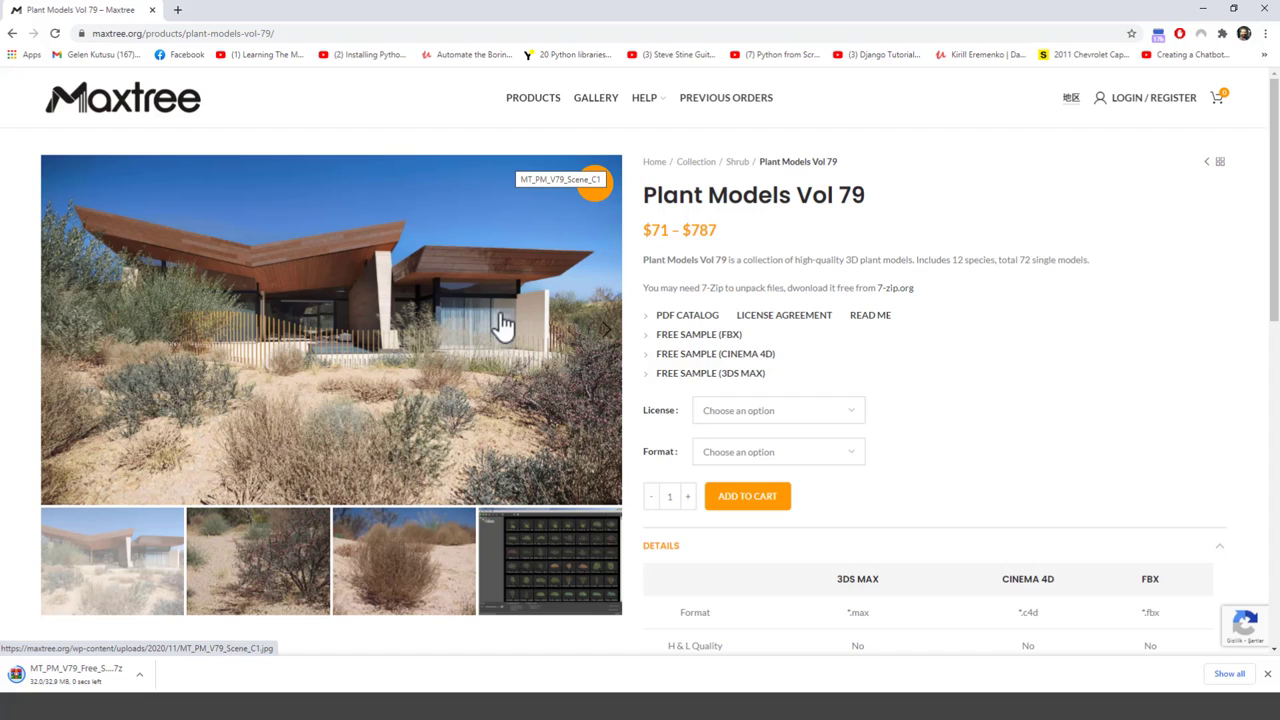
{"action": "mouse_move", "coordinate": [476, 268]}
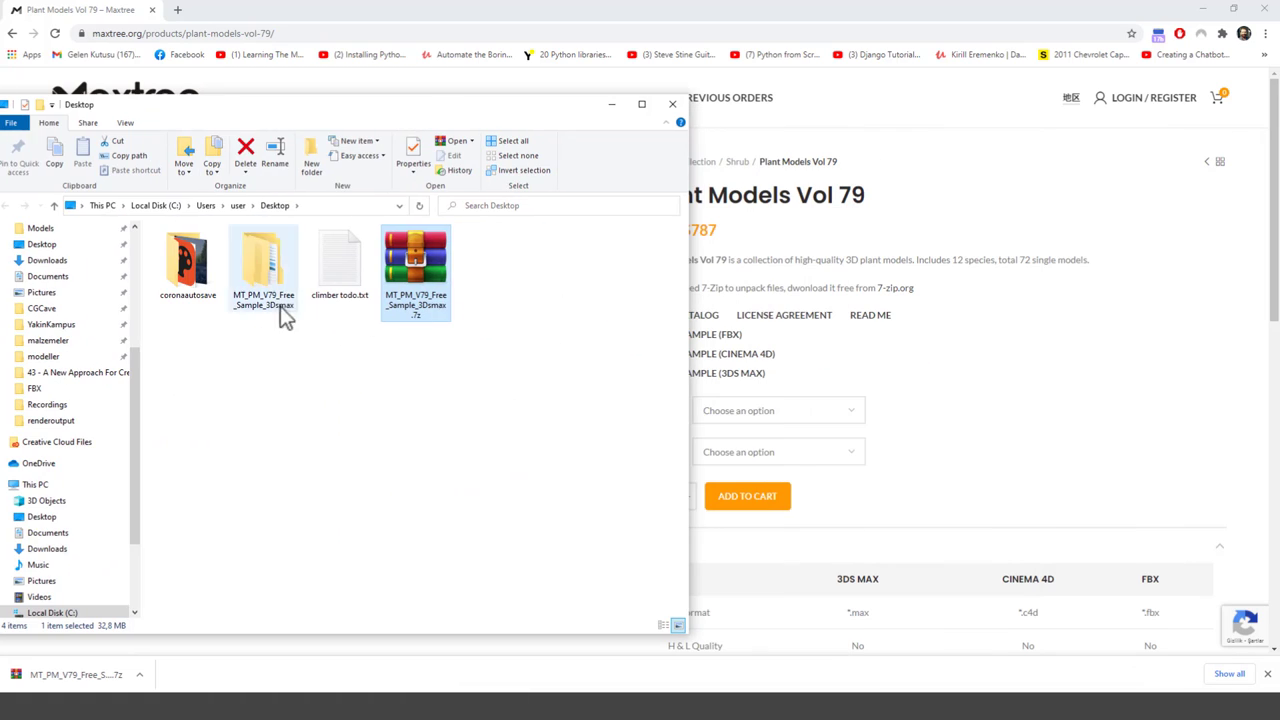
Browse into the extracted sample's MT_PM_V79_Mesh_Corona folder.
{"action": "double_click", "coordinate": [264, 260]}
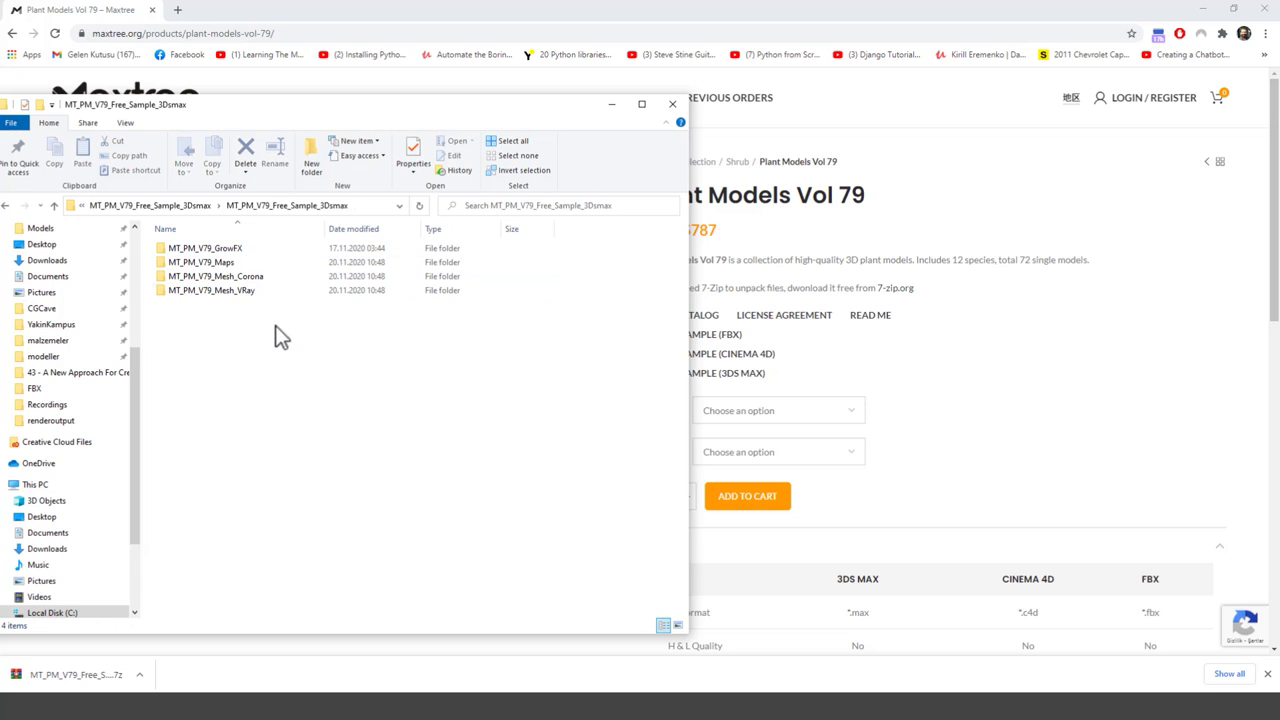
{"action": "left_click", "coordinate": [216, 276]}
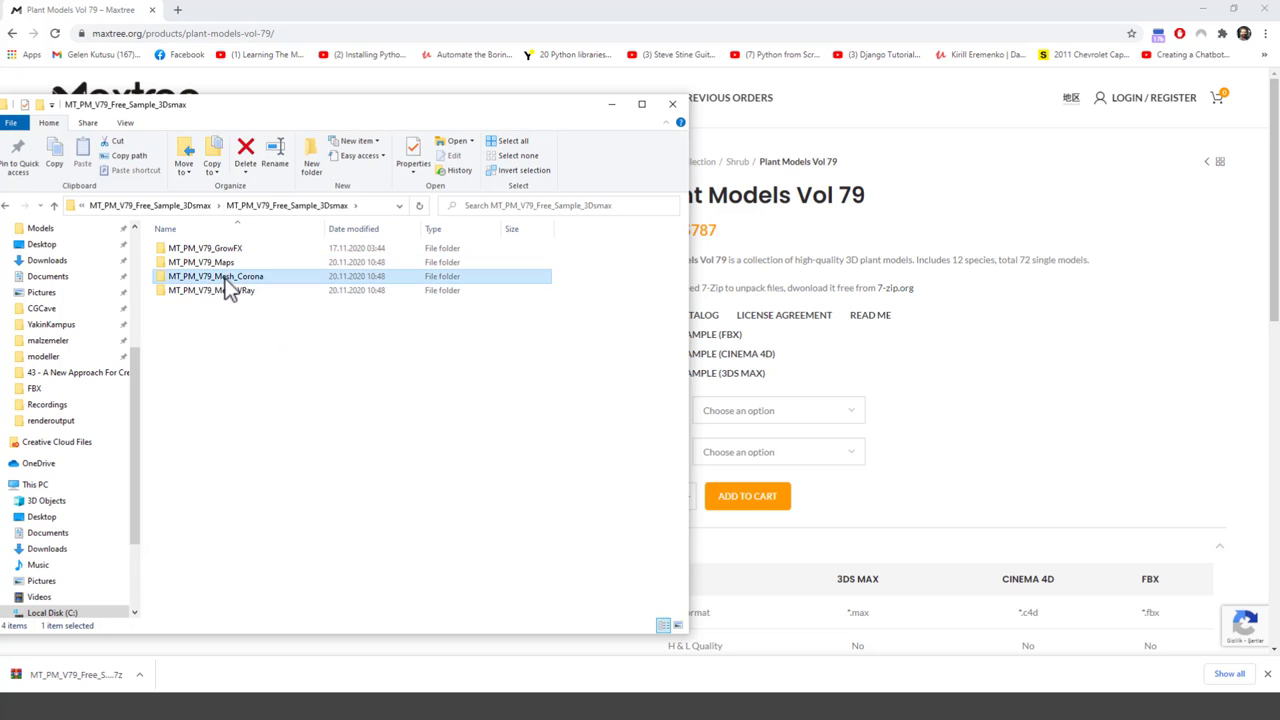
{"action": "double_click", "coordinate": [216, 276]}
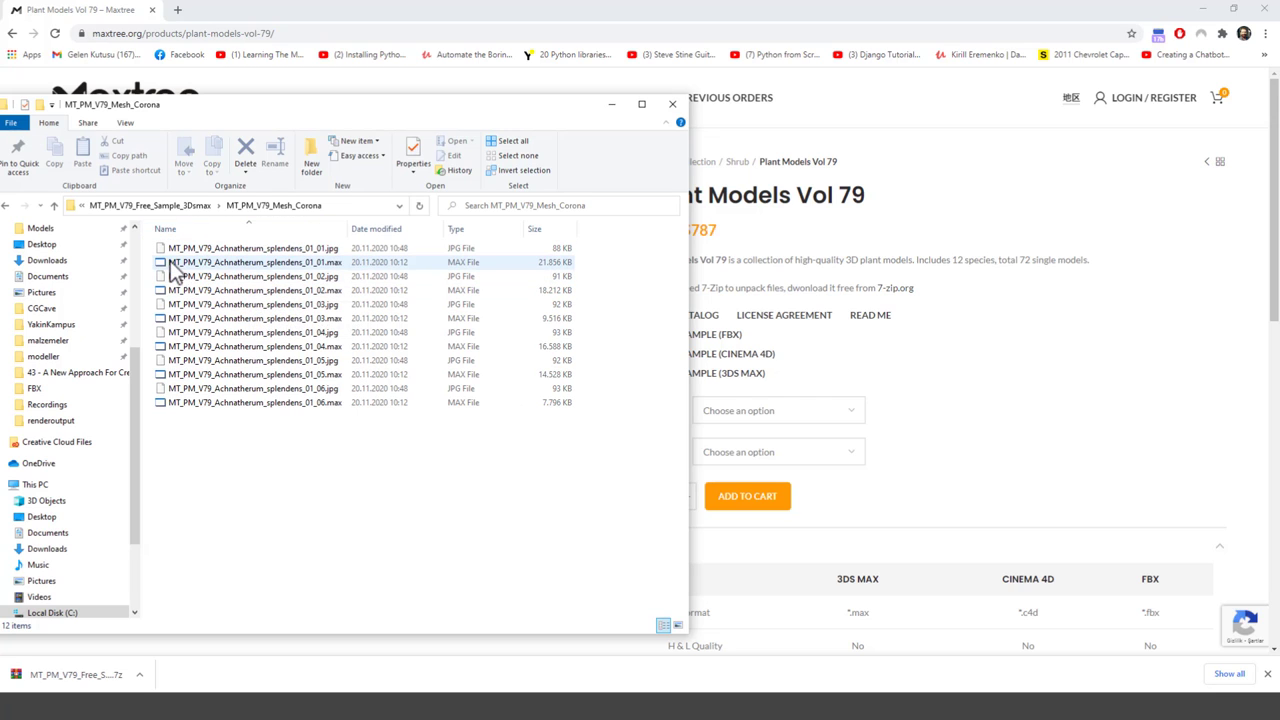
Show the folder's files as extra-large thumbnails and look through the Achnatherum previews.
{"action": "left_click", "coordinate": [124, 122]}
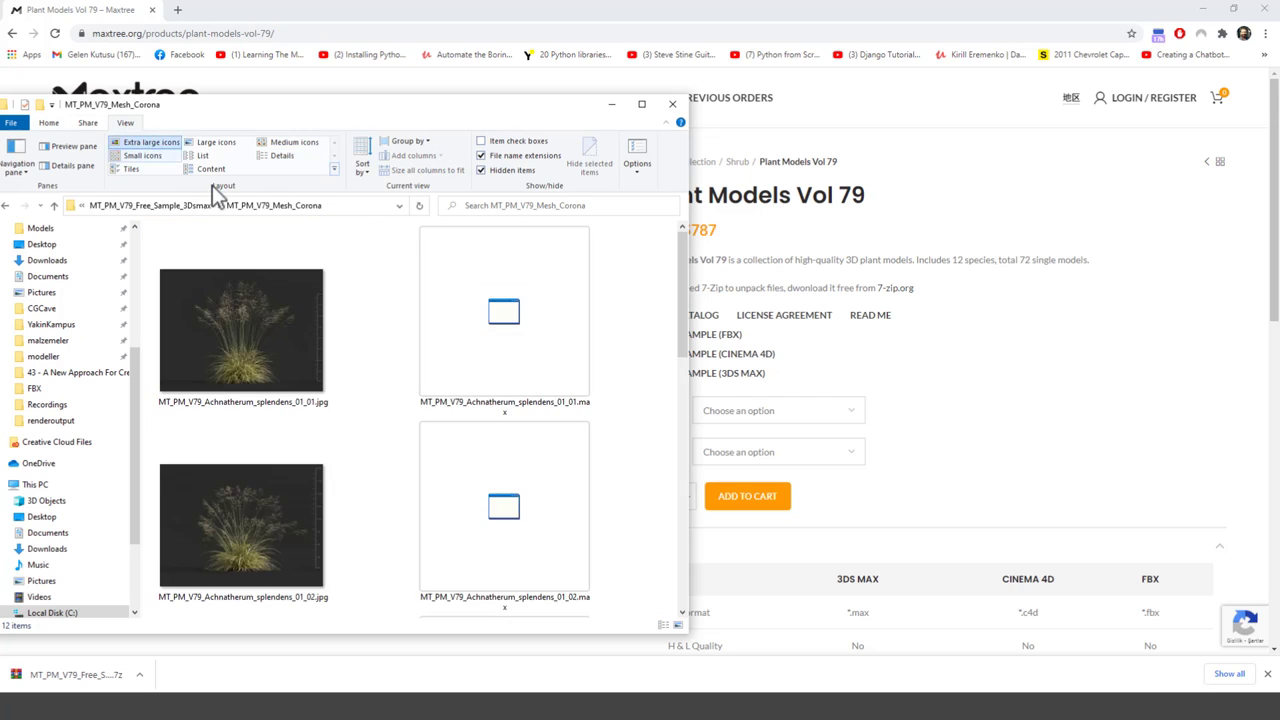
{"action": "left_click", "coordinate": [242, 330]}
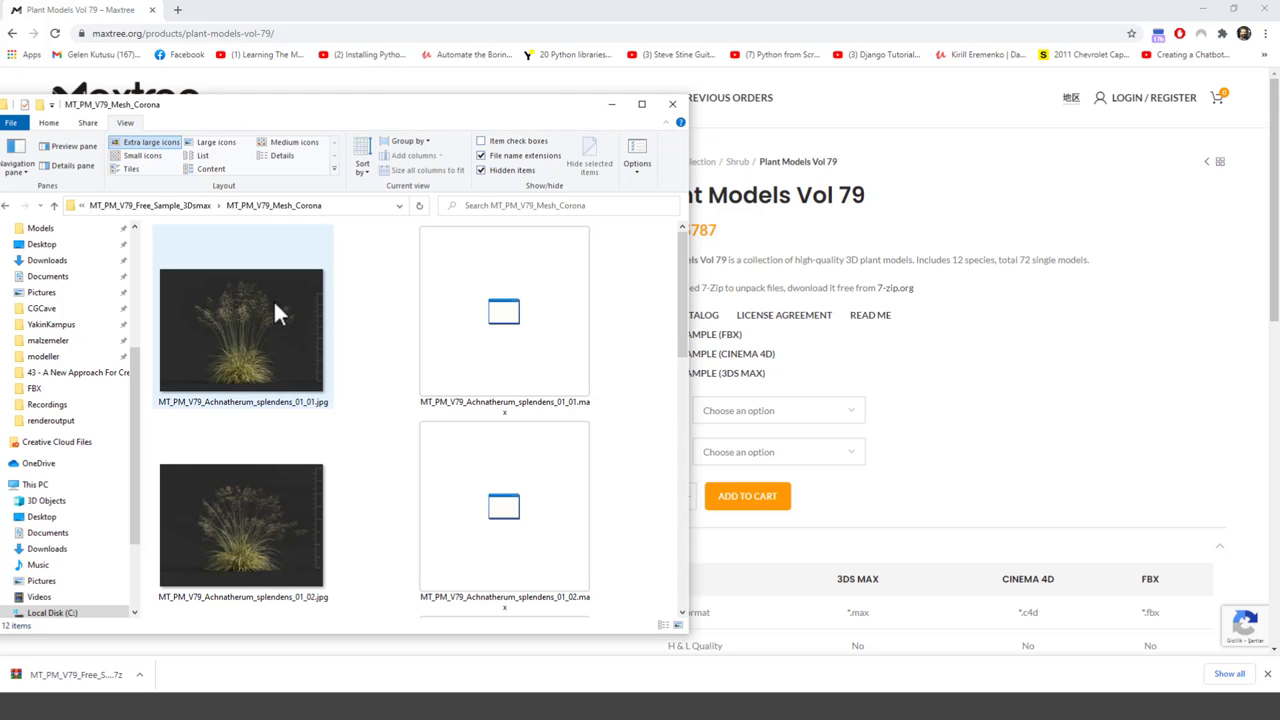
{"action": "scroll", "scroll_direction": "down", "scroll_amount": 3}
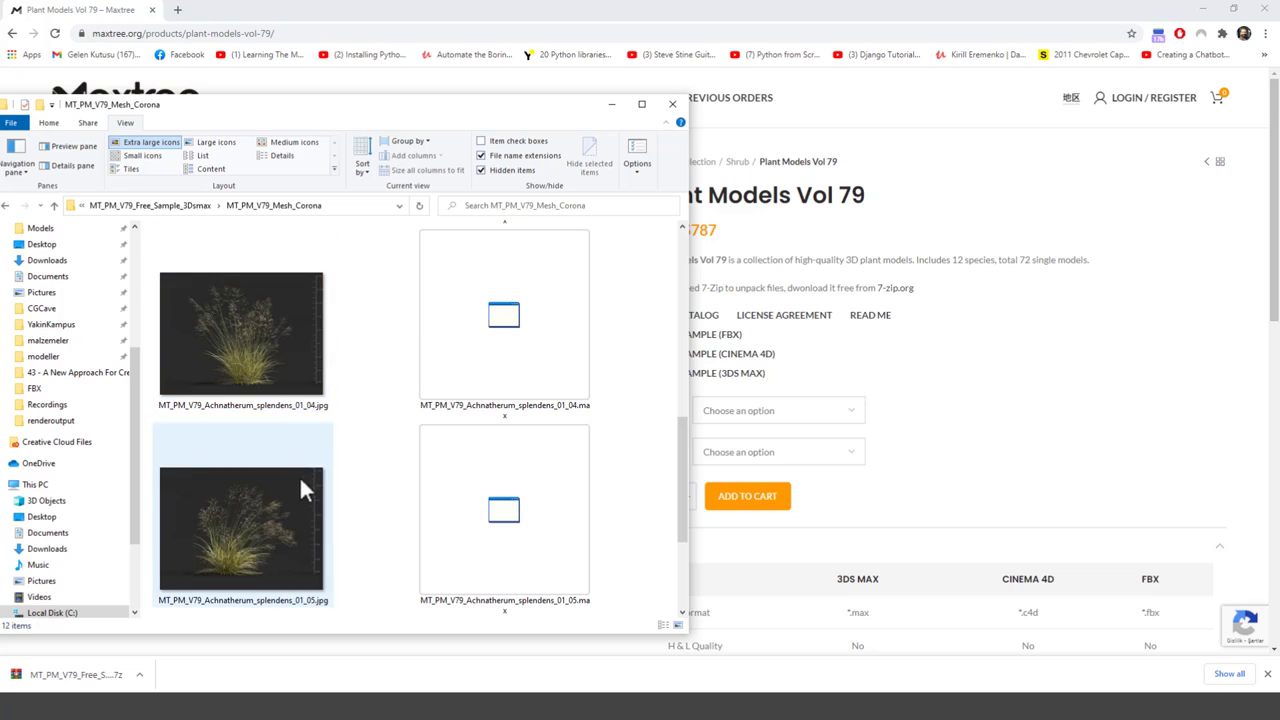
{"action": "scroll", "scroll_direction": "down", "scroll_amount": 3}
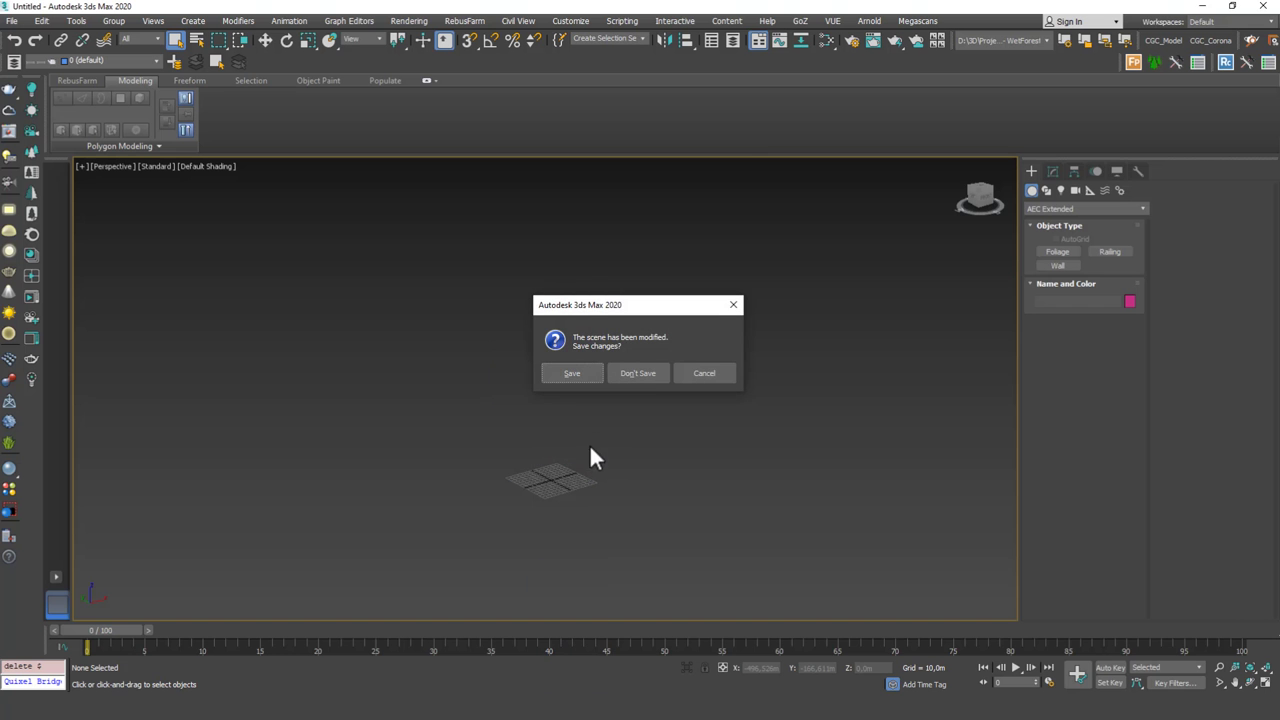
Dismiss the save prompt and merge the dropped Achnatherum grass .max file into the scene.
{"action": "left_click", "coordinate": [638, 374]}
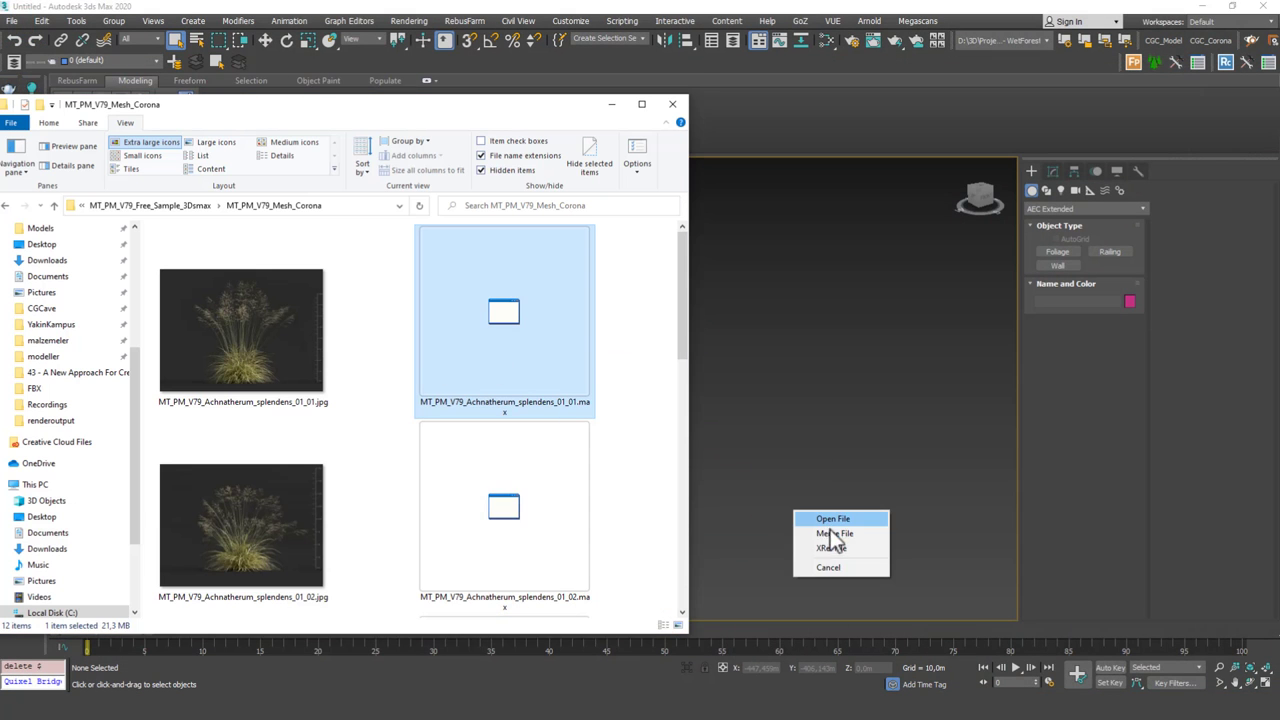
{"action": "left_click", "coordinate": [832, 518]}
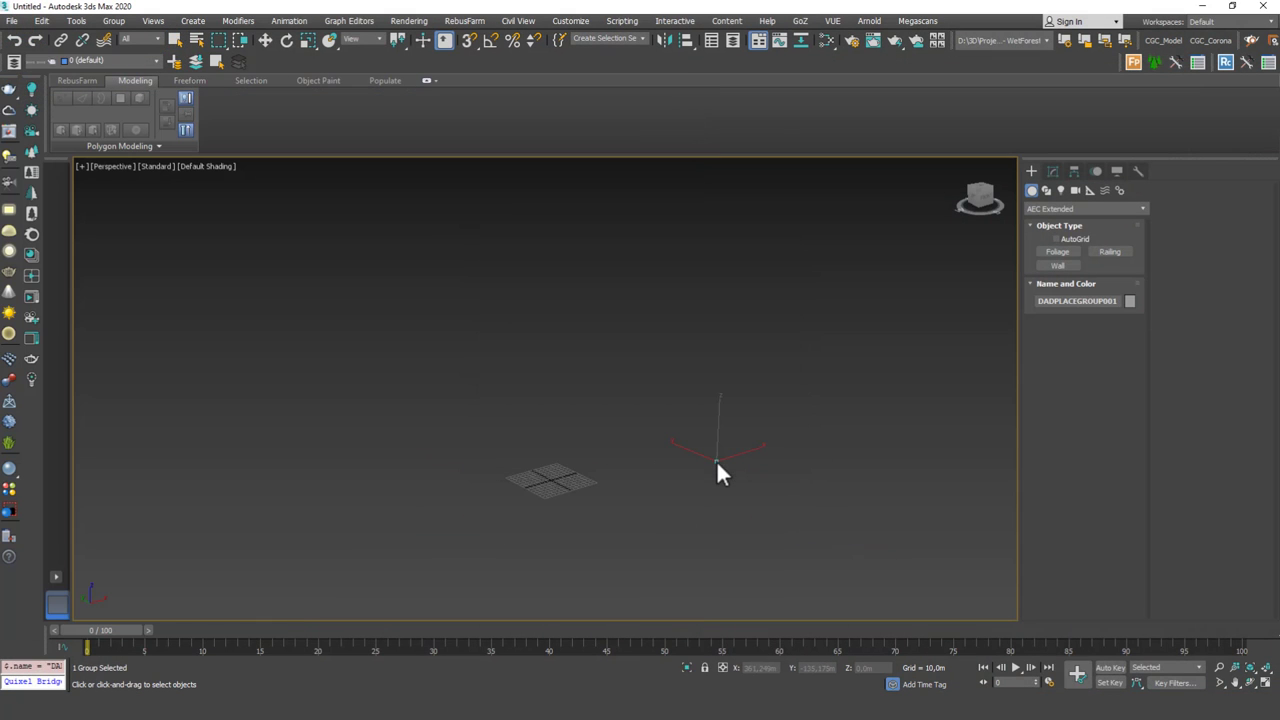
{"action": "left_click_drag", "start_coordinate": [718, 470], "coordinate": [550, 480]}
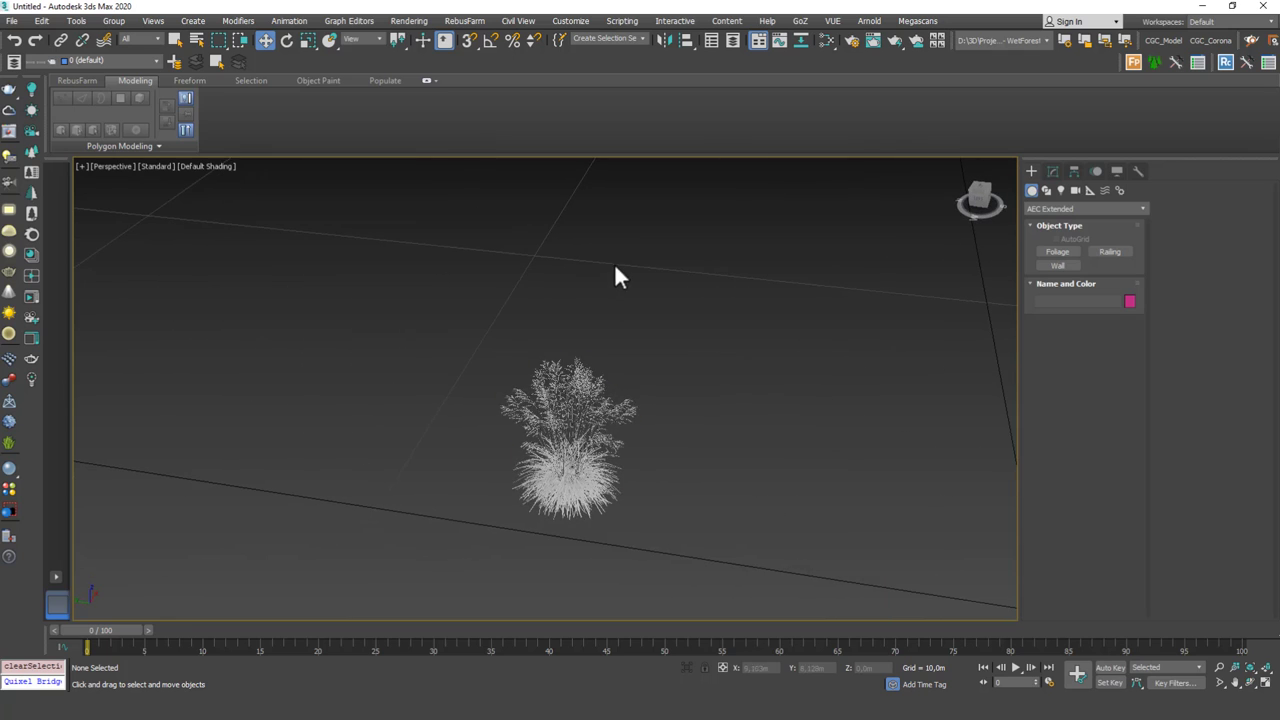
Select the merged grass plant to inspect its material in the Slate Material Editor.
{"action": "left_click", "coordinate": [568, 440]}
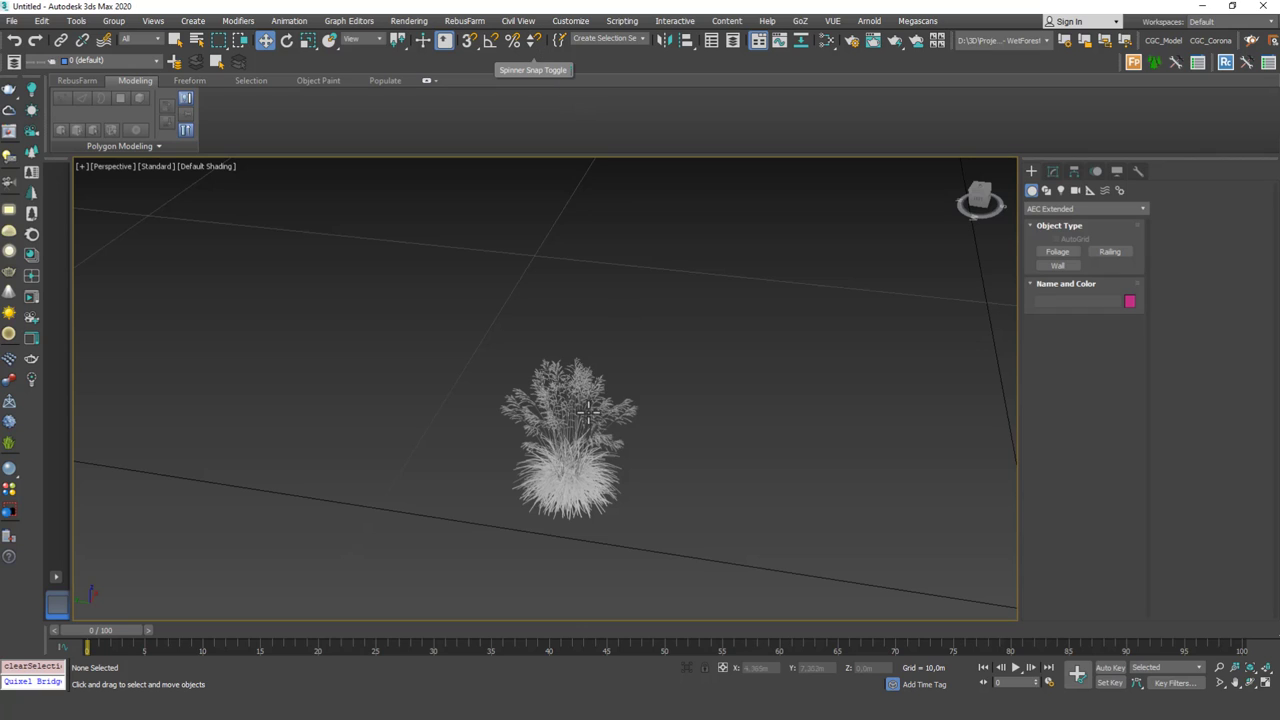
{"action": "mouse_move", "coordinate": [670, 370]}
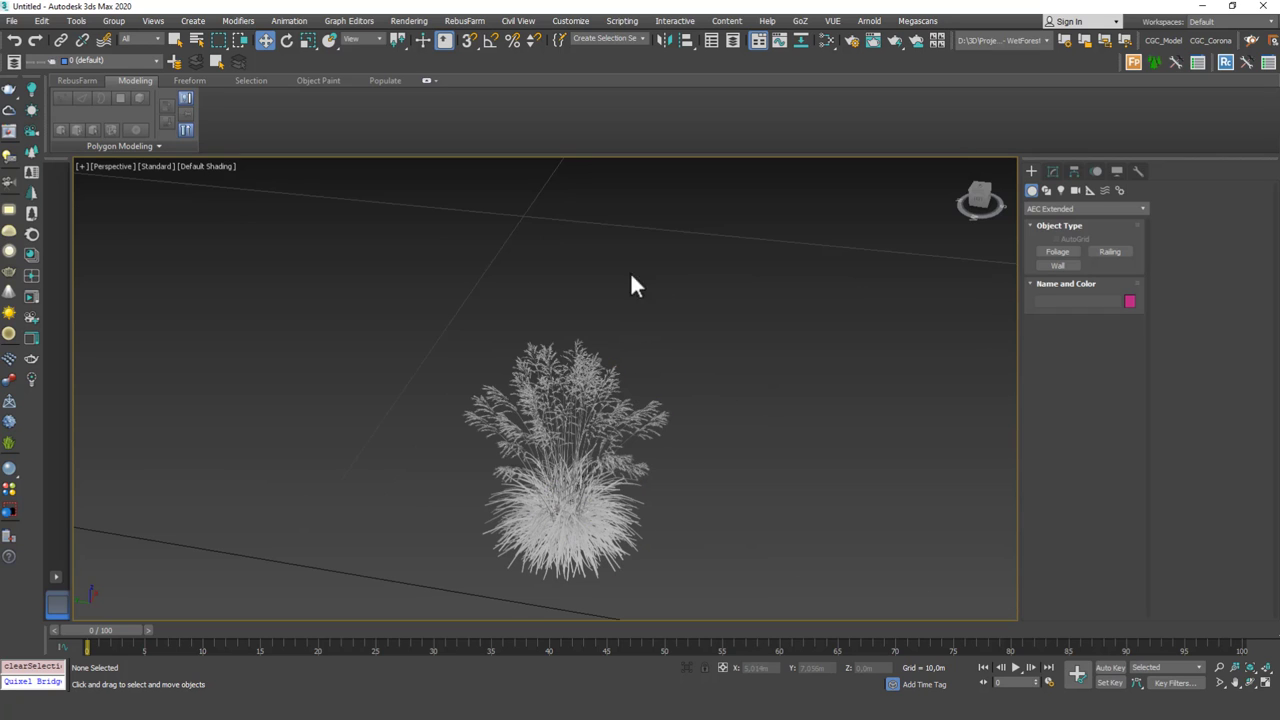
{"action": "mouse_move", "coordinate": [570, 30]}
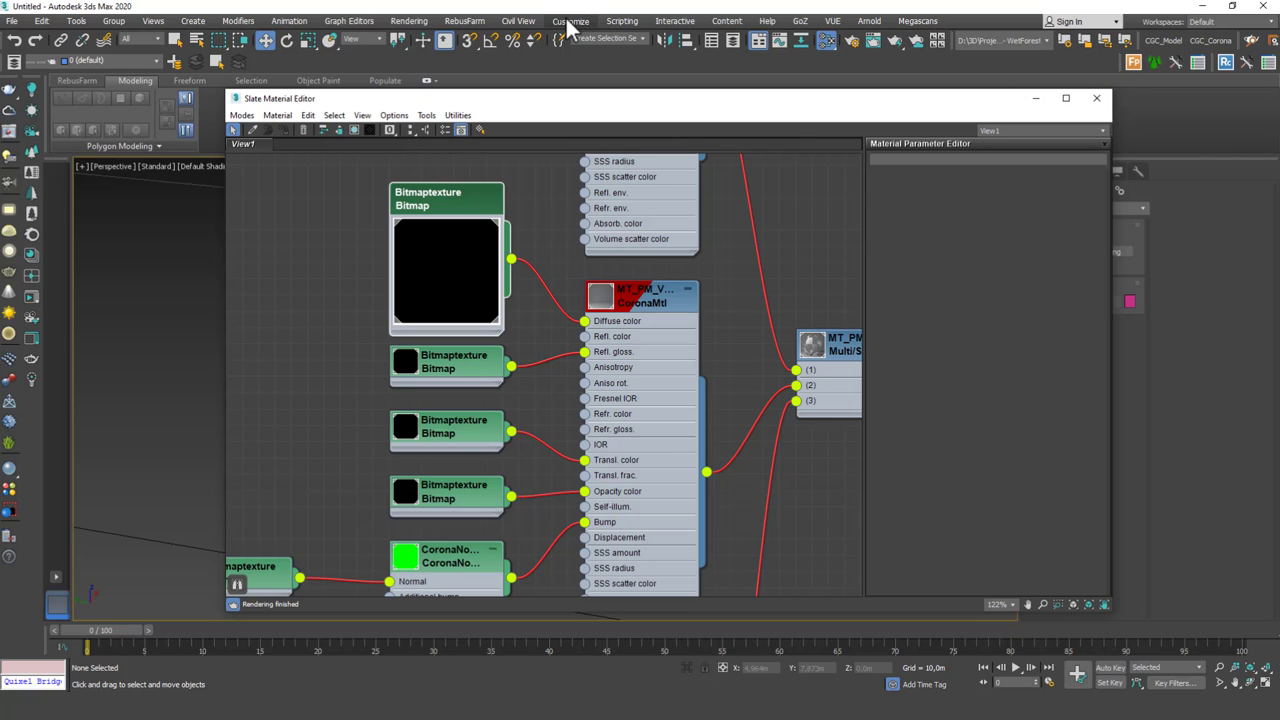
Add the Desktop sample's MT_PM_V79_Maps folder to the External Files project paths and confirm.
{"action": "left_click", "coordinate": [570, 20]}
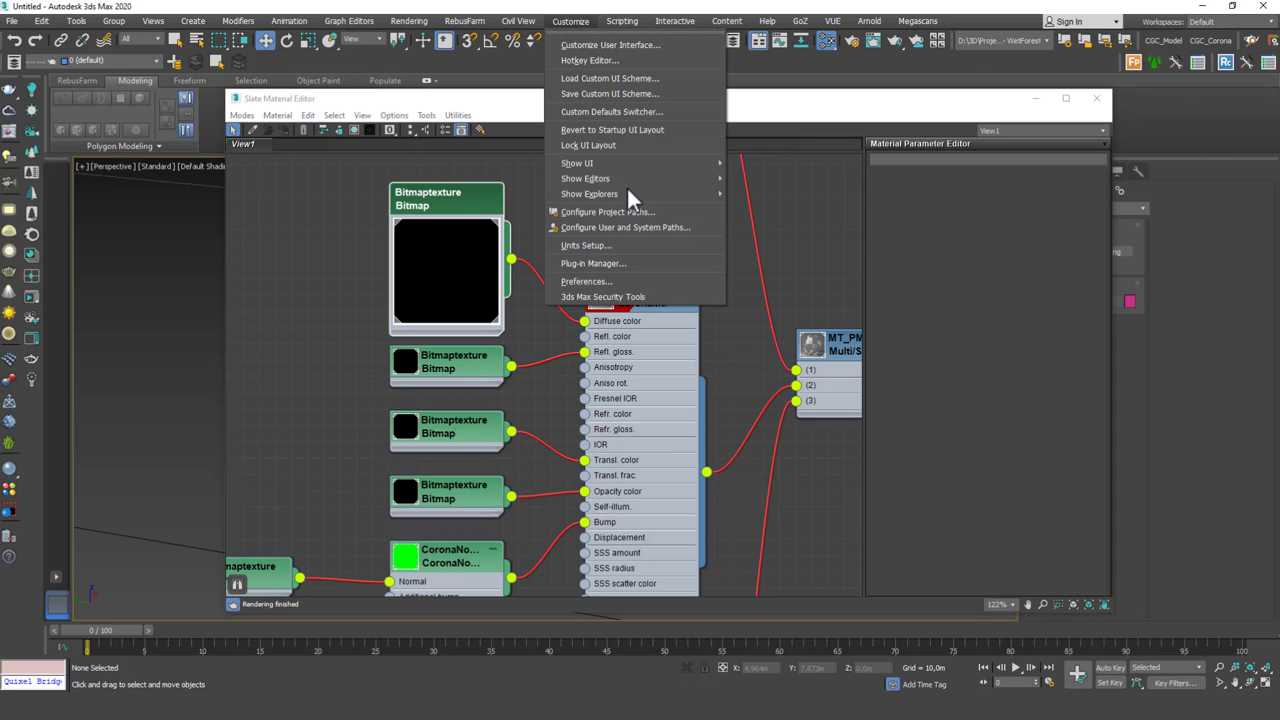
{"action": "mouse_move", "coordinate": [608, 212]}
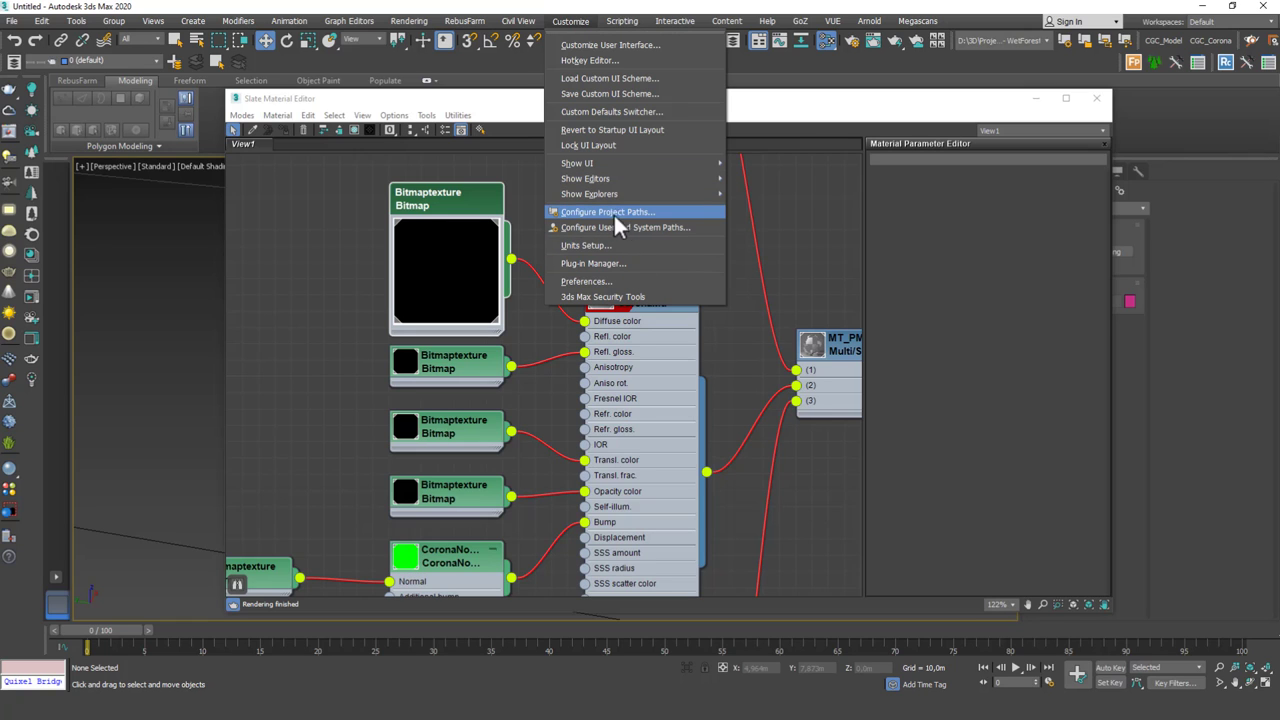
{"action": "left_click", "coordinate": [608, 212]}
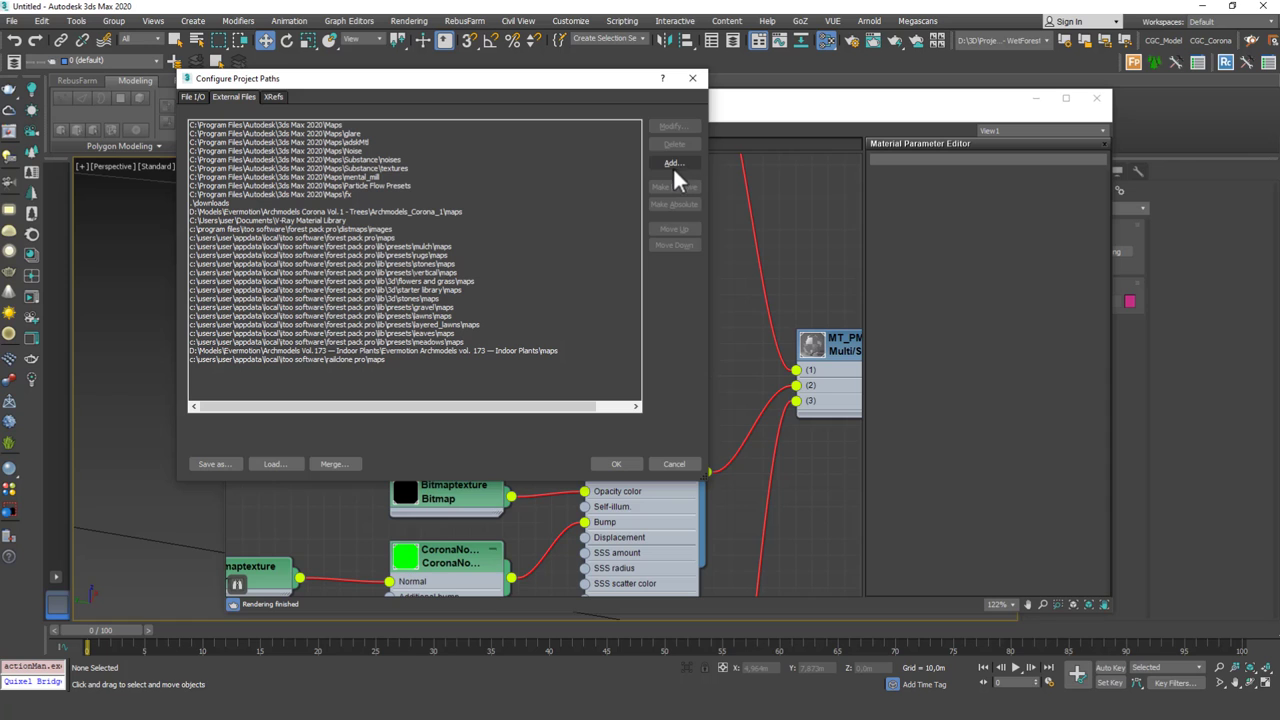
{"action": "left_click", "coordinate": [672, 162]}
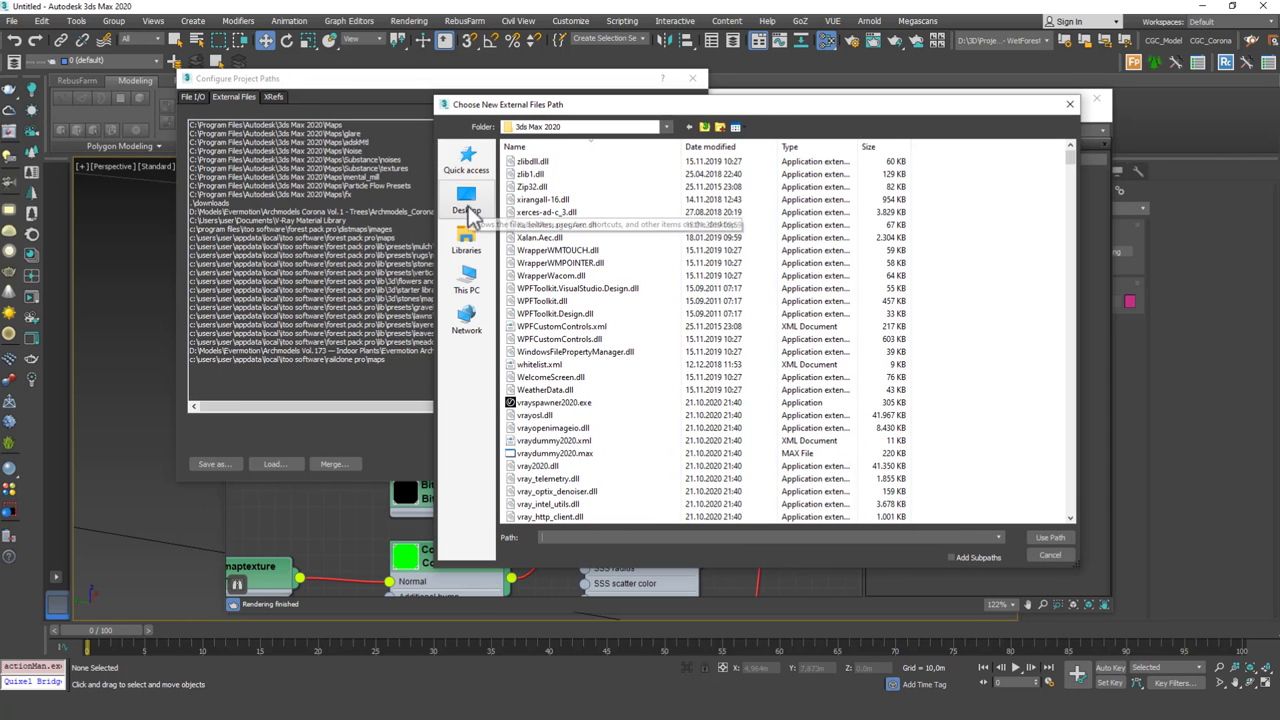
{"action": "left_click", "coordinate": [466, 200]}
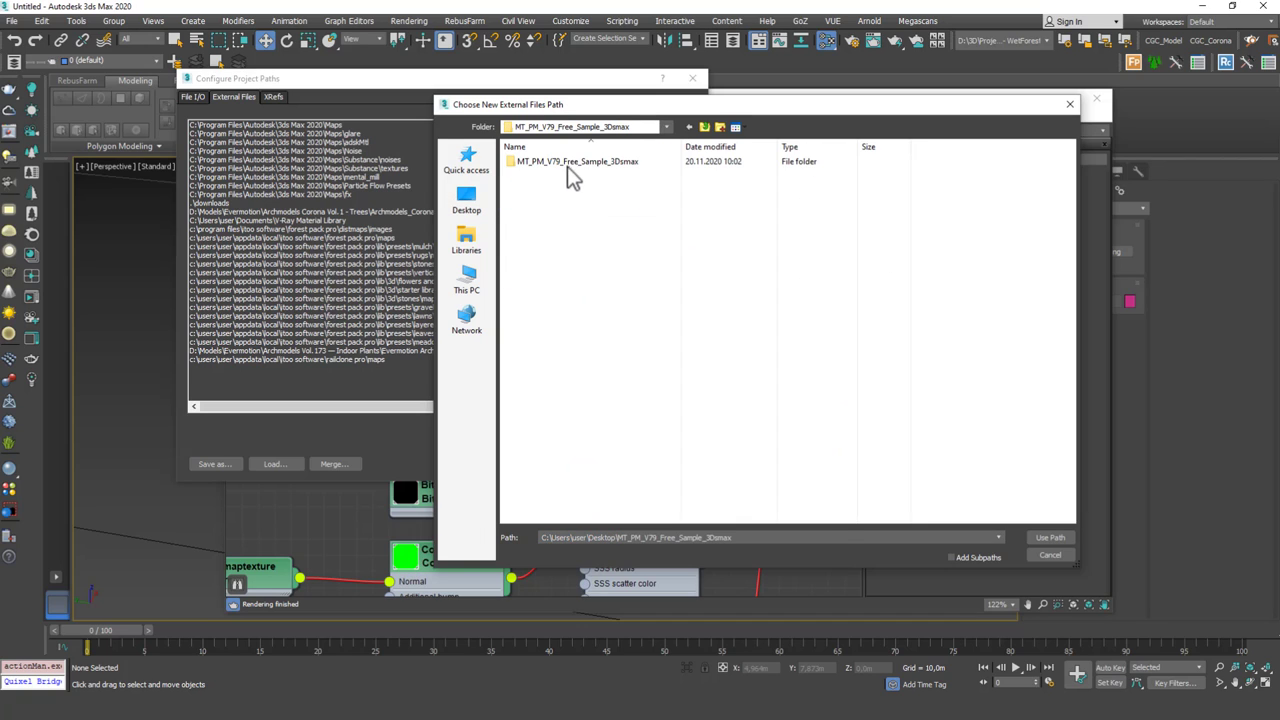
{"action": "double_click", "coordinate": [576, 160]}
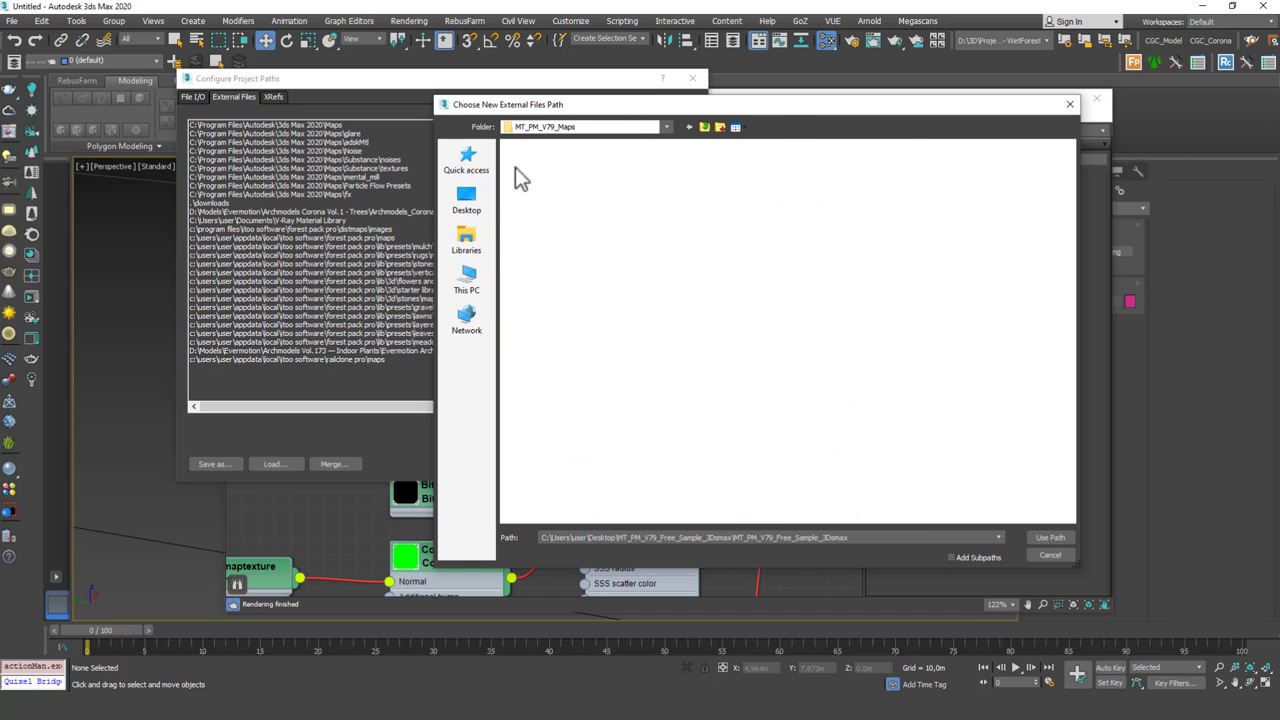
{"action": "left_click", "coordinate": [1050, 536]}
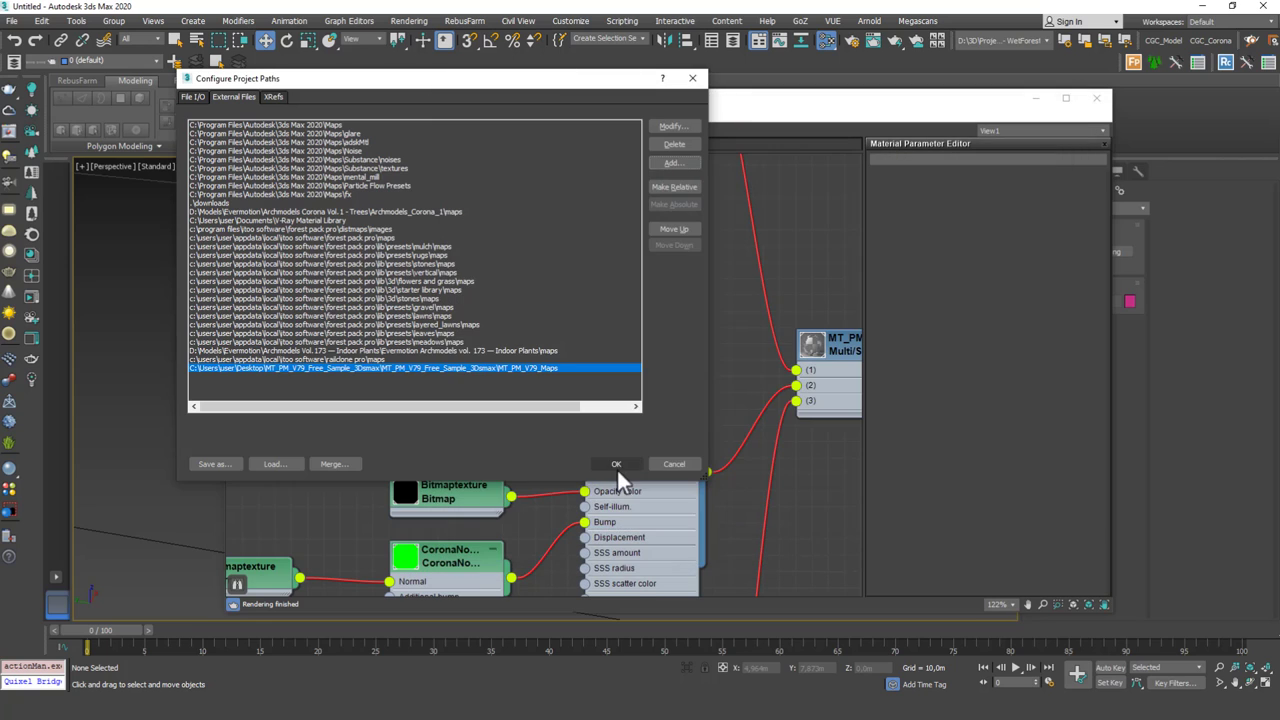
{"action": "left_click", "coordinate": [616, 464]}
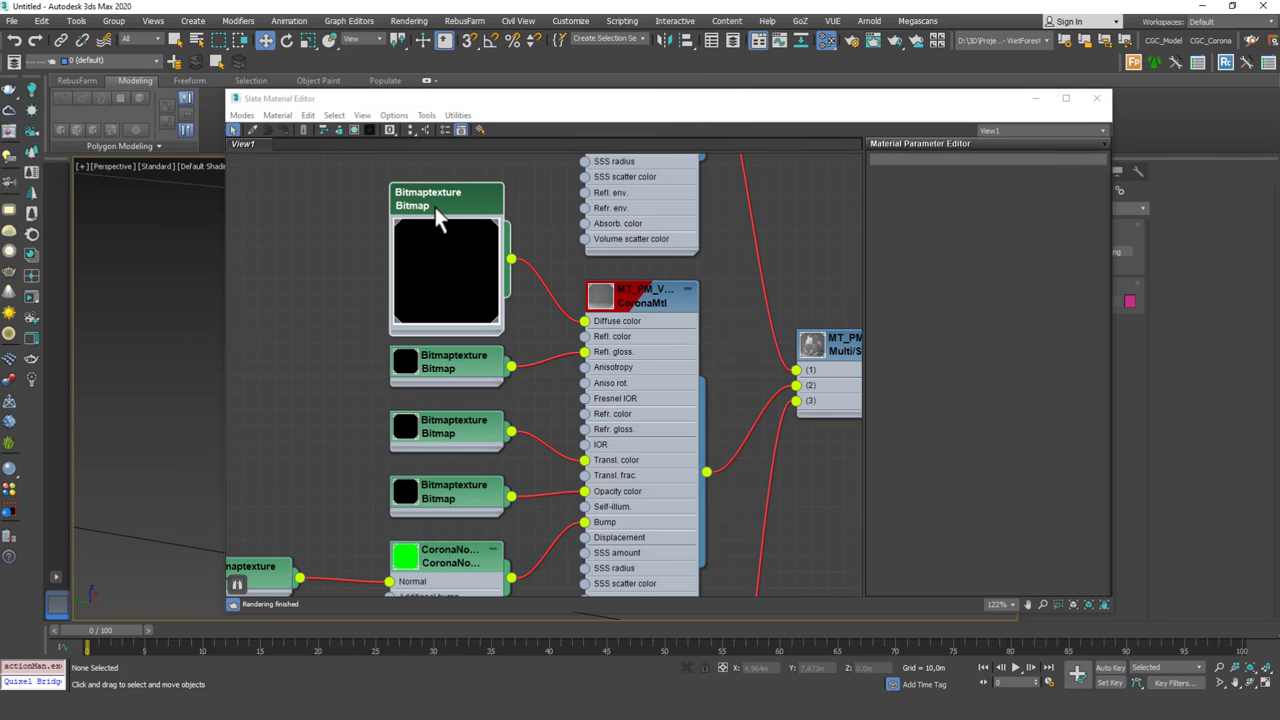
Check that a plant Bitmaptexture node now references its Achnatherum texture file.
{"action": "left_click", "coordinate": [444, 200]}
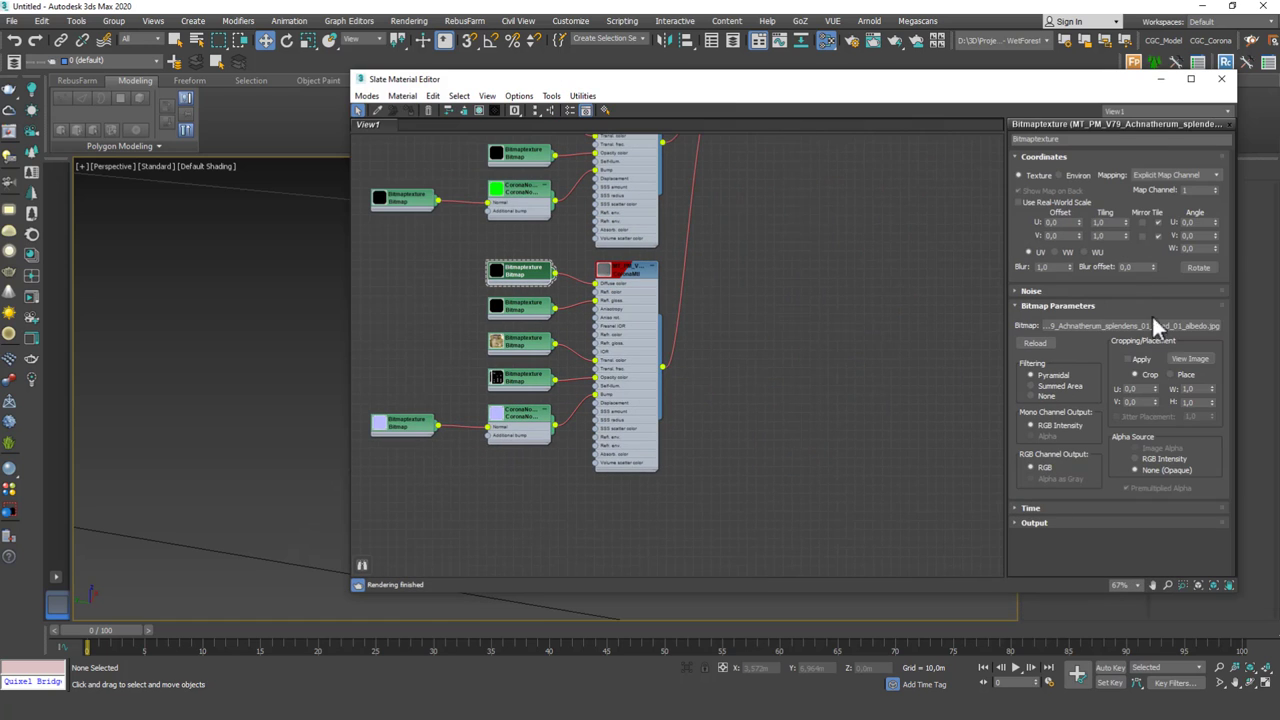
{"action": "left_click_drag", "start_coordinate": [420, 80], "coordinate": [600, 82]}
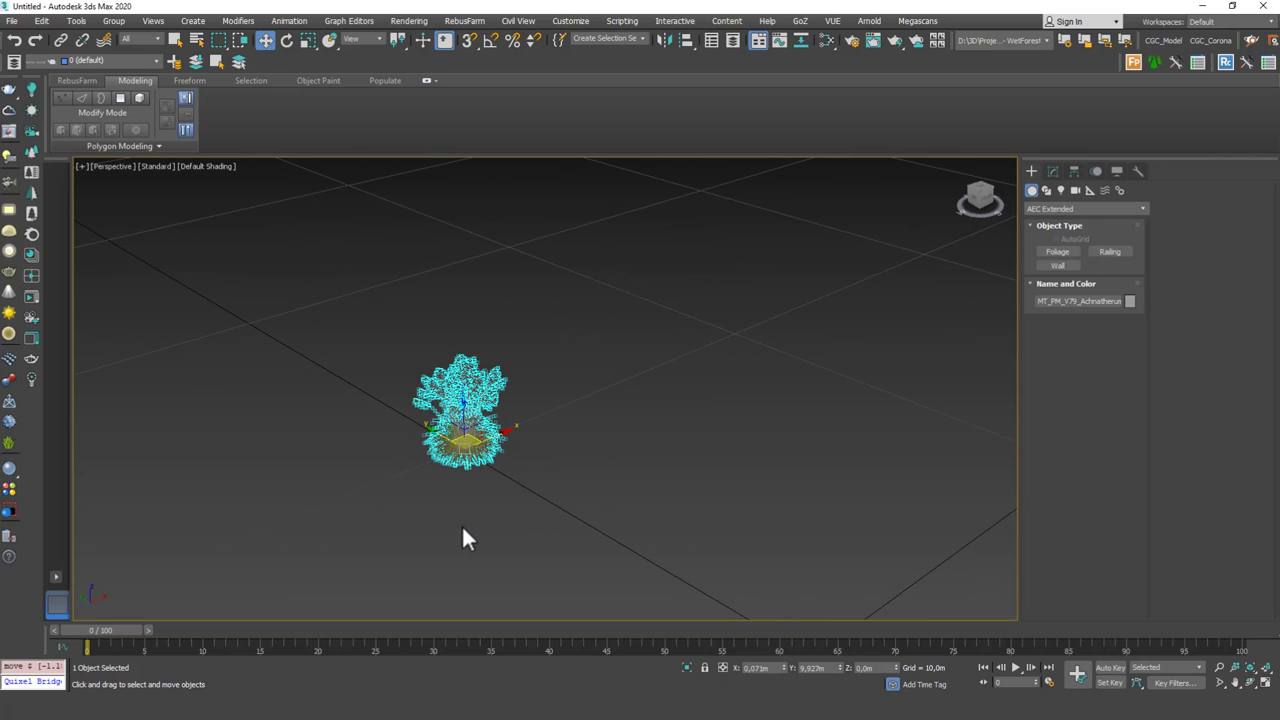
{"action": "mouse_move", "coordinate": [540, 516]}
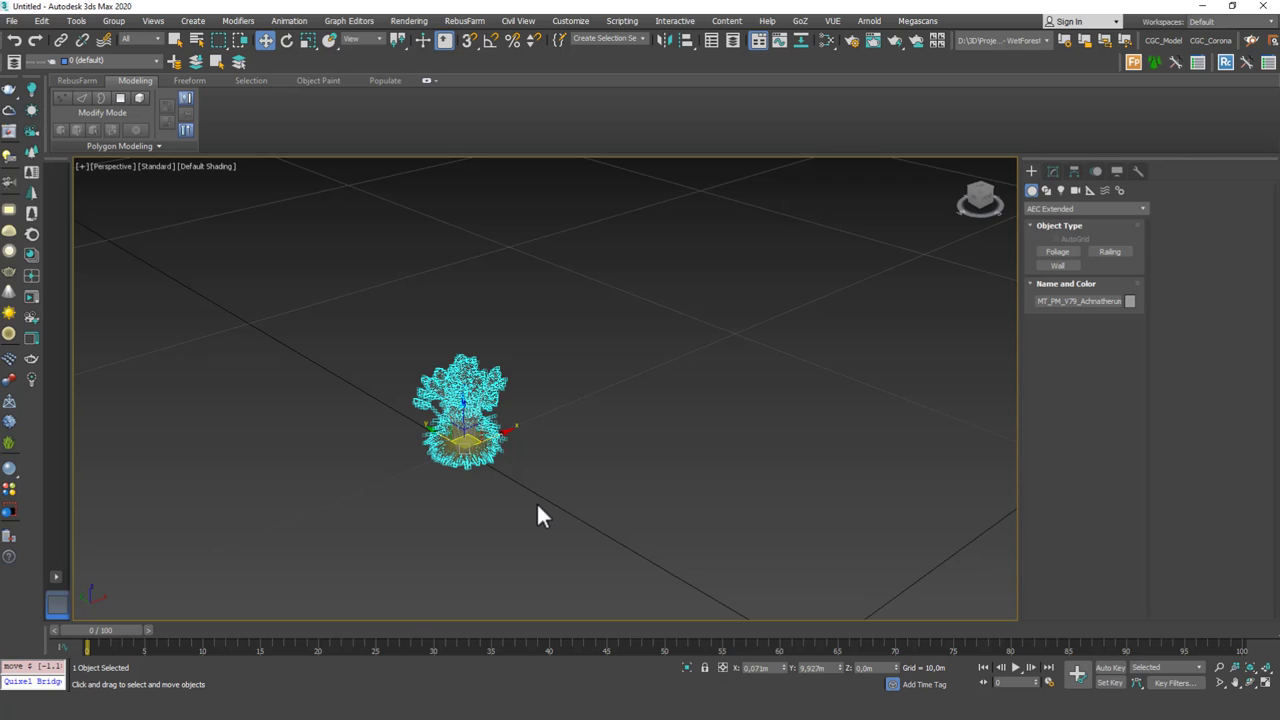
Download the Plant Models Vol 74 free sample from Maxtree, then minimize the browser back to 3ds Max.
{"action": "left_click", "coordinate": [540, 516]}
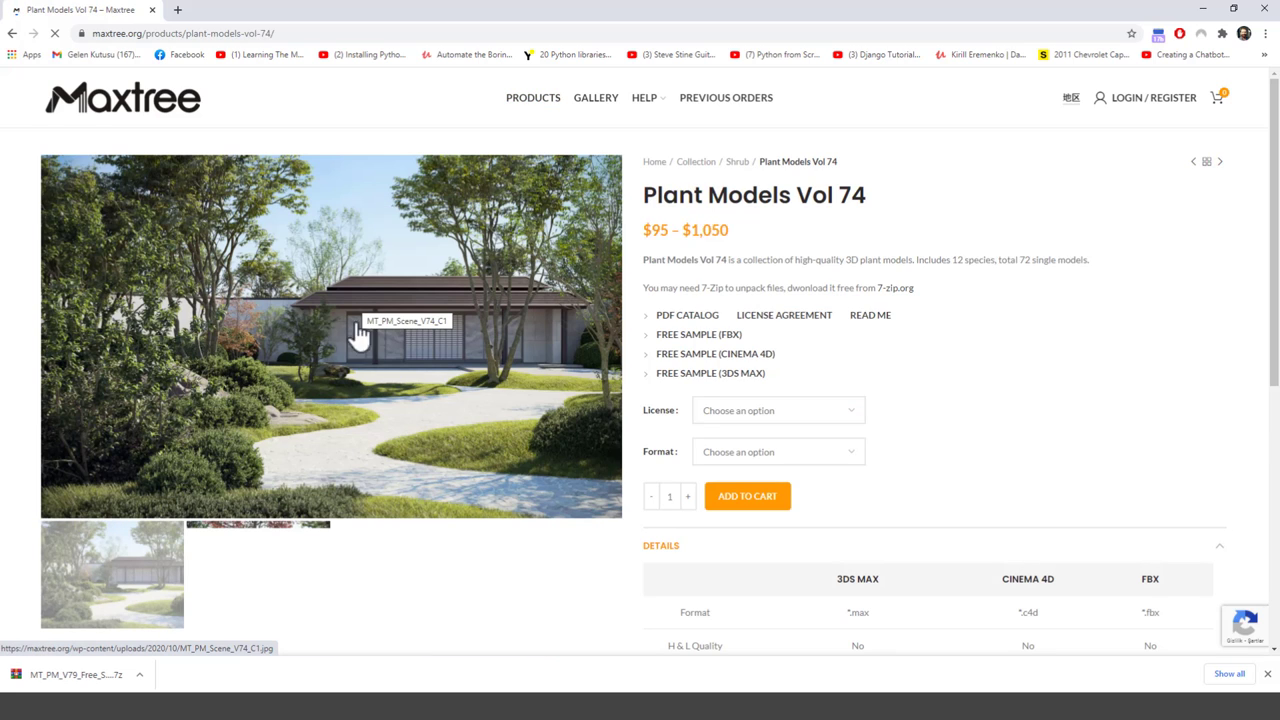
{"action": "scroll", "scroll_direction": "down", "scroll_amount": 3}
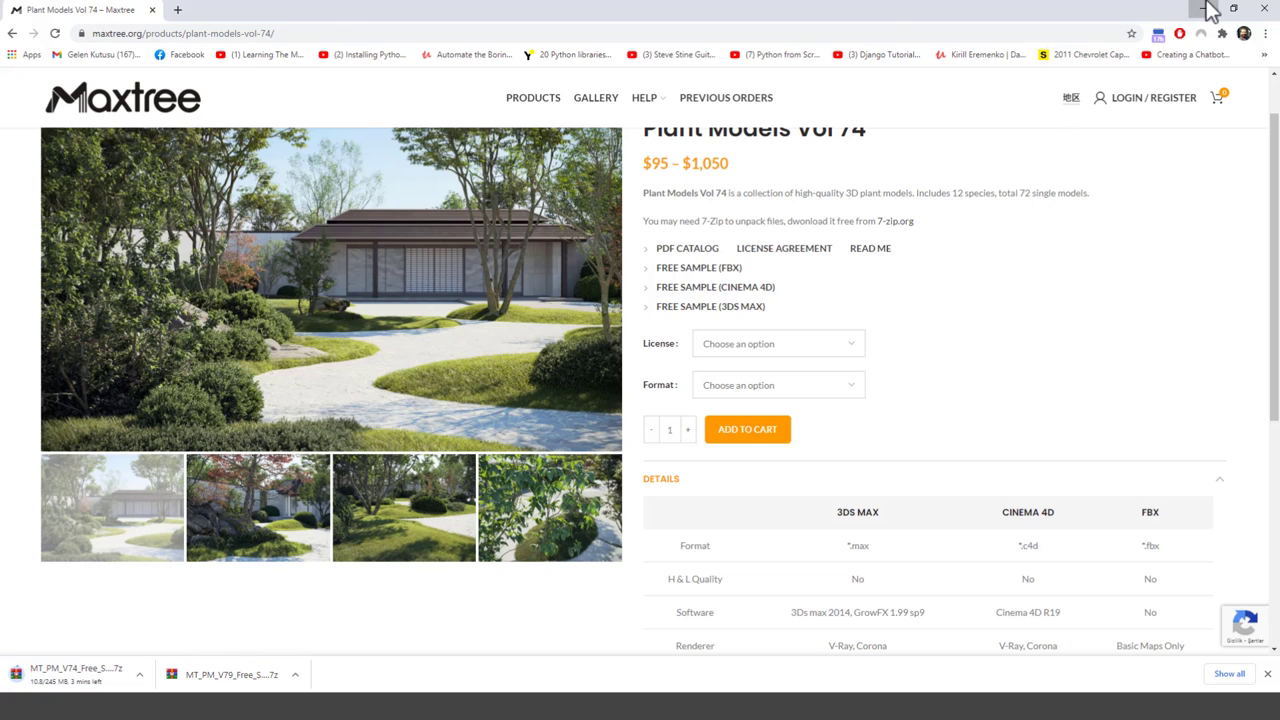
{"action": "left_click", "coordinate": [1200, 8]}
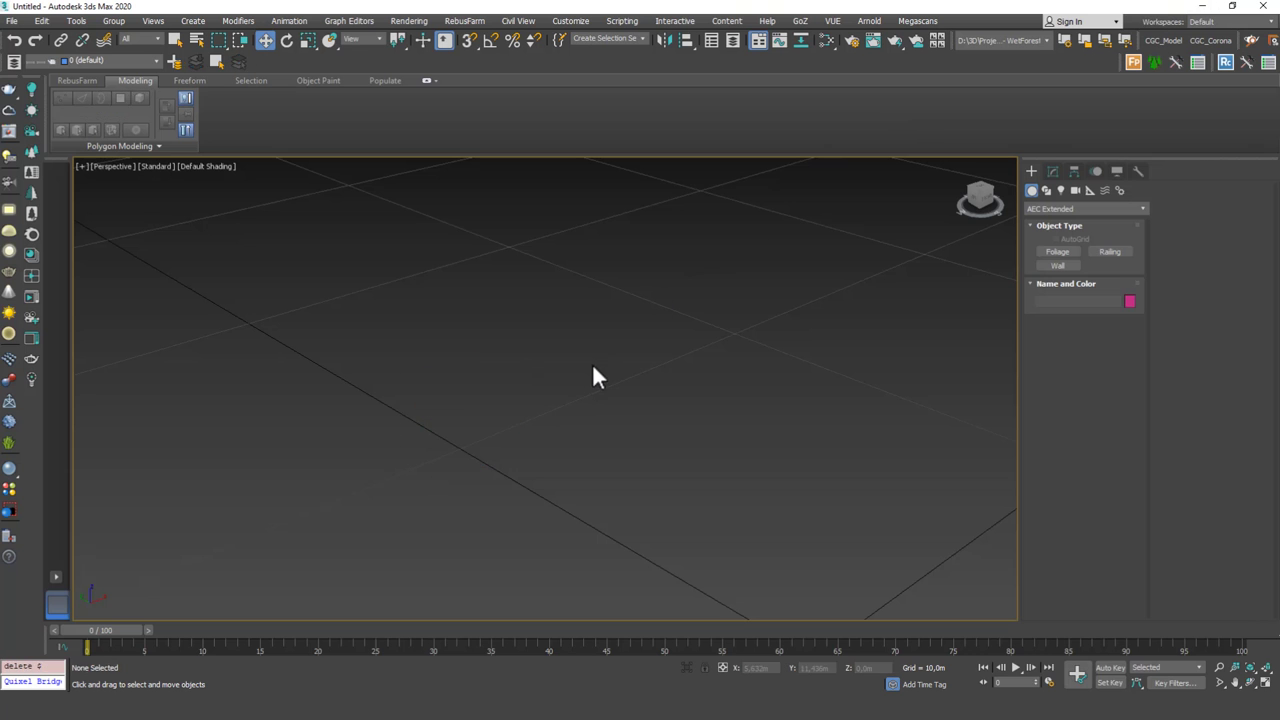
{"action": "mouse_move", "coordinate": [604, 382]}
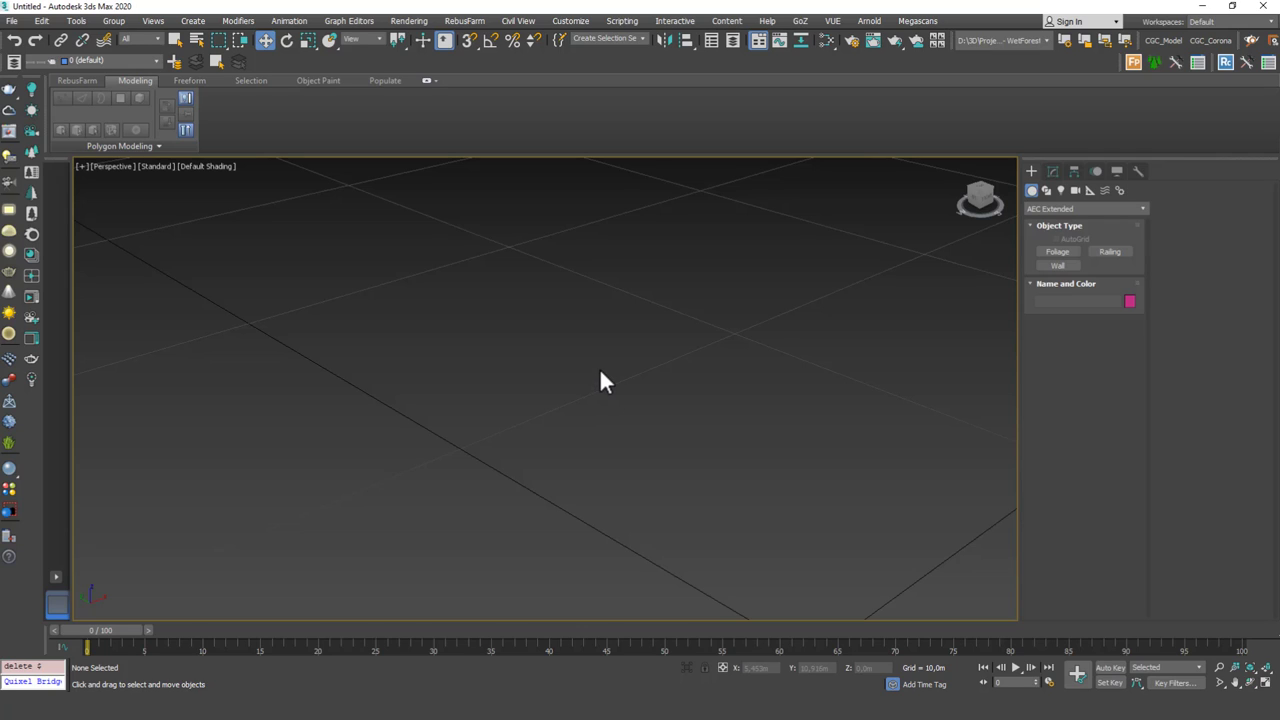
{"action": "mouse_move", "coordinate": [564, 316]}
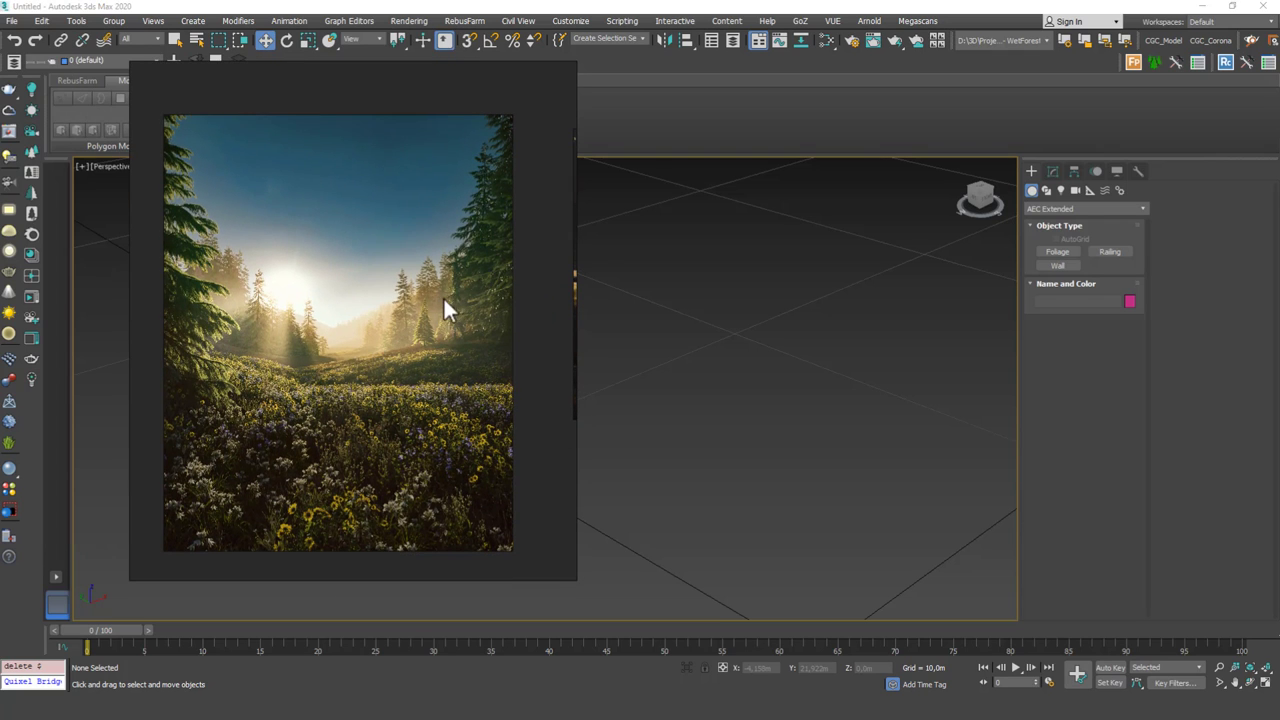
{"action": "mouse_move", "coordinate": [404, 564]}
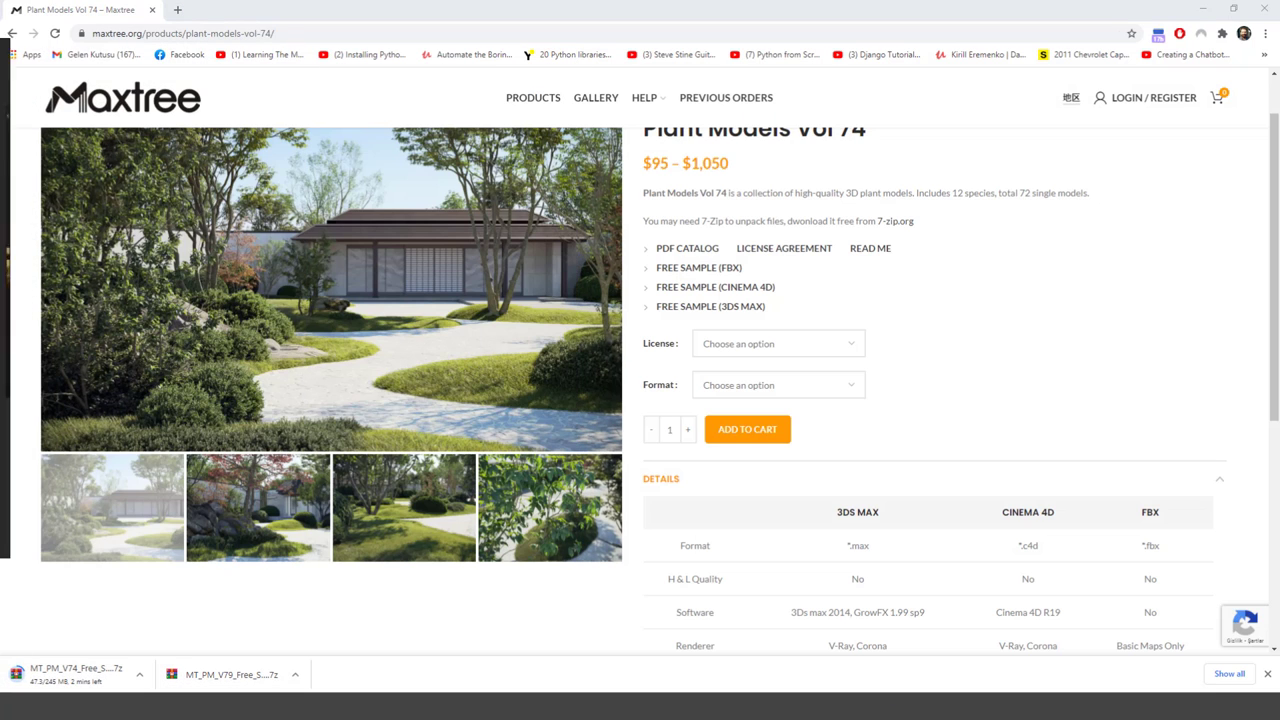
Reach the Archmodels listing through the shop's Collections sidebar category.
{"action": "left_click", "coordinate": [336, 8]}
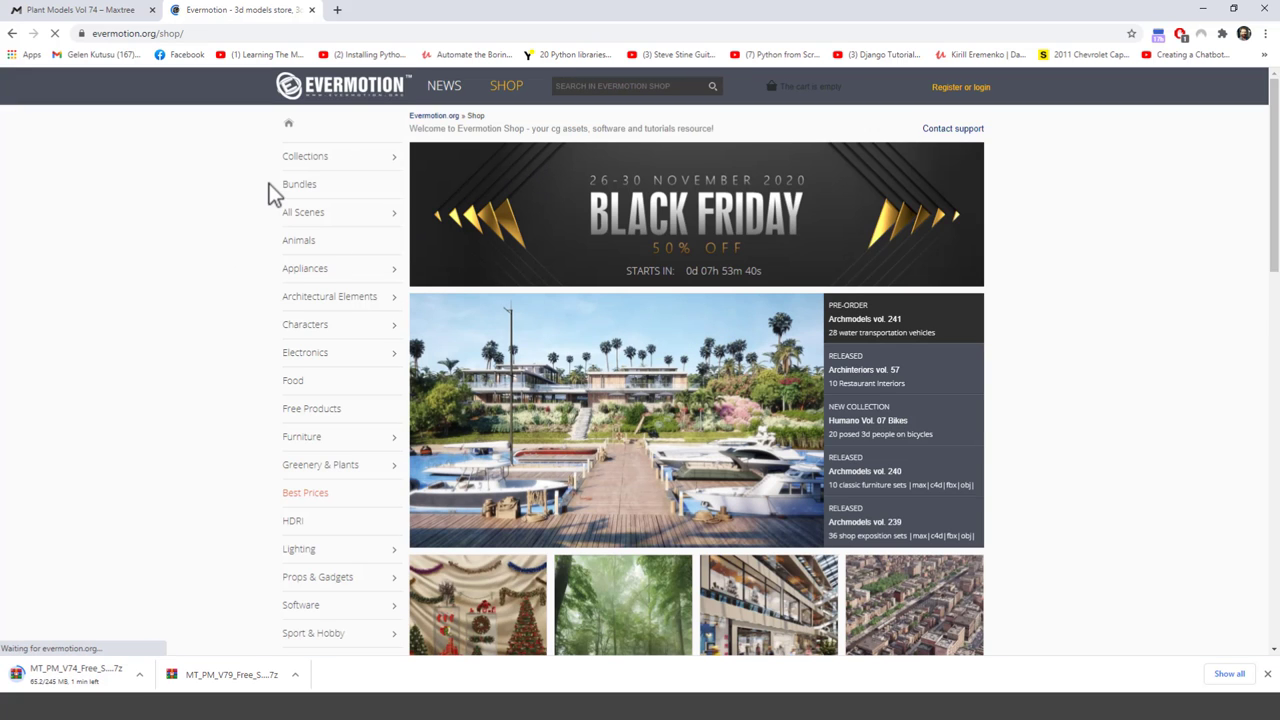
{"action": "left_click", "coordinate": [304, 156]}
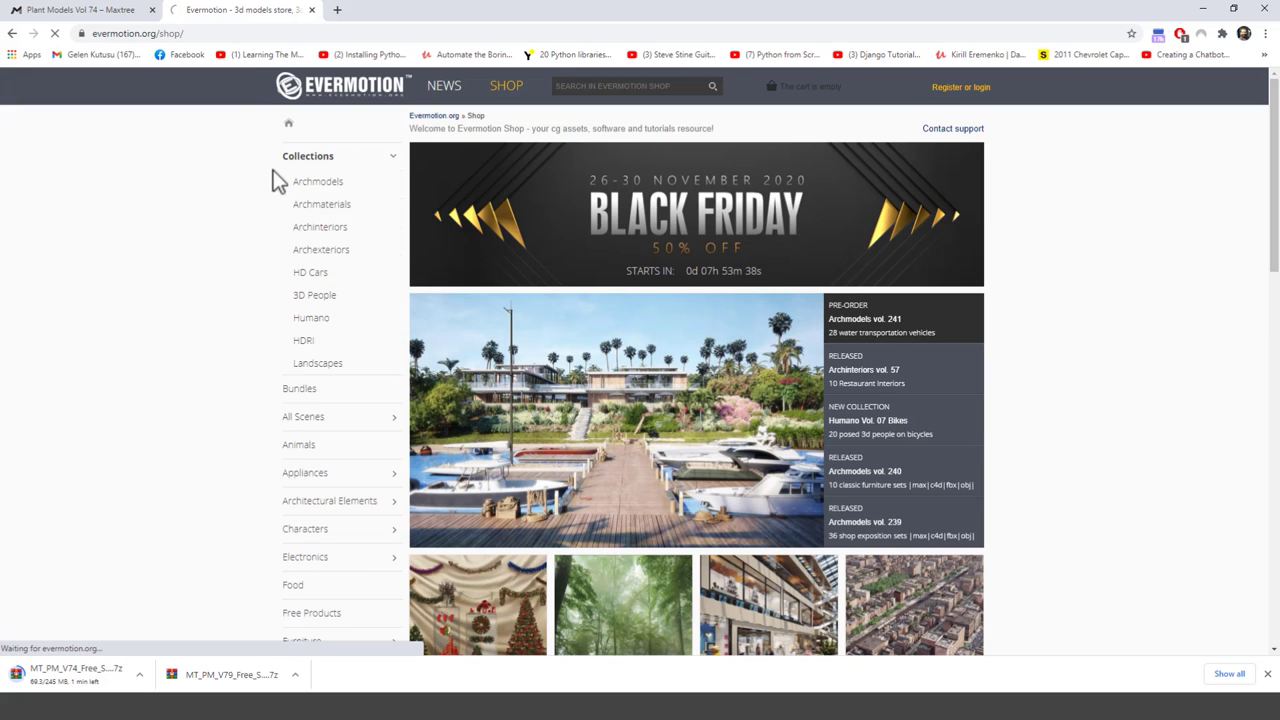
{"action": "left_click", "coordinate": [308, 156]}
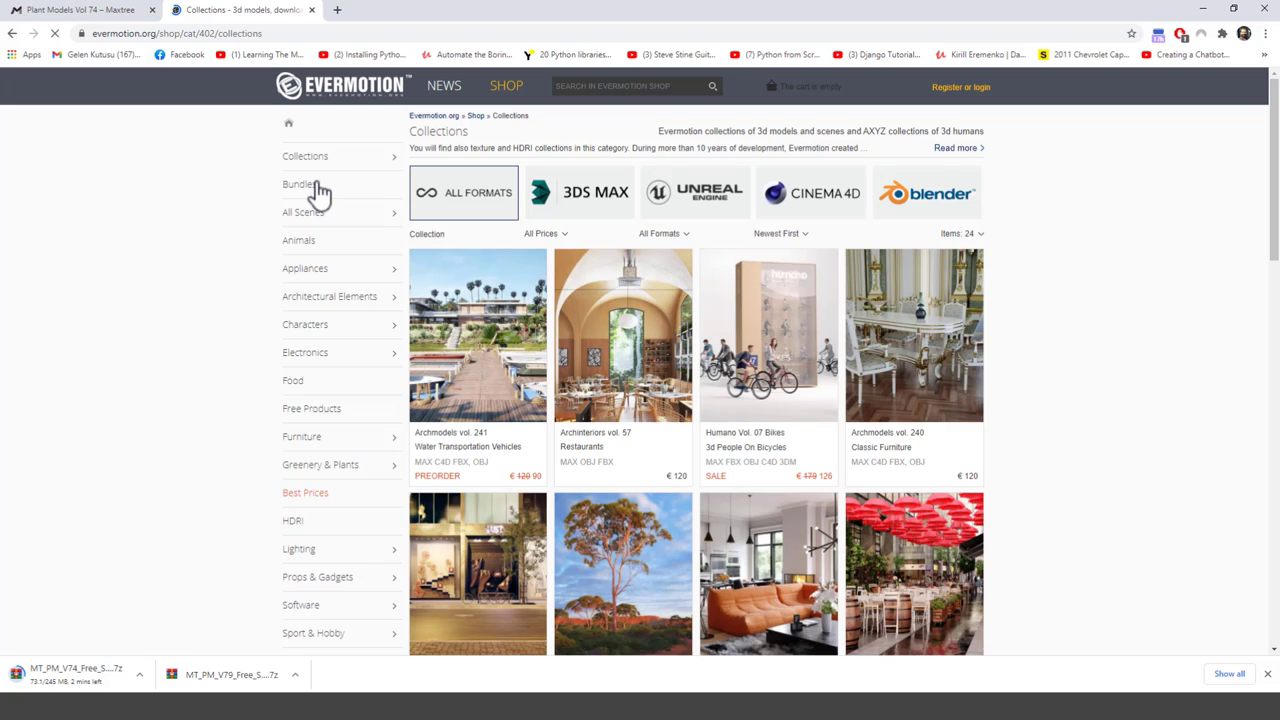
{"action": "left_click", "coordinate": [304, 156]}
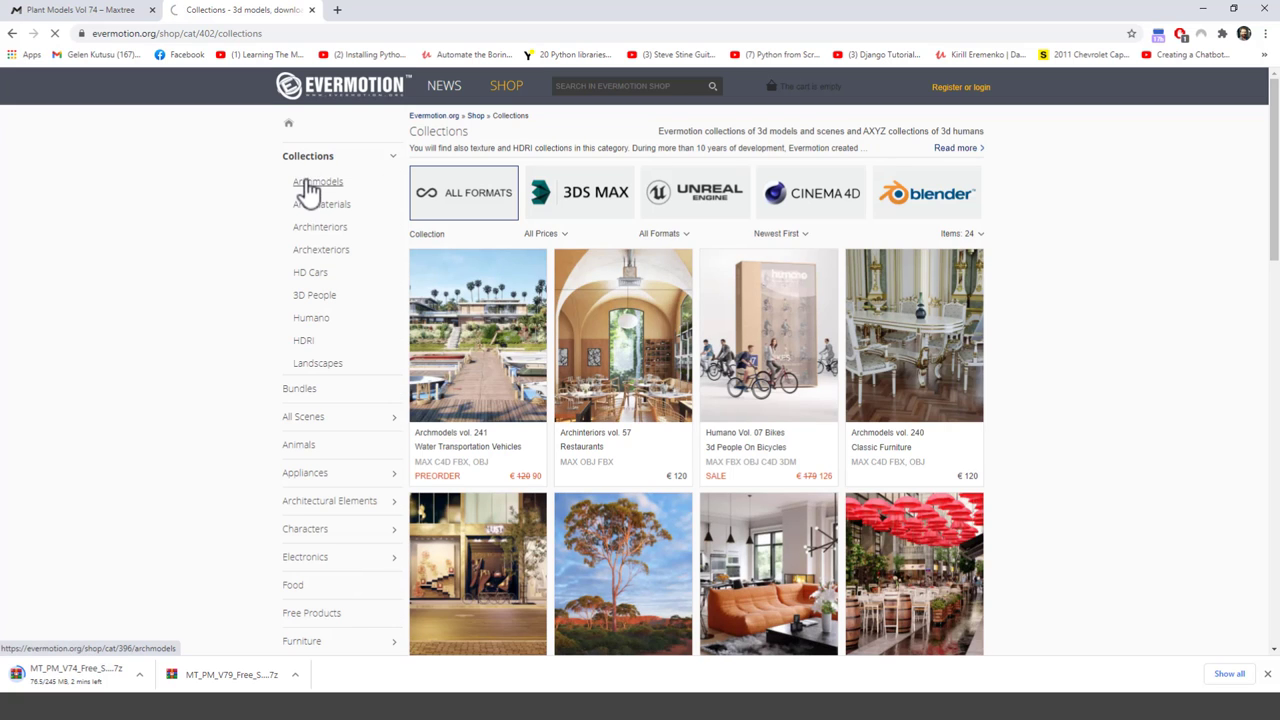
{"action": "left_click", "coordinate": [318, 180]}
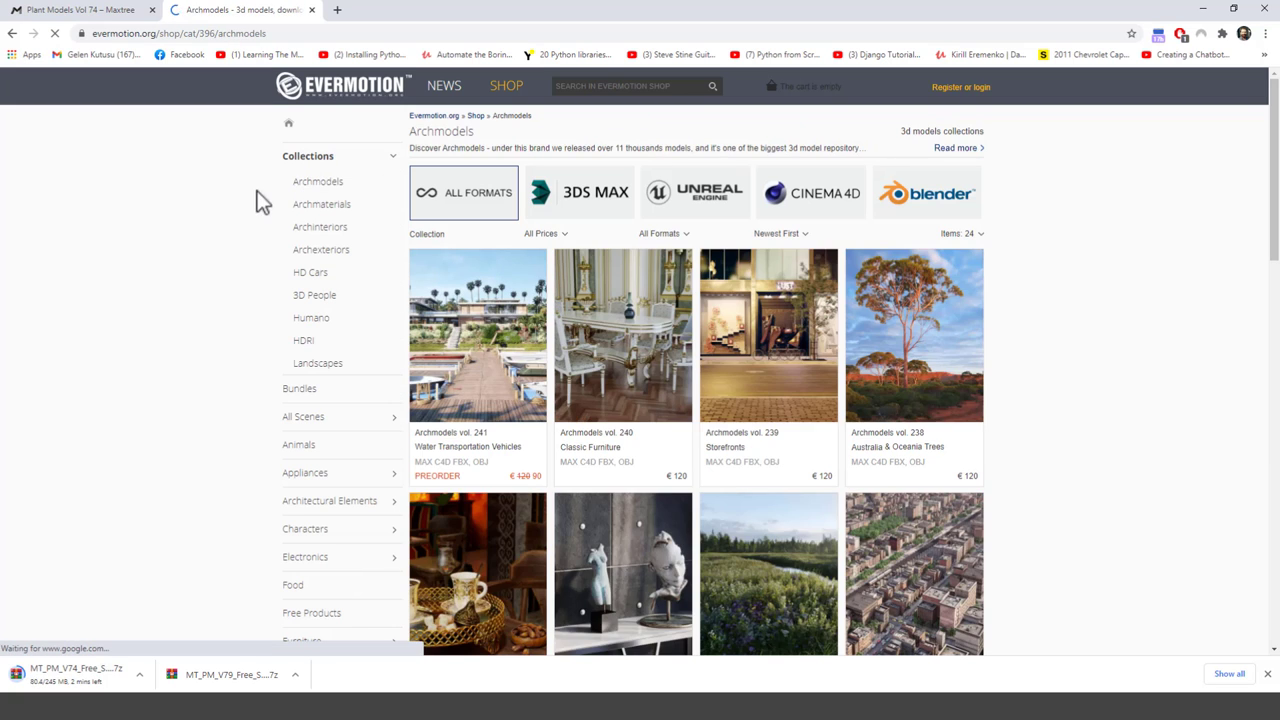
{"action": "mouse_move", "coordinate": [904, 340]}
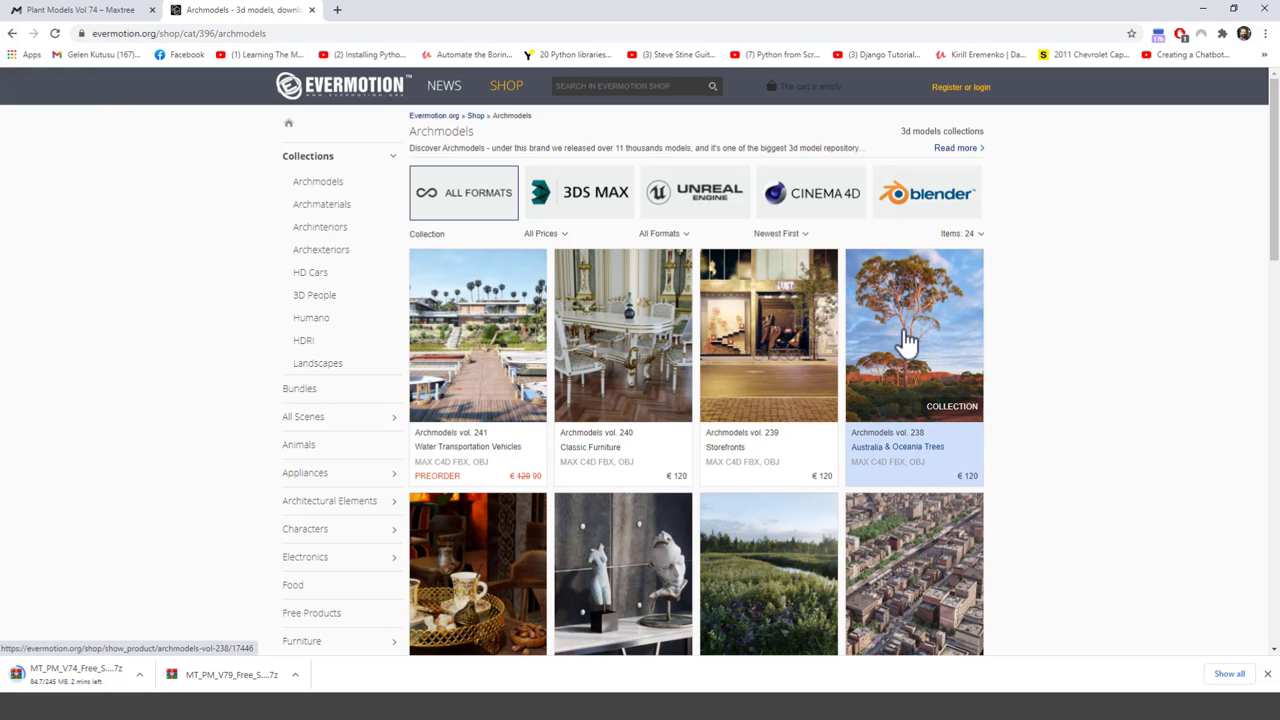
Open the Archmodels vol. 238 Australia & Oceania Trees product page.
{"action": "left_click", "coordinate": [912, 334]}
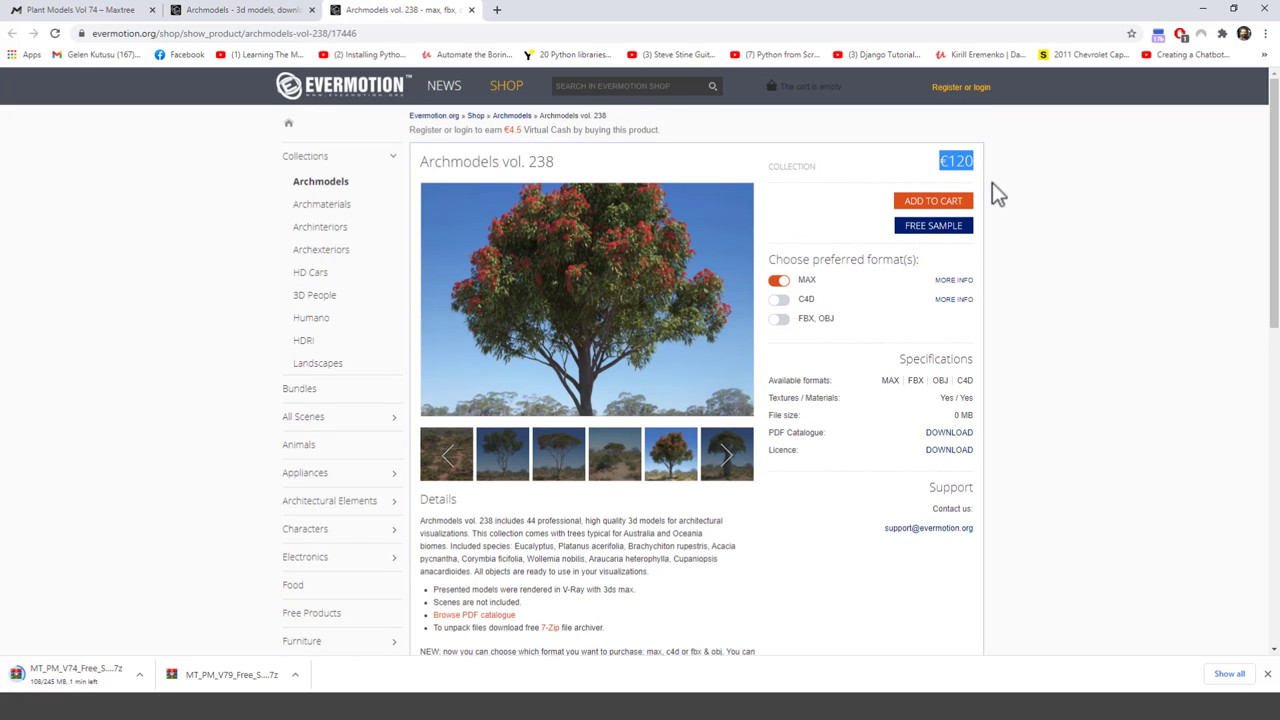
{"action": "mouse_move", "coordinate": [420, 320]}
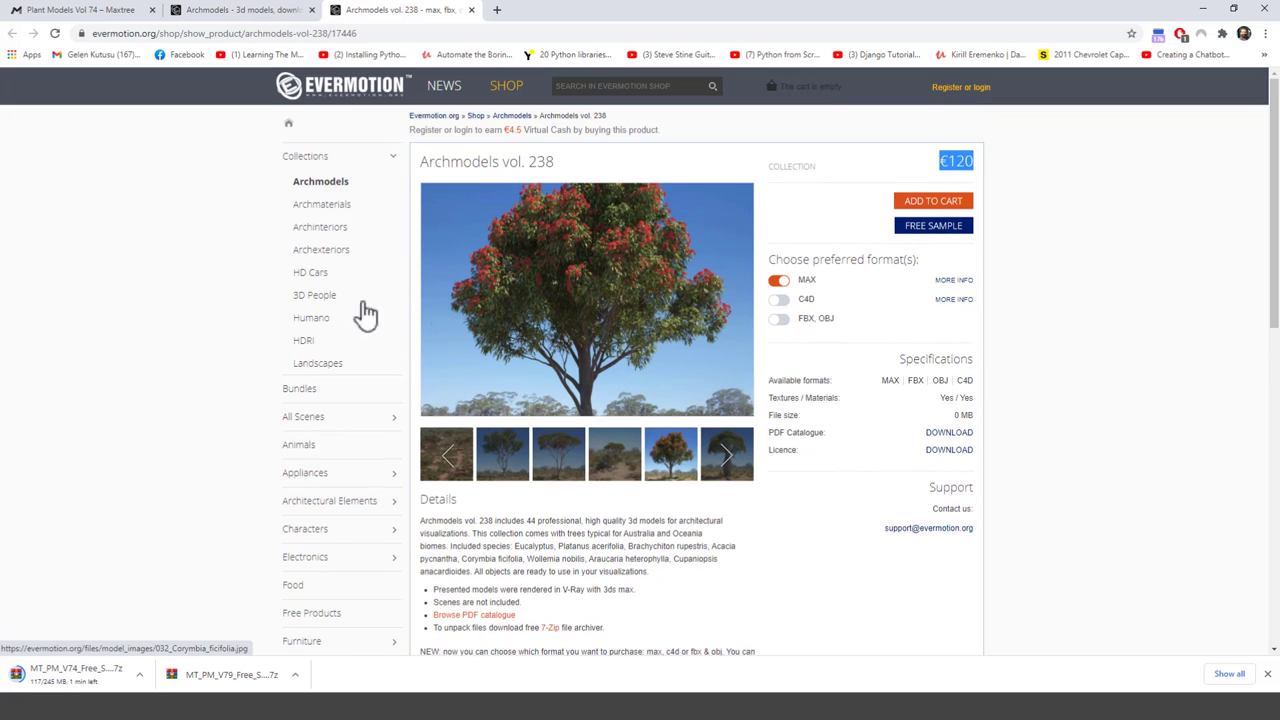
{"action": "mouse_move", "coordinate": [196, 326]}
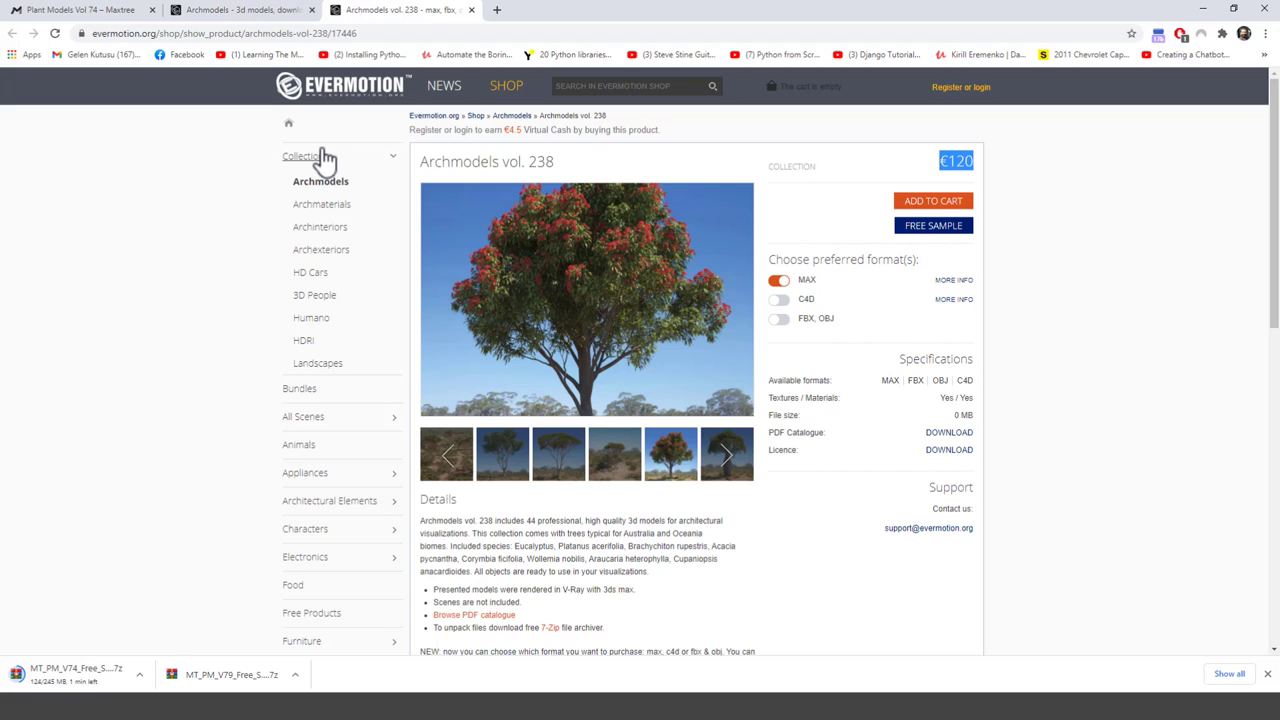
{"action": "mouse_move", "coordinate": [204, 218]}
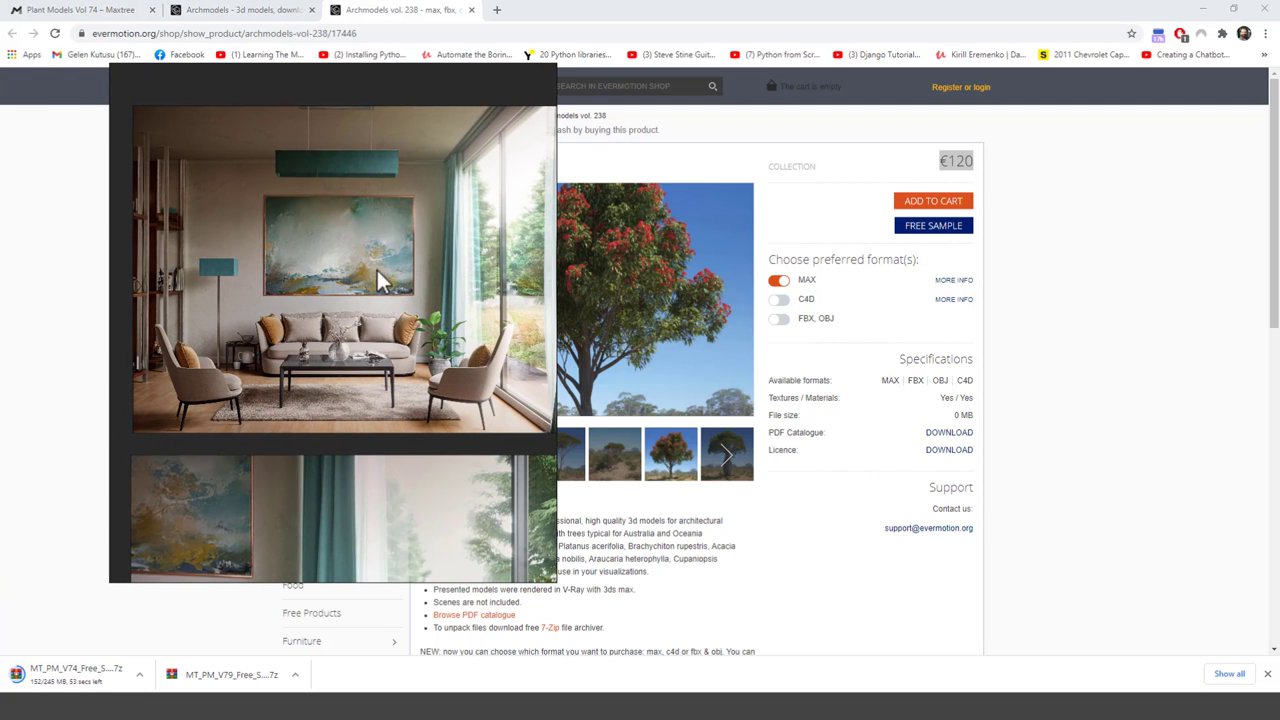
{"action": "mouse_move", "coordinate": [524, 350]}
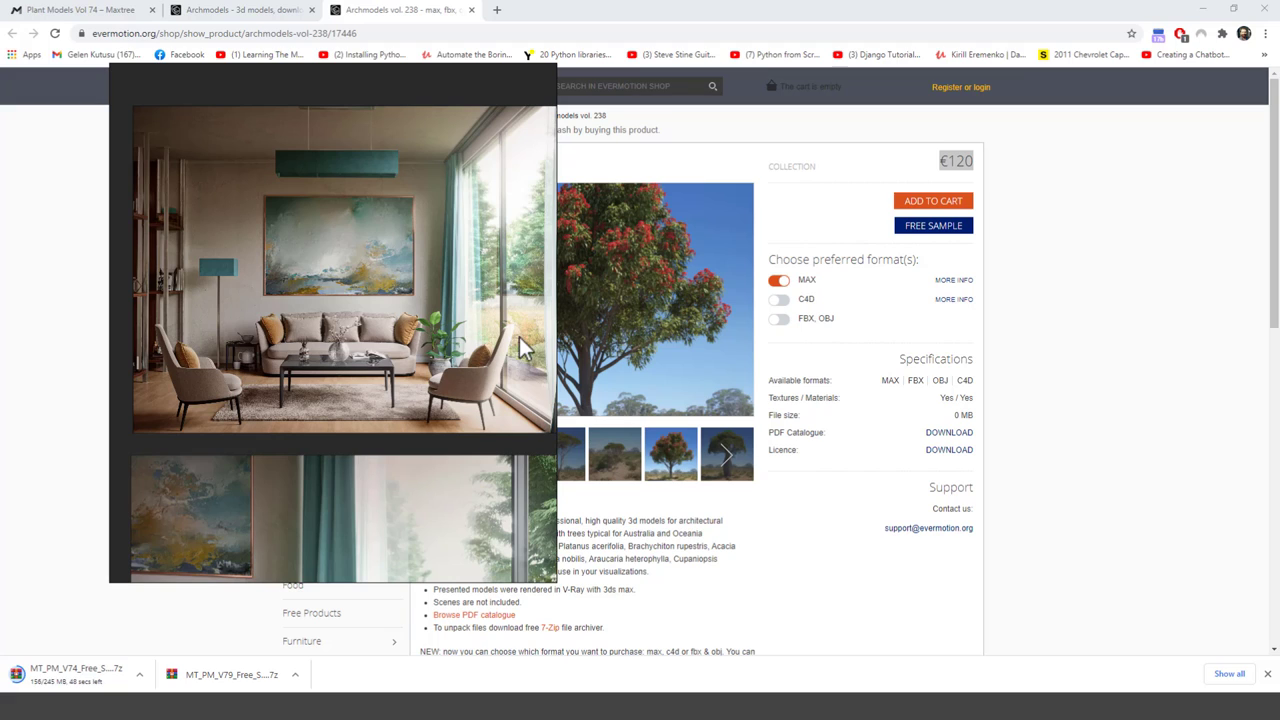
{"action": "mouse_move", "coordinate": [384, 330]}
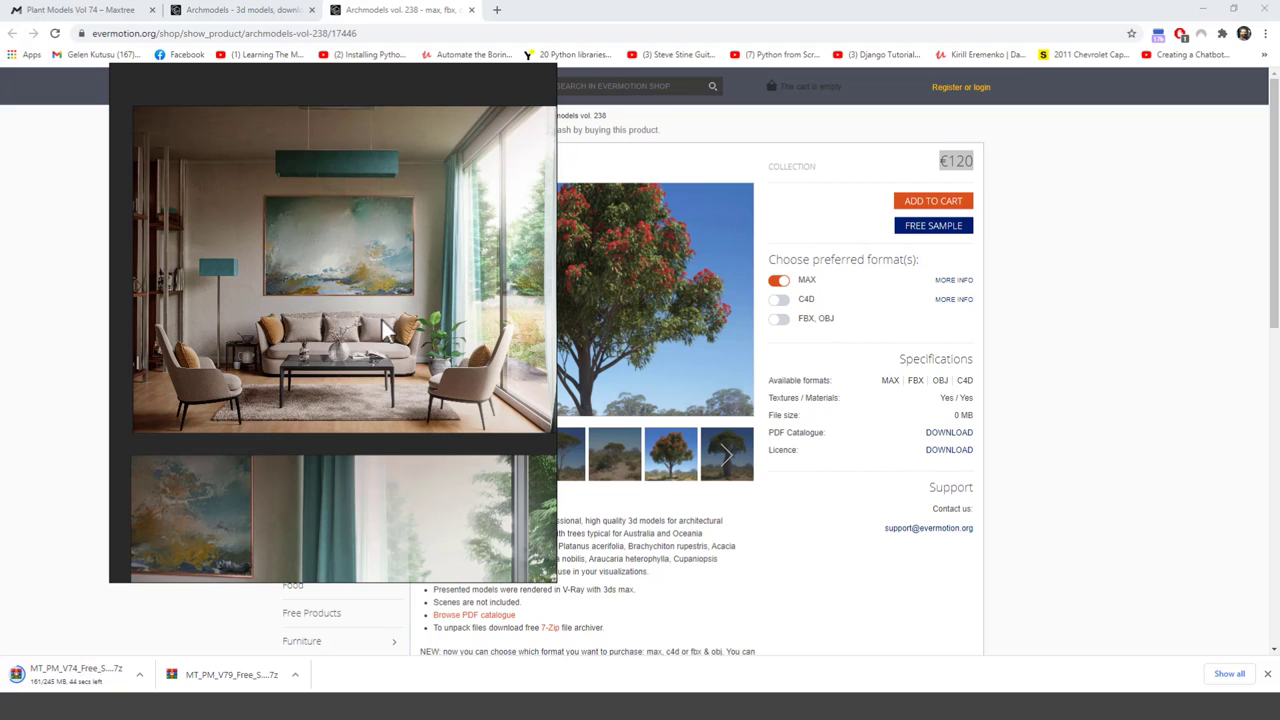
{"action": "mouse_move", "coordinate": [476, 300]}
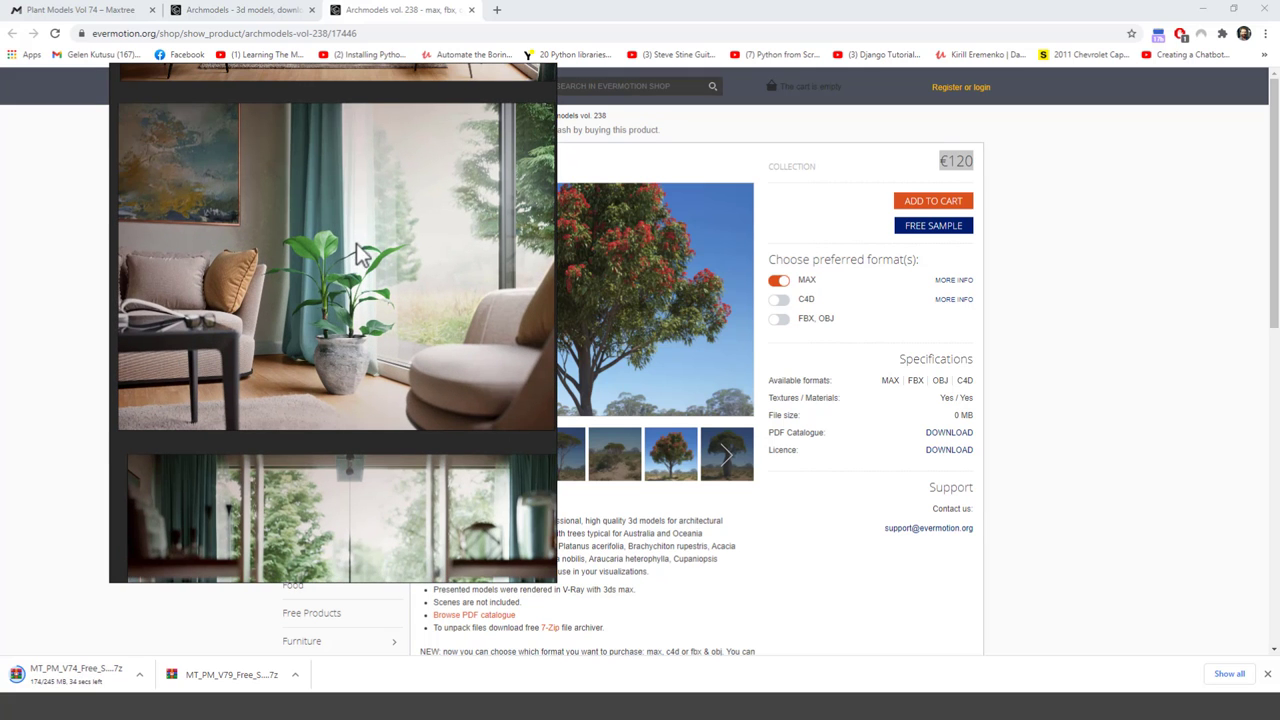
{"action": "mouse_move", "coordinate": [352, 144]}
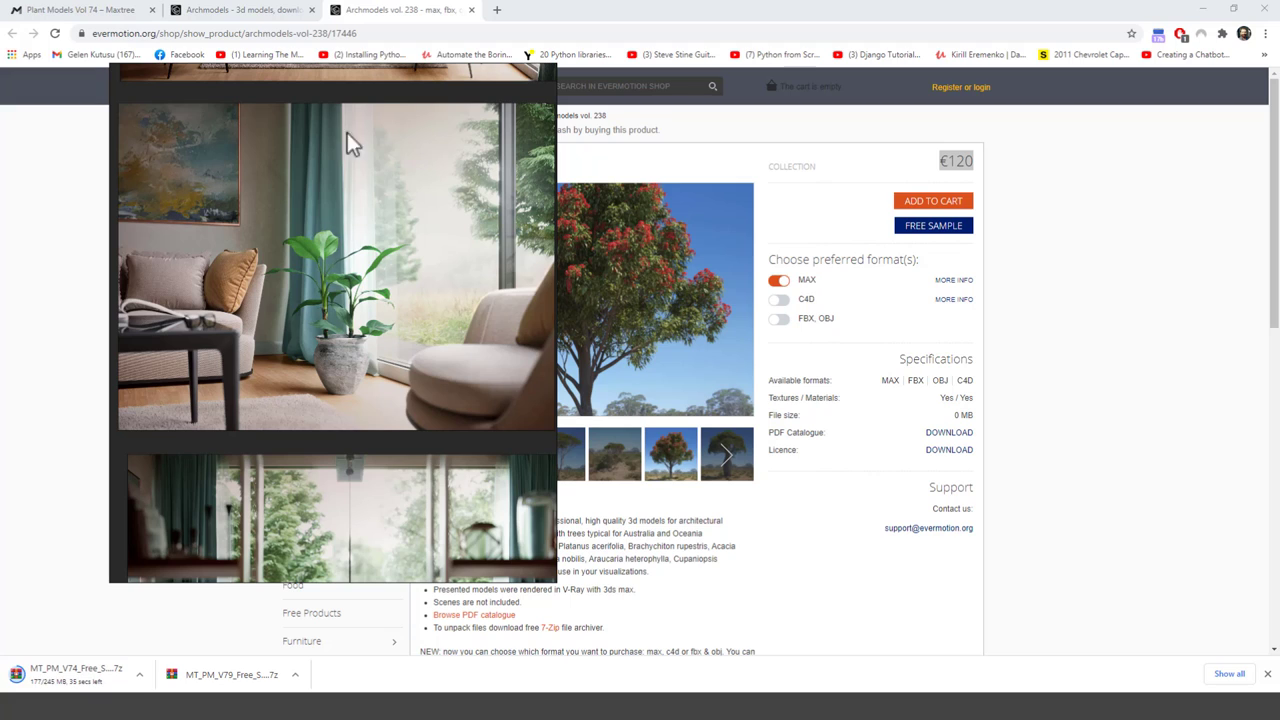
{"action": "mouse_move", "coordinate": [390, 256]}
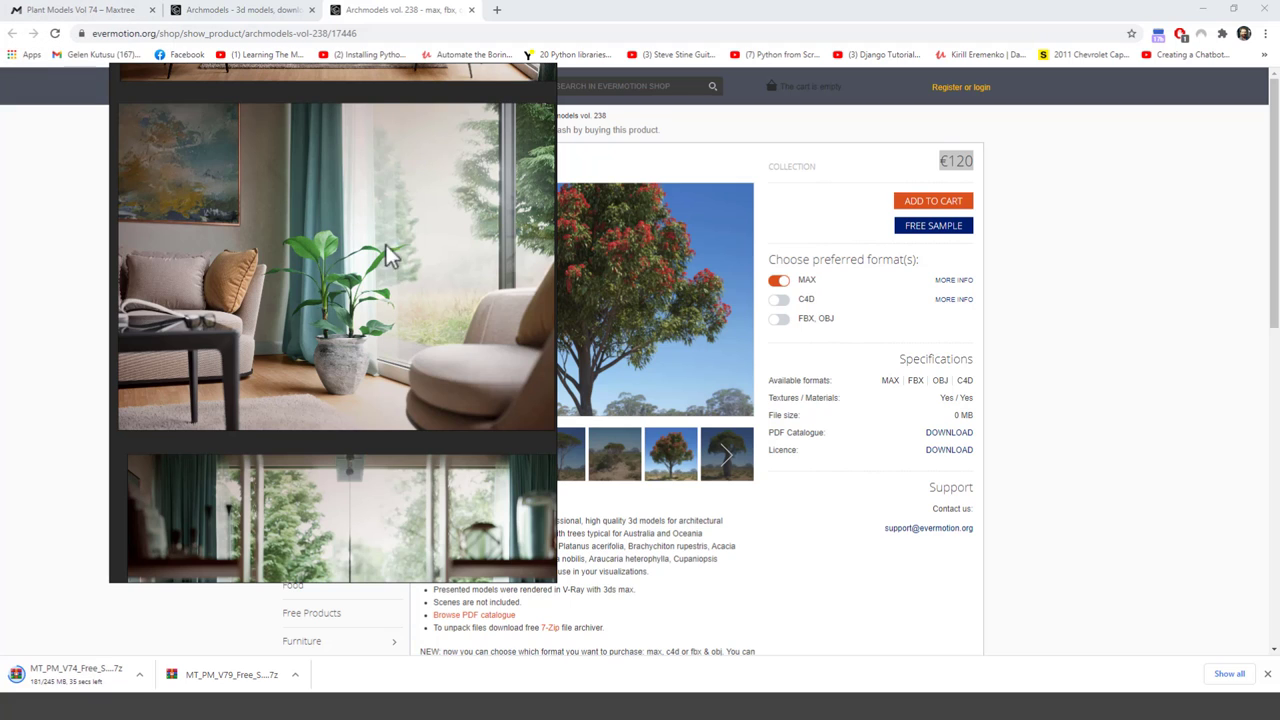
{"action": "mouse_move", "coordinate": [148, 86]}
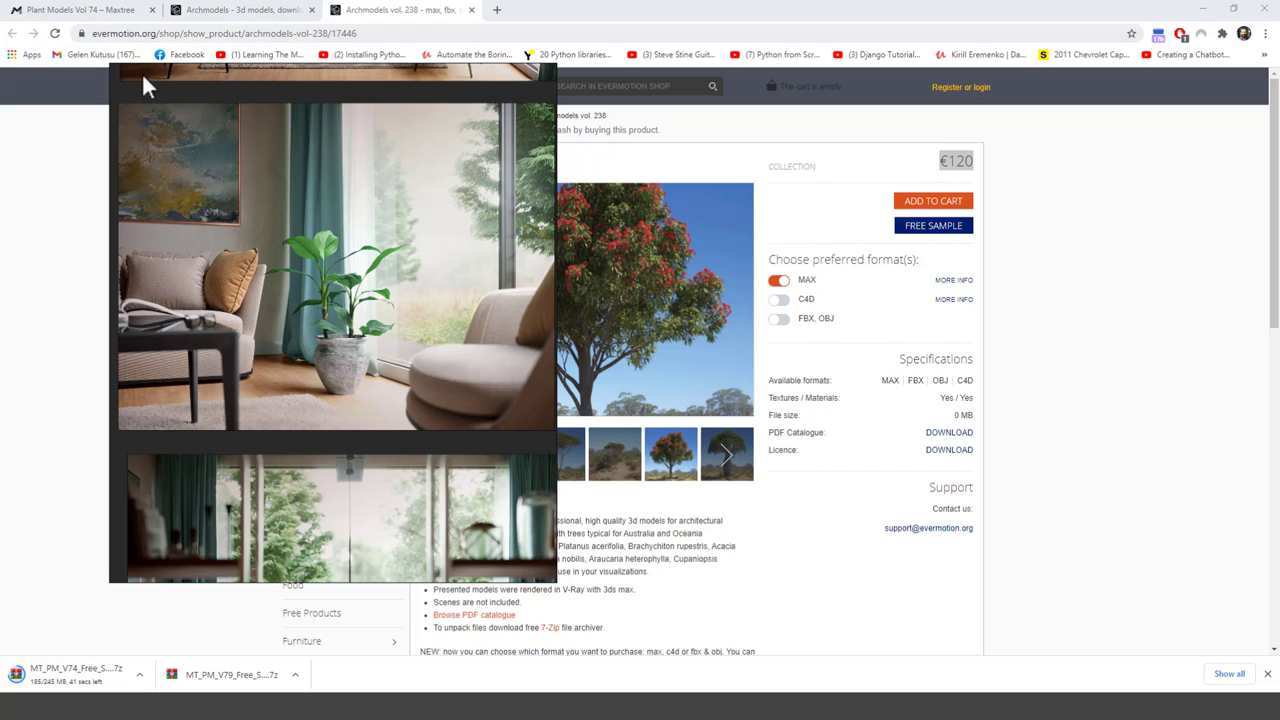
{"action": "mouse_move", "coordinate": [340, 284]}
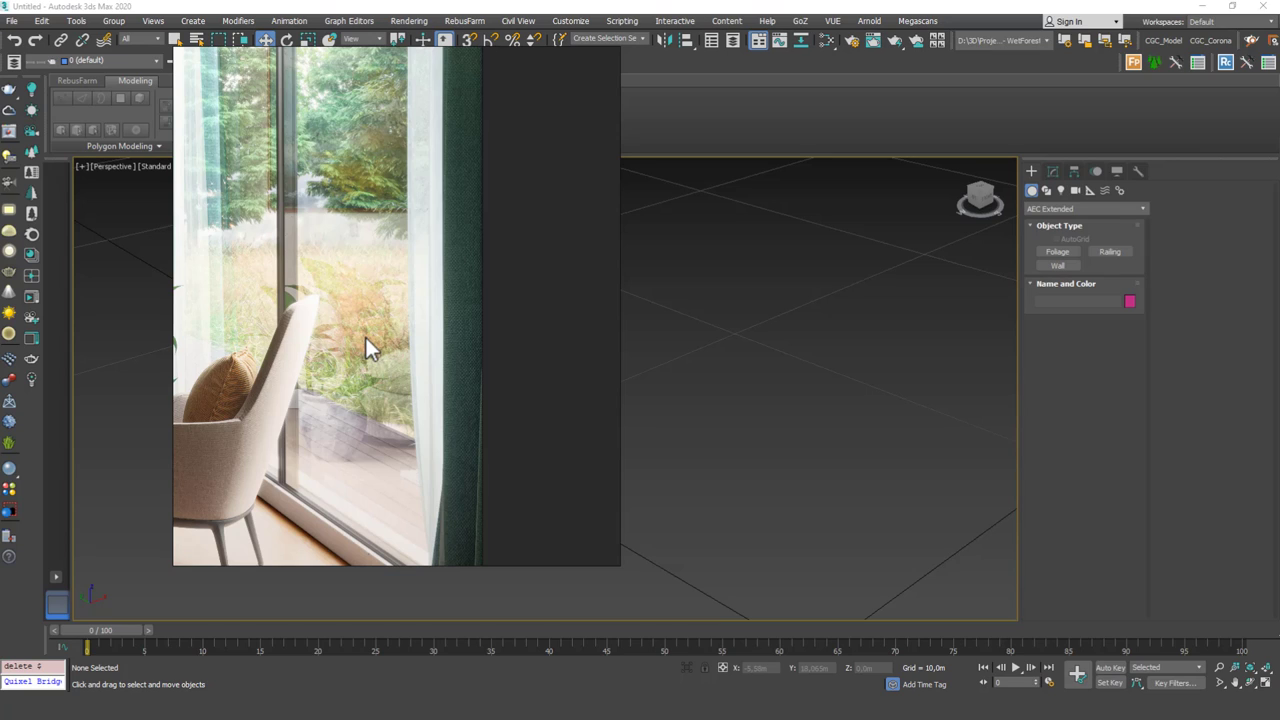
{"action": "mouse_move", "coordinate": [400, 336]}
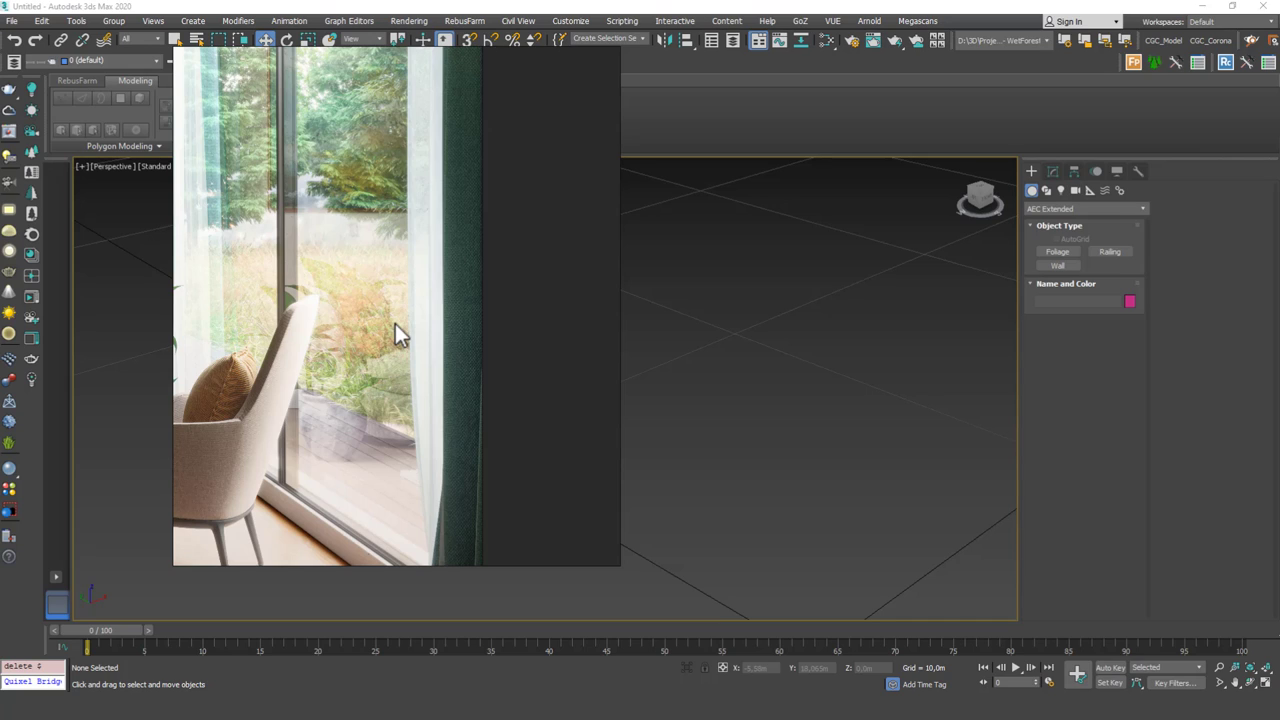
{"action": "mouse_move", "coordinate": [504, 376]}
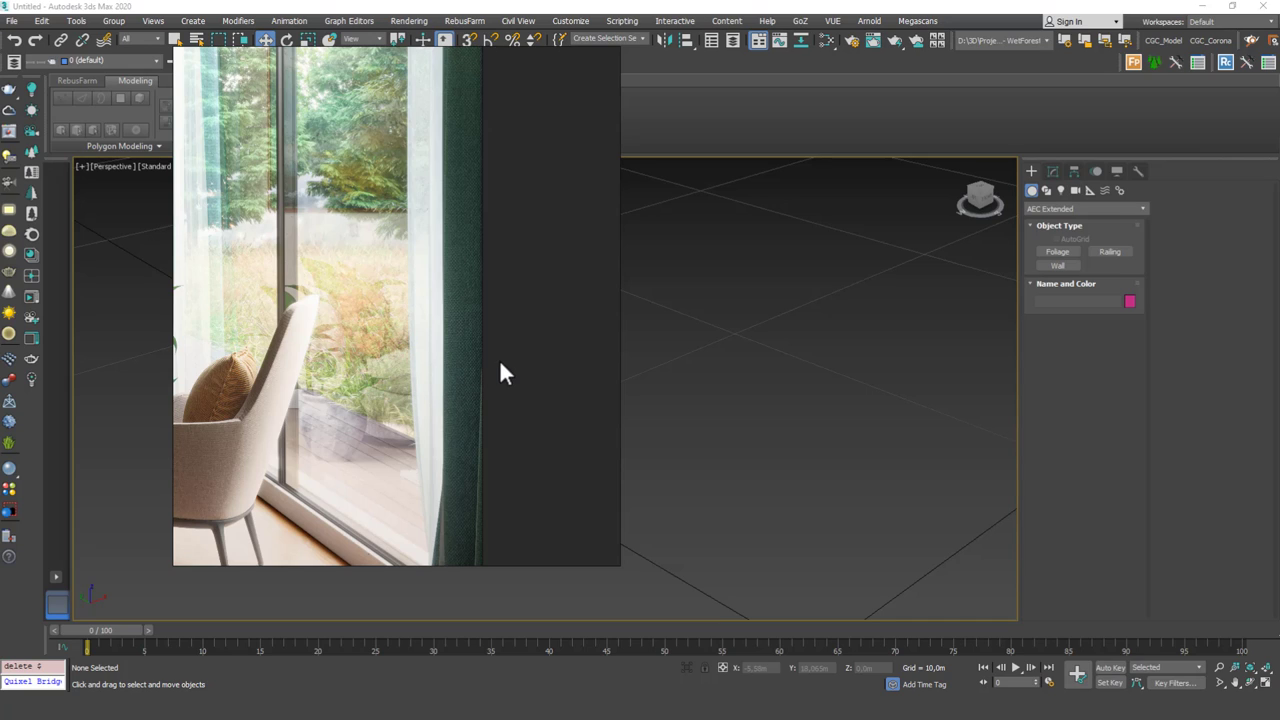
{"action": "mouse_move", "coordinate": [444, 370]}
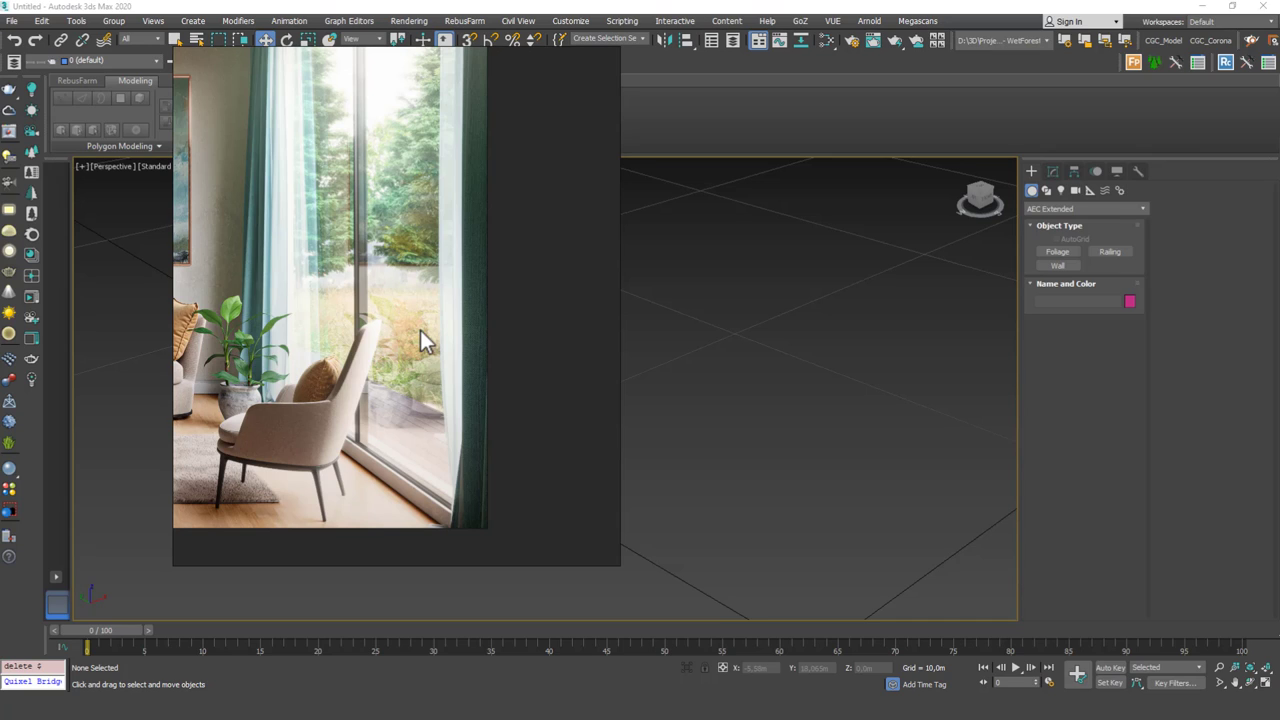
{"action": "mouse_move", "coordinate": [316, 368]}
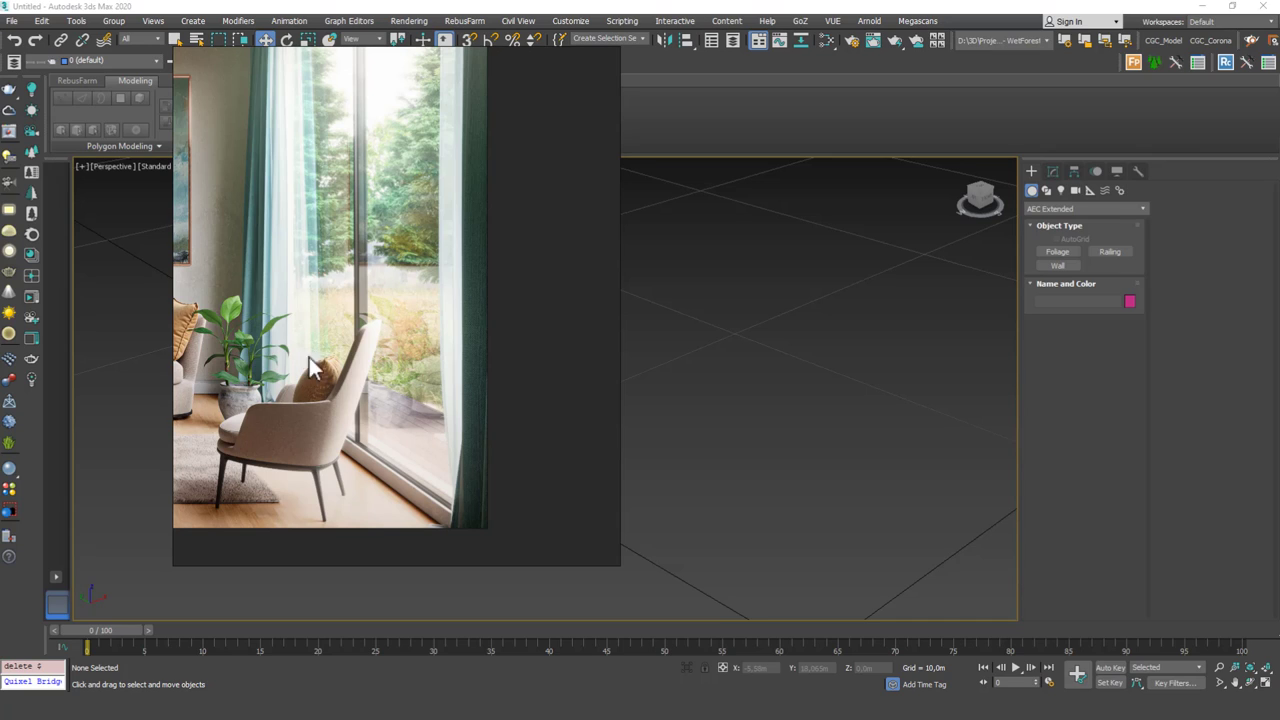
{"action": "mouse_move", "coordinate": [576, 332]}
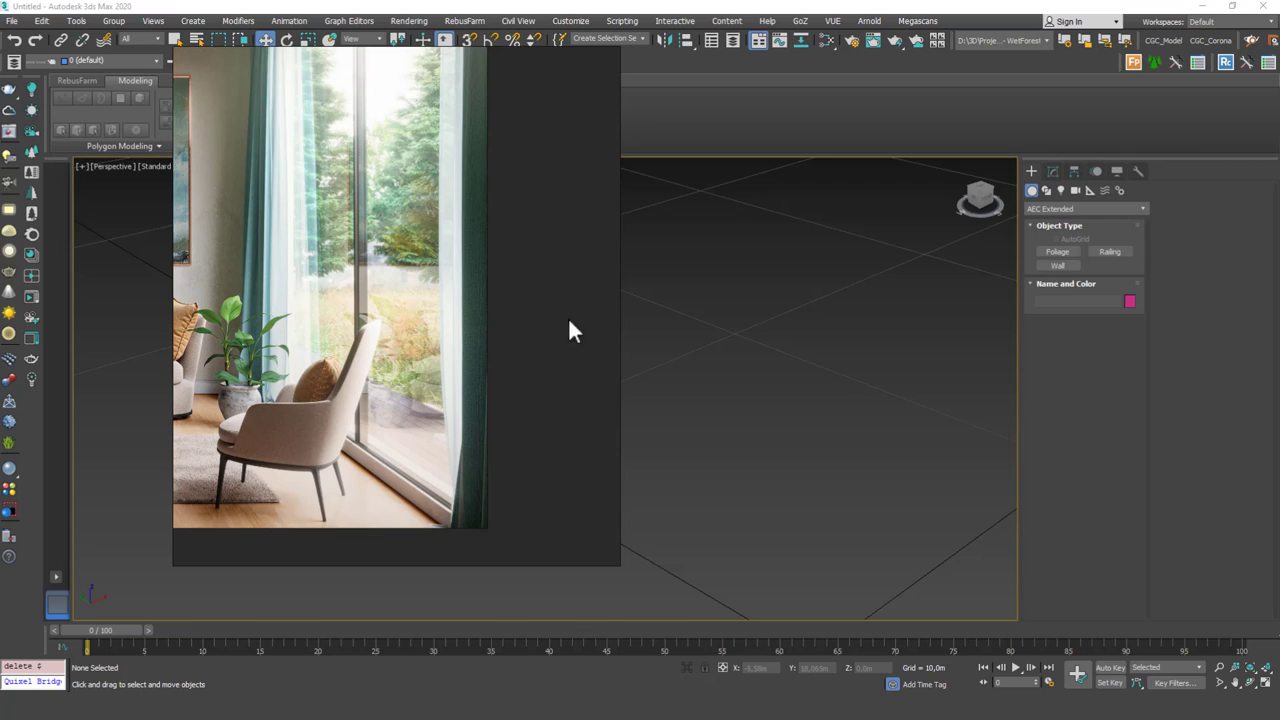
{"action": "mouse_move", "coordinate": [584, 364]}
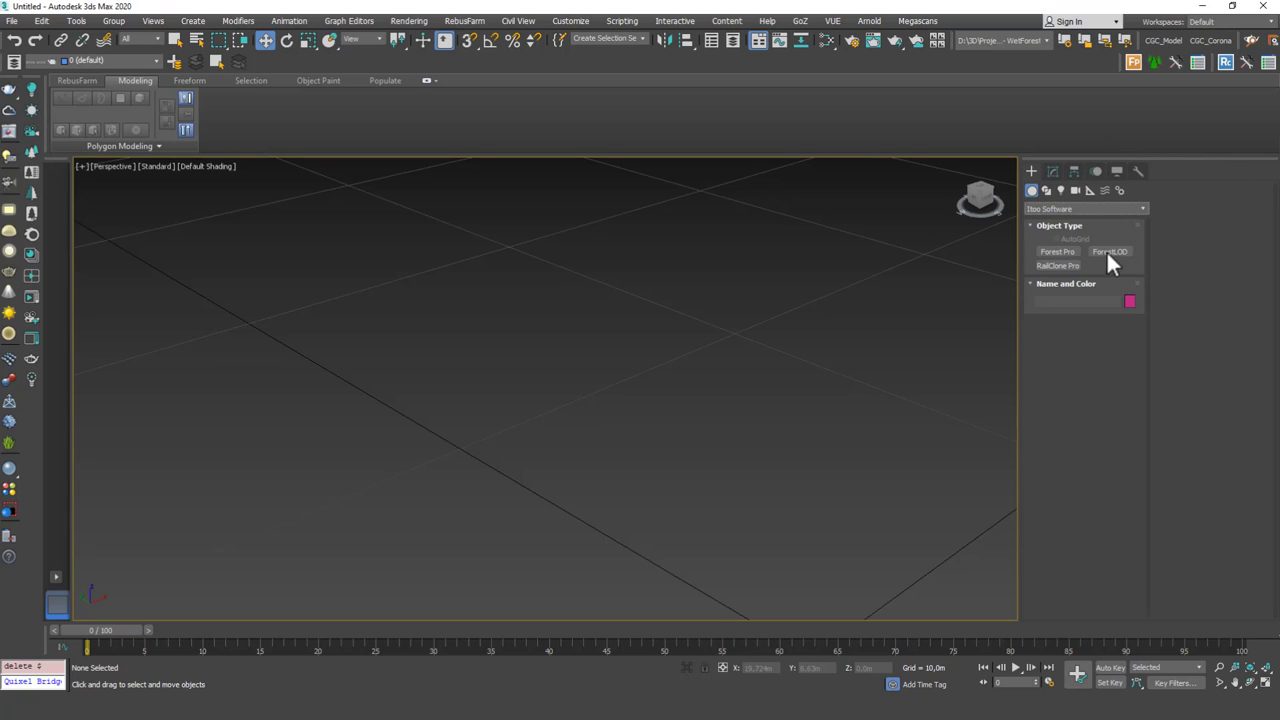
Start a Rectangle spline from the Shapes > Splines object types.
{"action": "left_click", "coordinate": [1058, 252]}
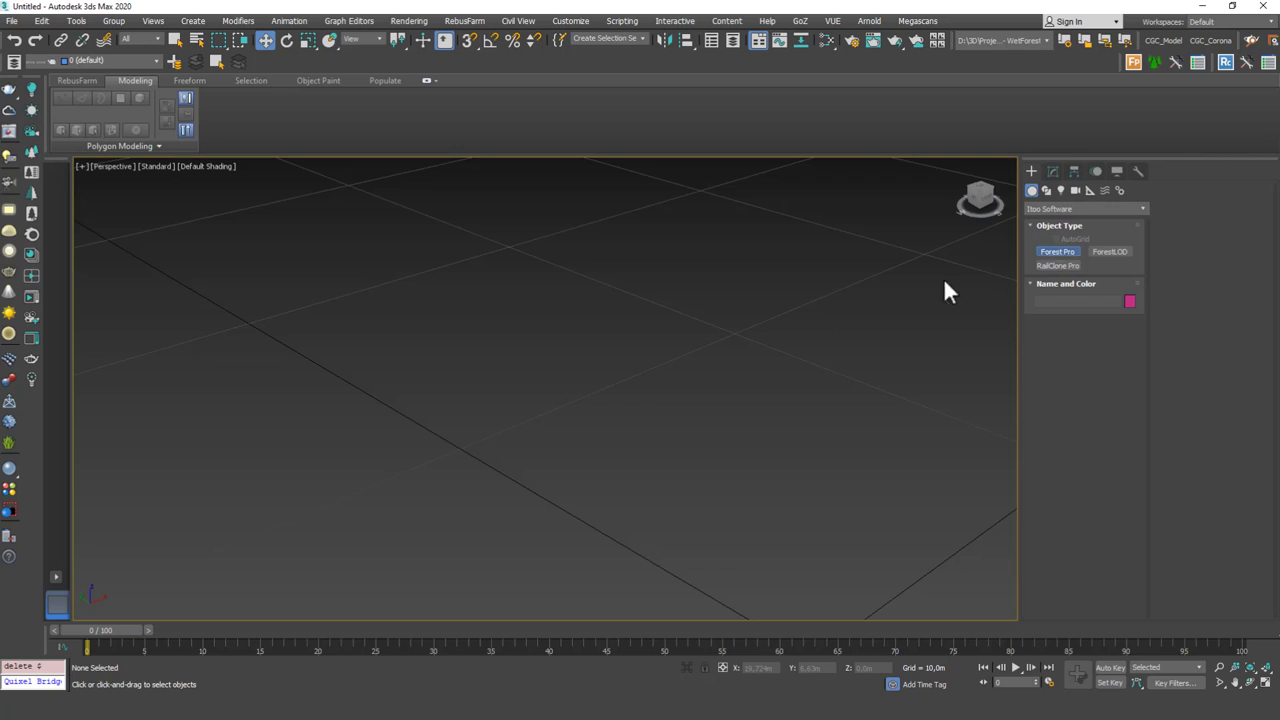
{"action": "left_click", "coordinate": [1056, 252]}
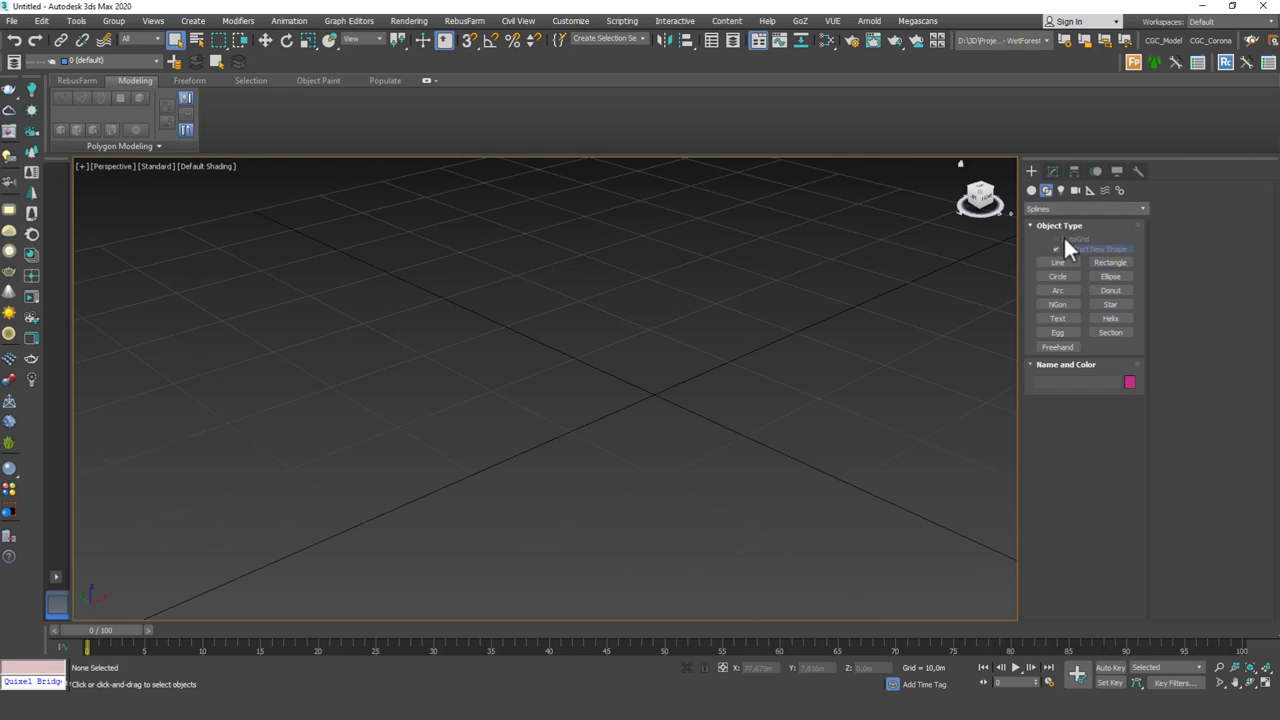
{"action": "left_click", "coordinate": [1110, 262]}
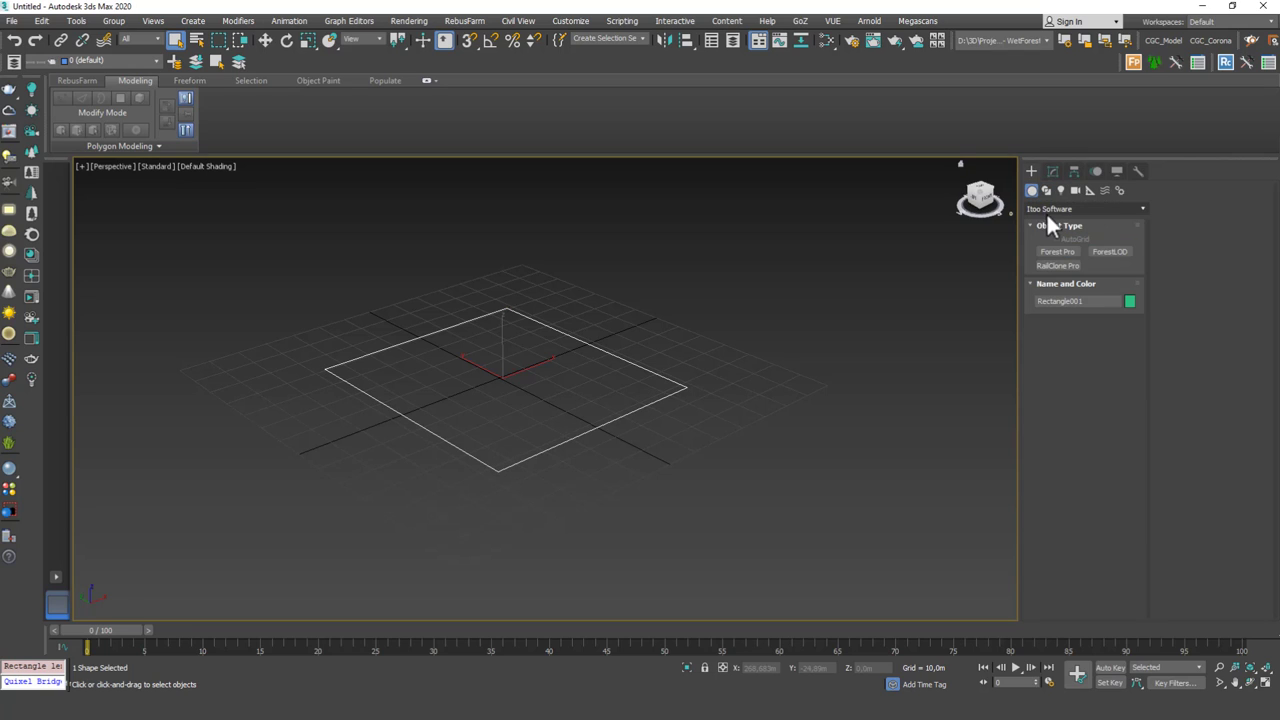
Create a Forest Pro object on the rectangle and bring up its preset Library Browser.
{"action": "left_click", "coordinate": [1056, 252]}
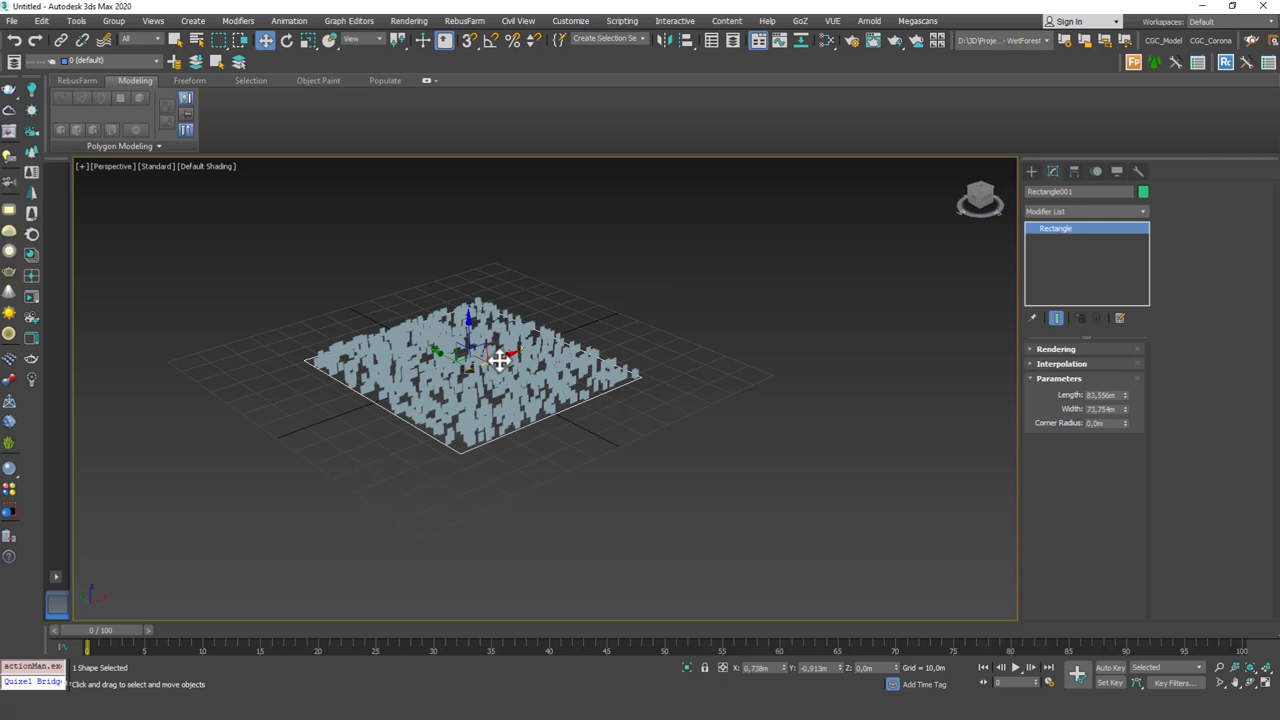
{"action": "left_click_drag", "start_coordinate": [500, 360], "coordinate": [476, 364]}
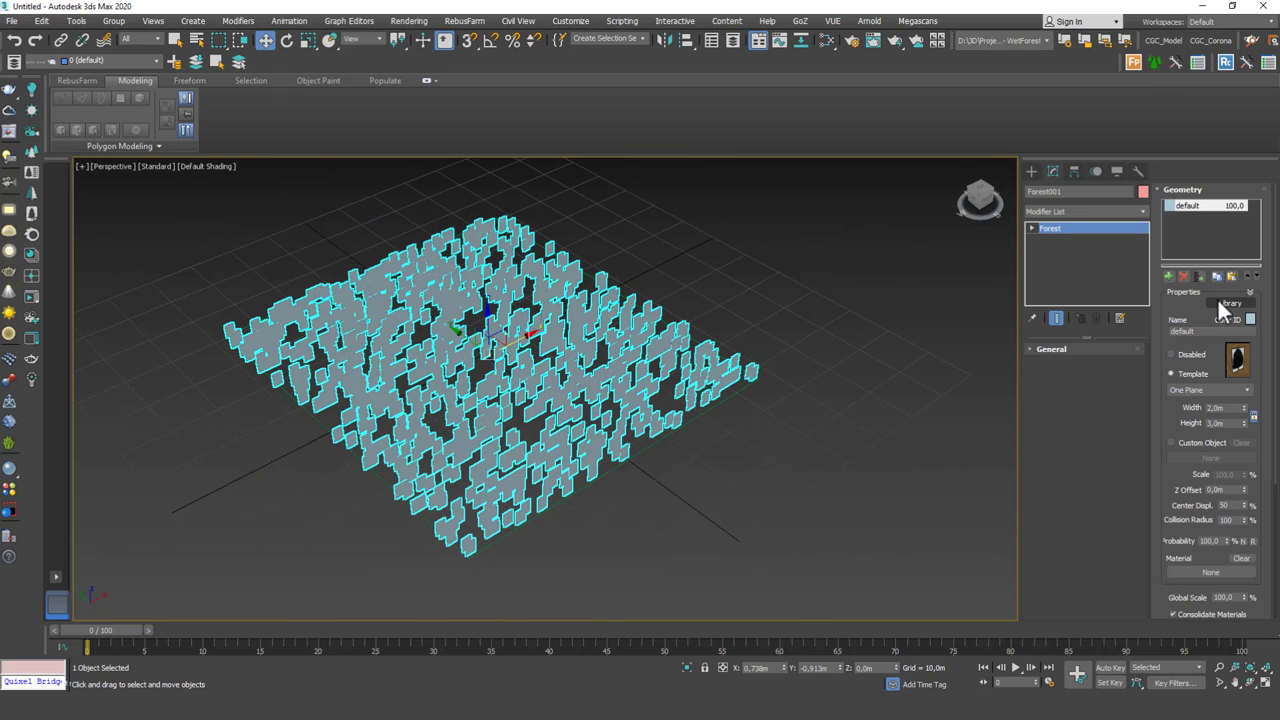
{"action": "left_click", "coordinate": [1230, 302]}
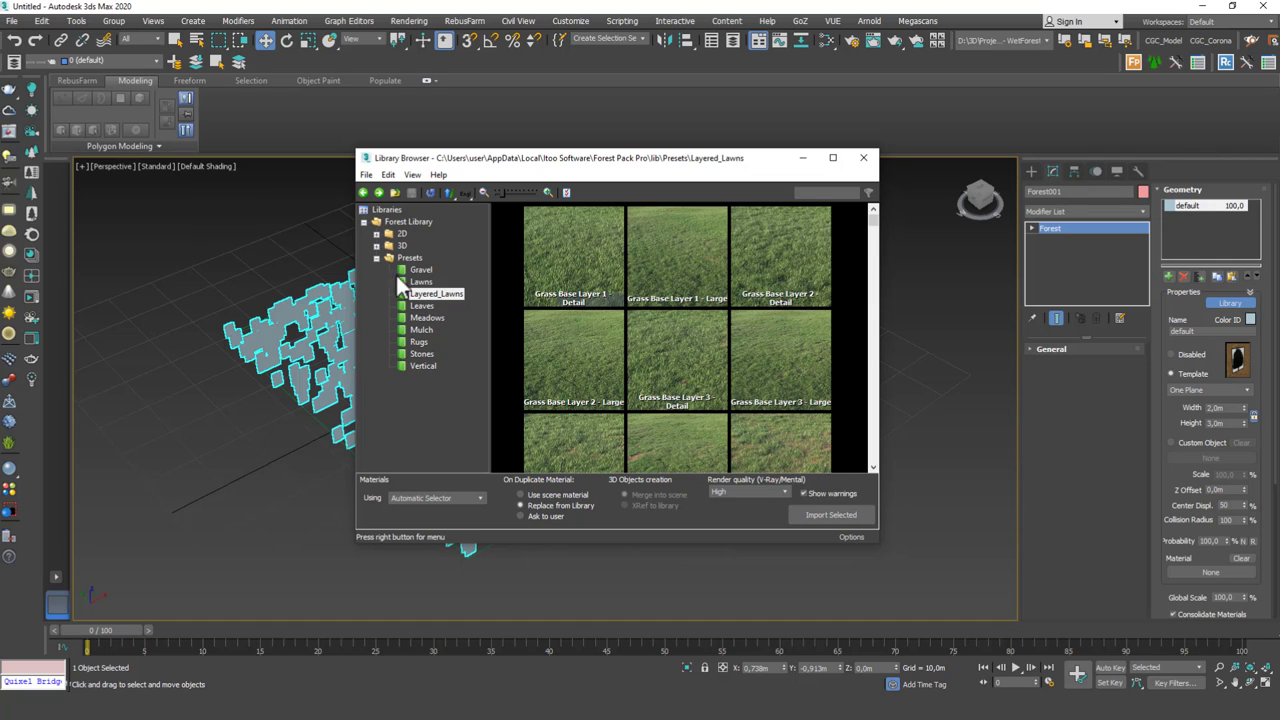
Apply a Meadow Grass preset from Meadows, accepting the rescale to scene units.
{"action": "left_click", "coordinate": [428, 316]}
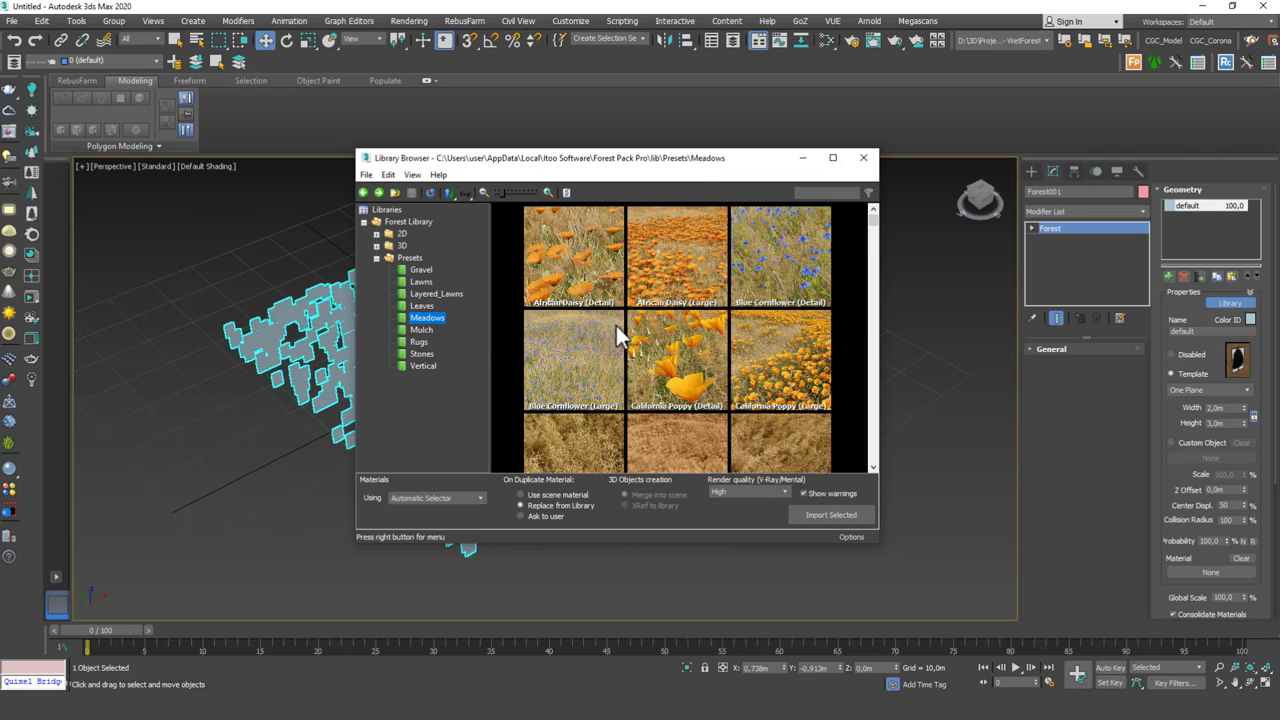
{"action": "mouse_move", "coordinate": [880, 548]}
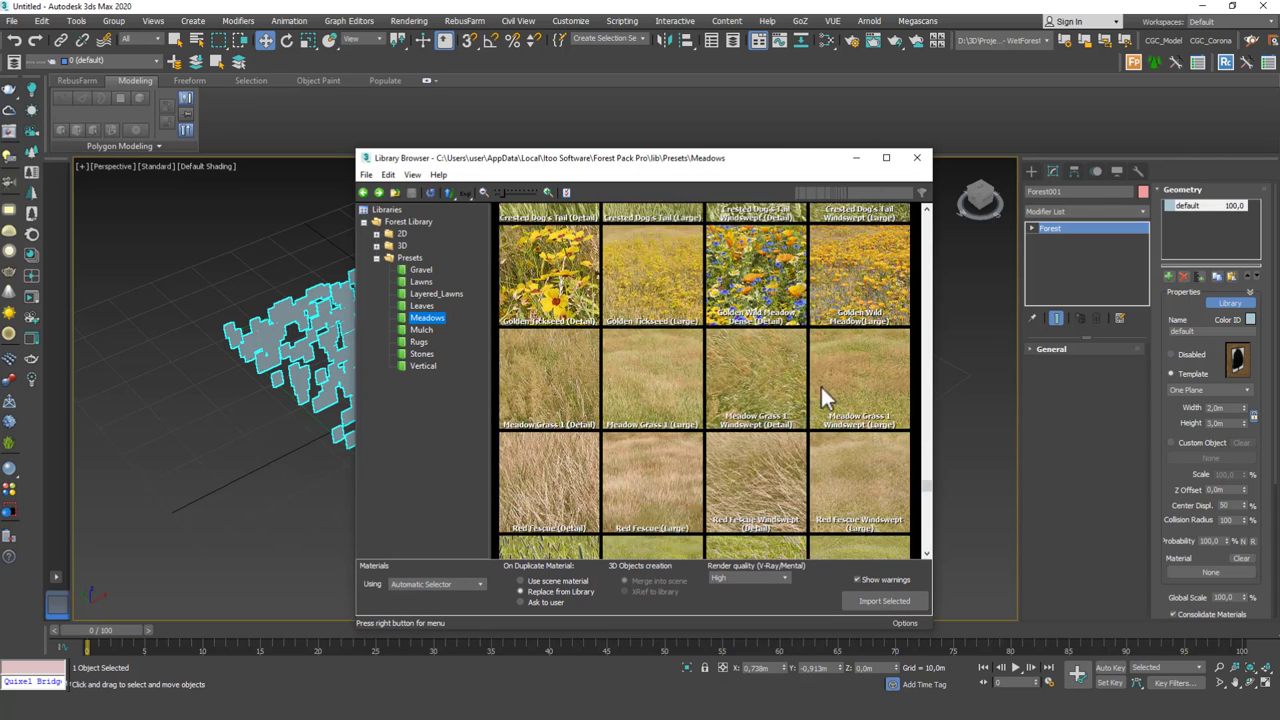
{"action": "scroll", "scroll_direction": "down", "scroll_amount": 3}
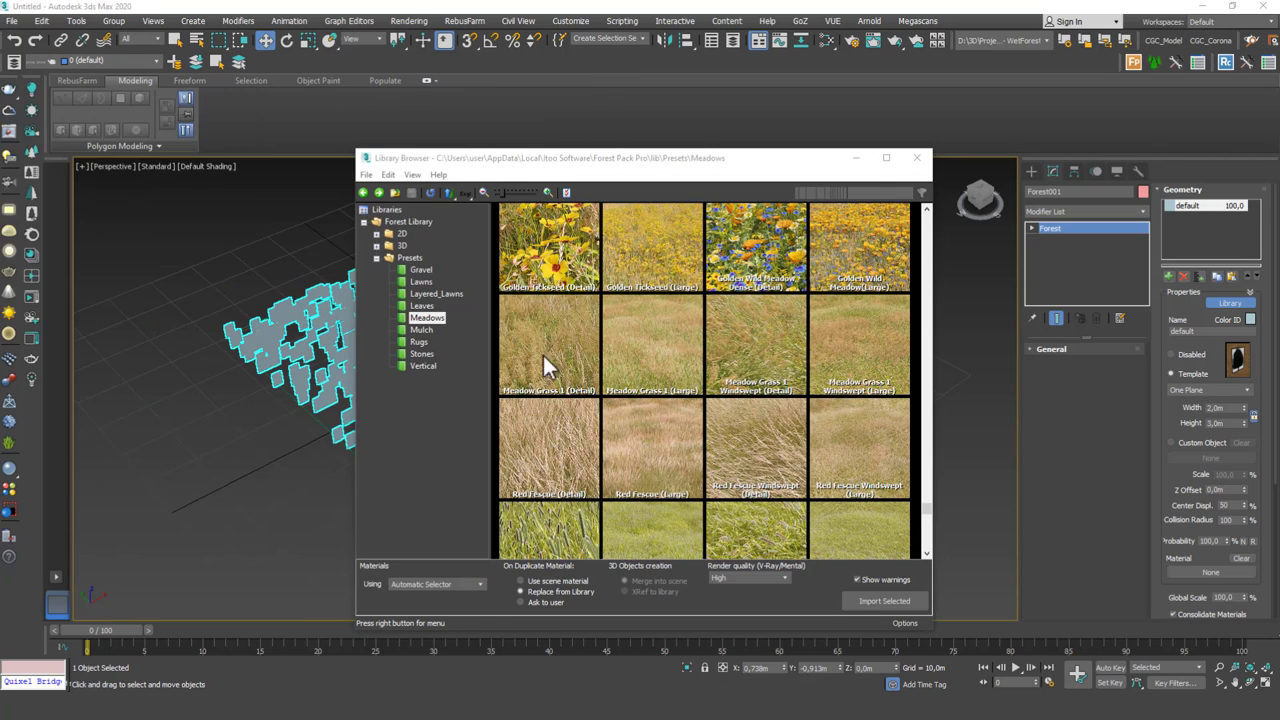
{"action": "double_click", "coordinate": [548, 344]}
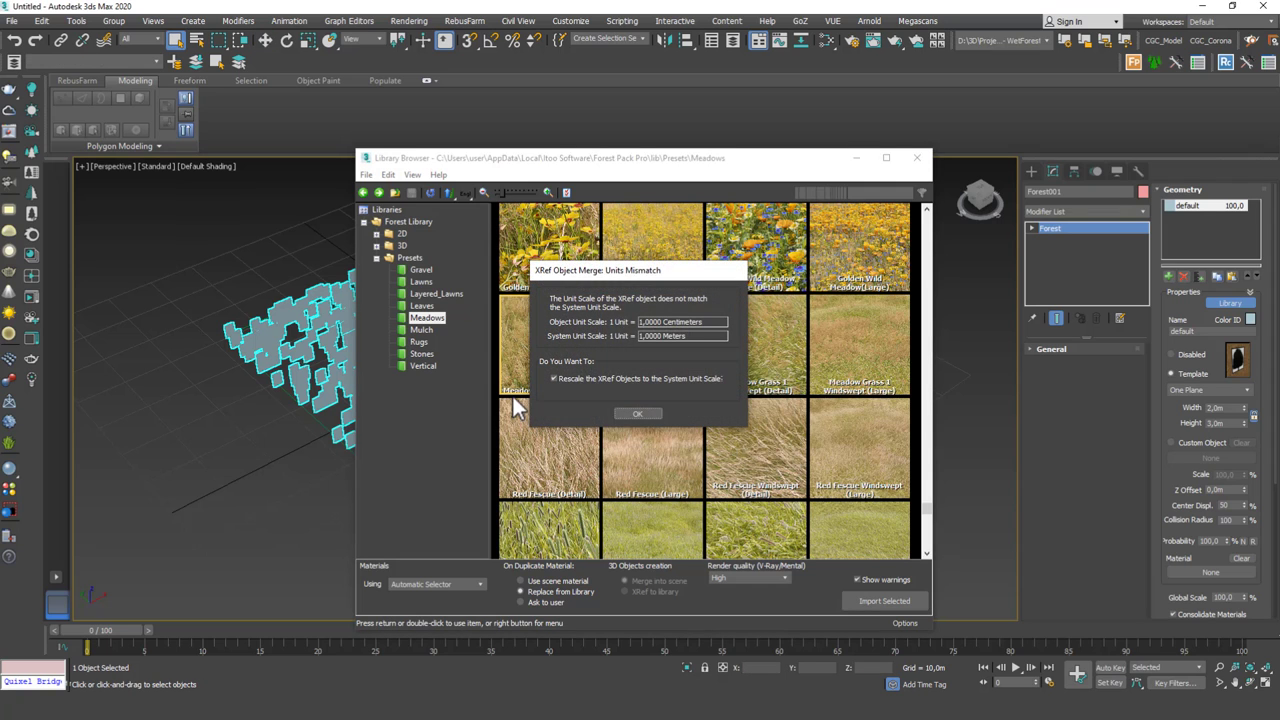
{"action": "left_click", "coordinate": [636, 412]}
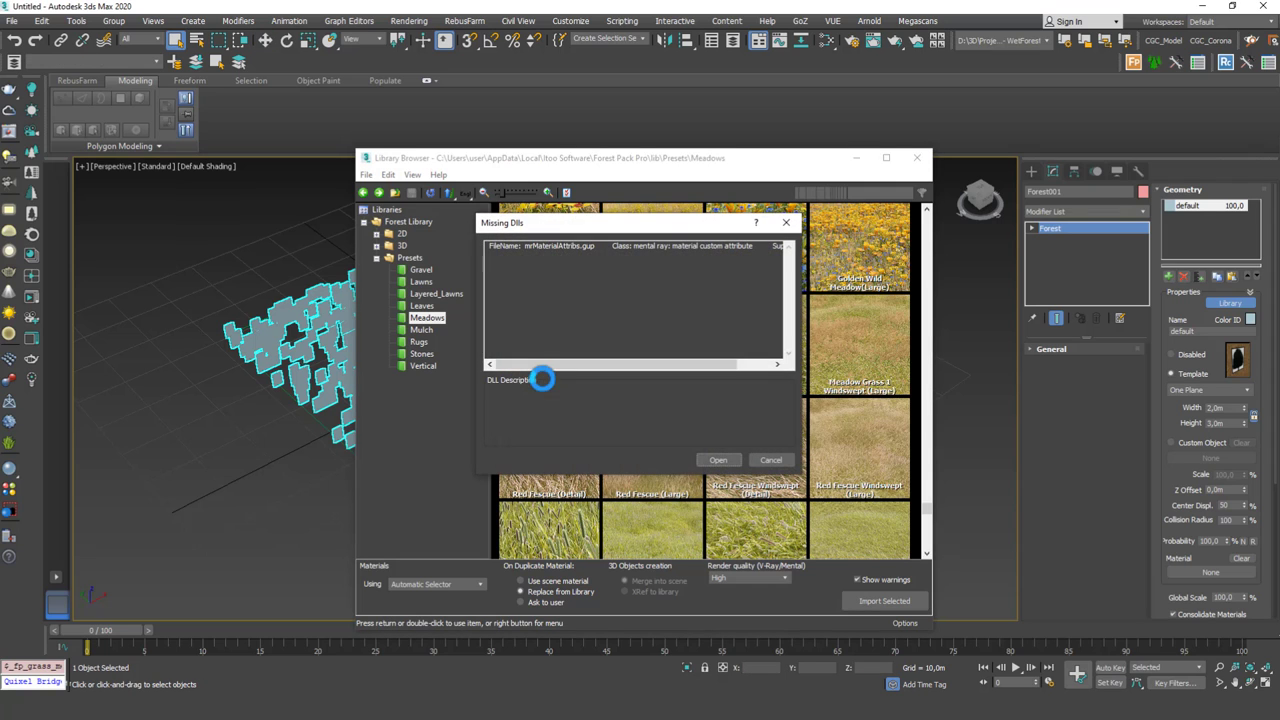
Dismiss the Missing DLLs warnings and close the Library Browser.
{"action": "left_click", "coordinate": [770, 458]}
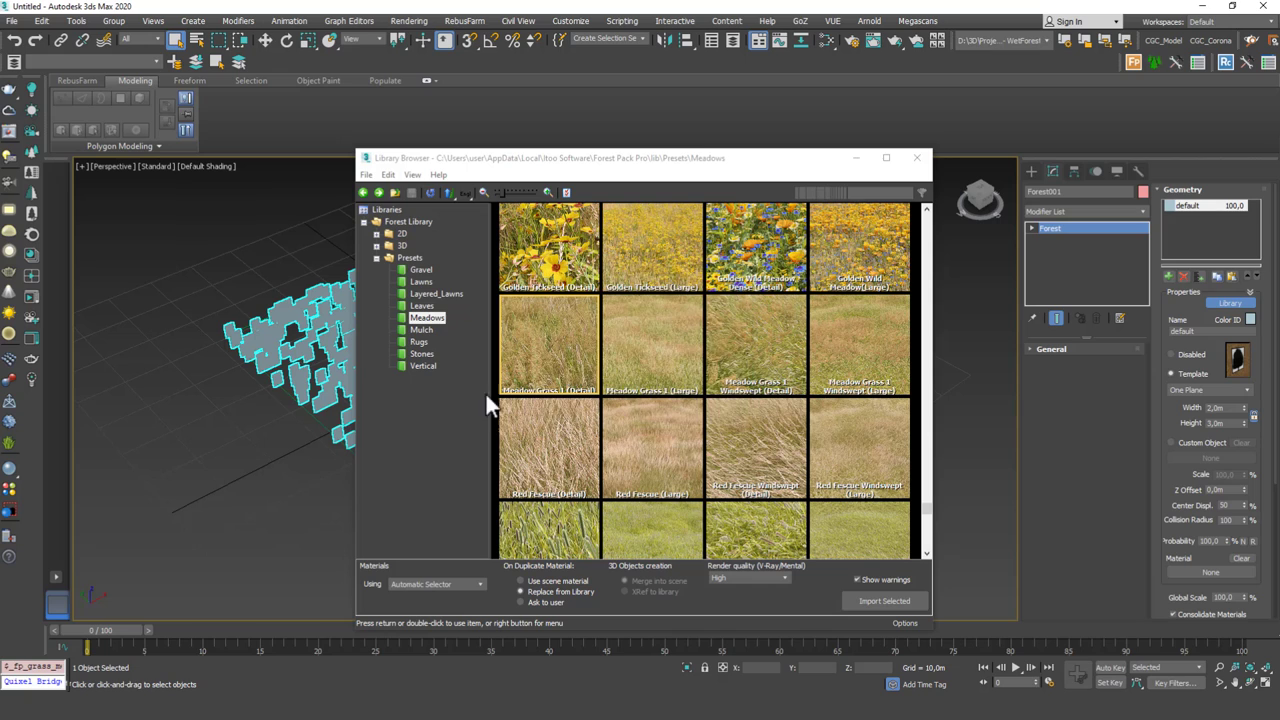
{"action": "mouse_move", "coordinate": [620, 404]}
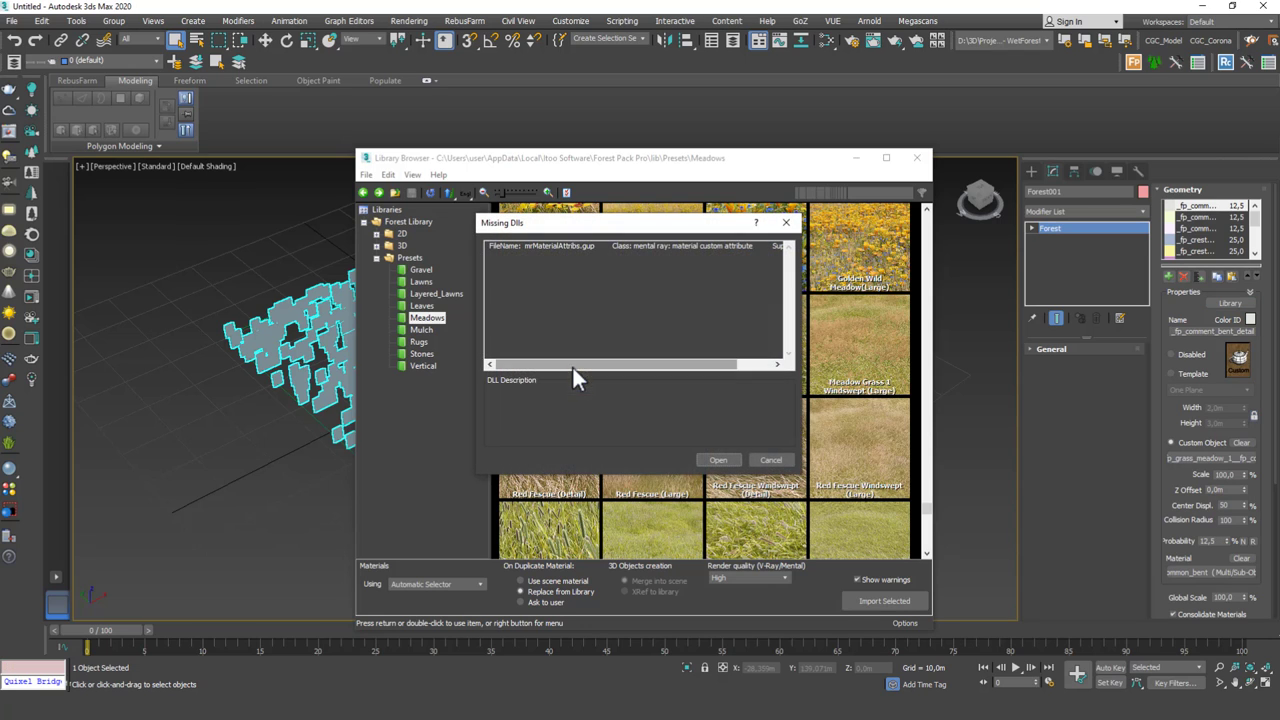
{"action": "left_click", "coordinate": [770, 460]}
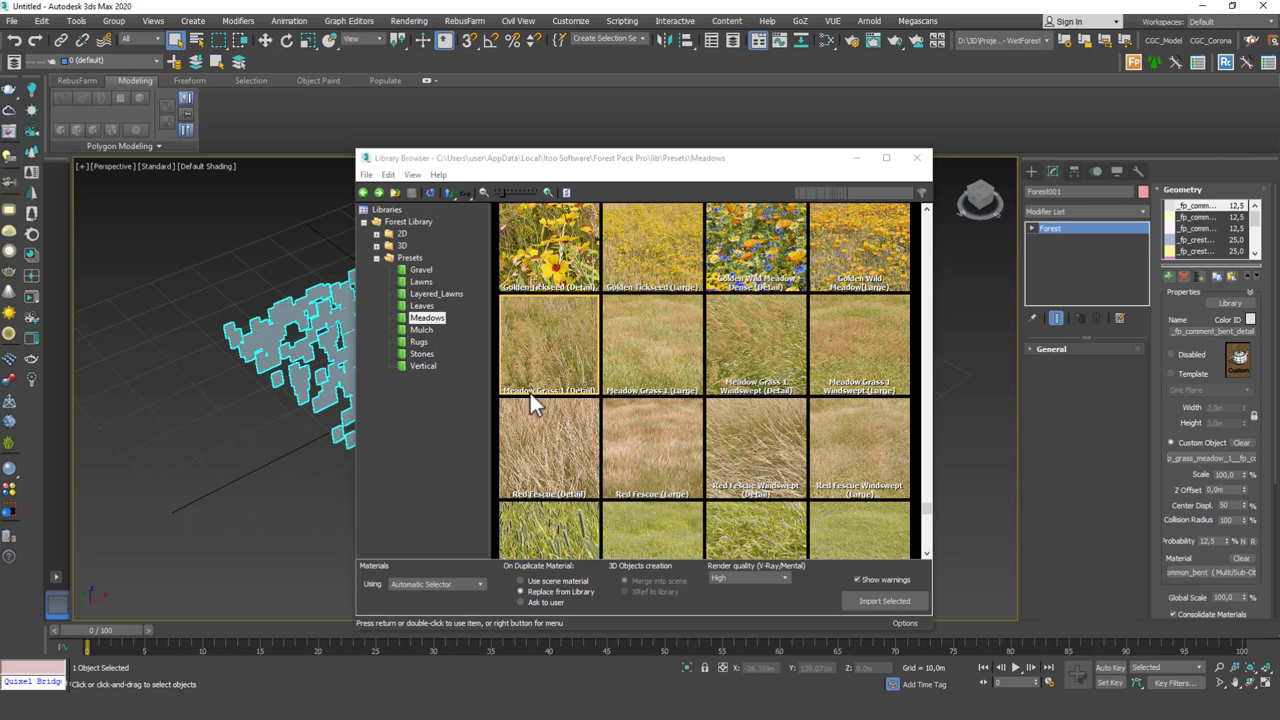
{"action": "left_click", "coordinate": [916, 156]}
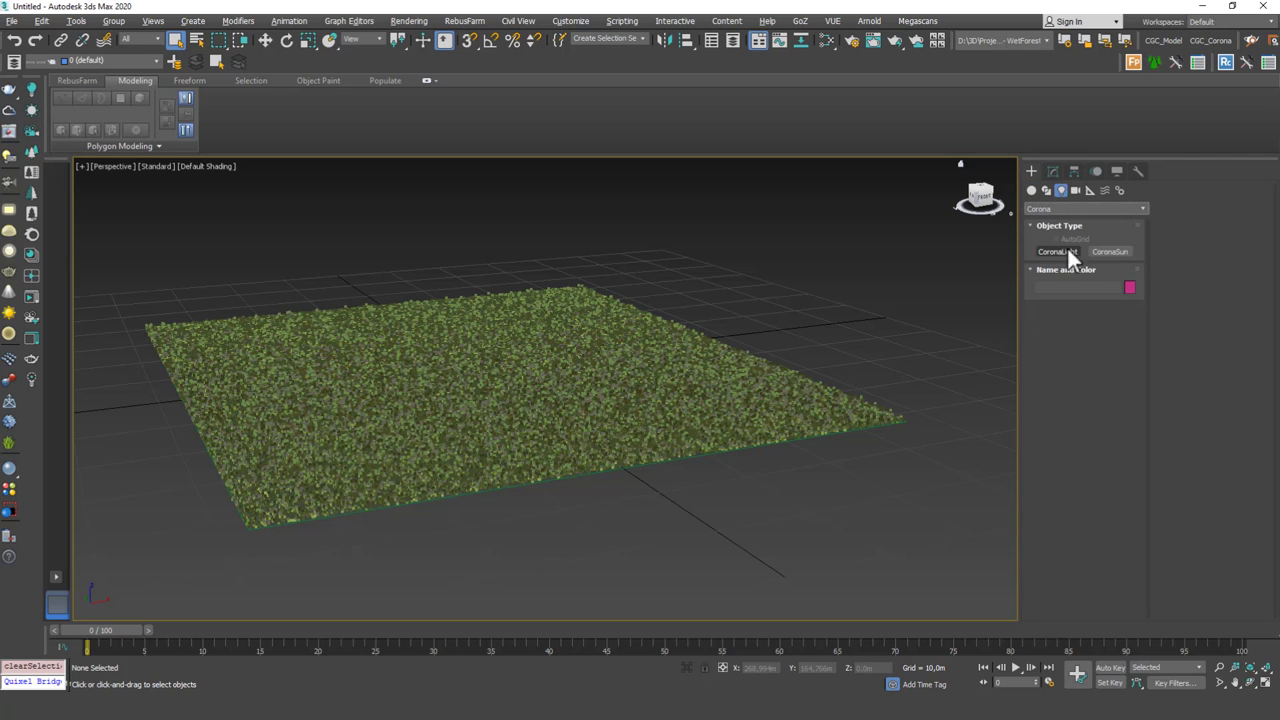
Place a CoronaSun light by dragging it out in the viewport.
{"action": "left_click", "coordinate": [1110, 252]}
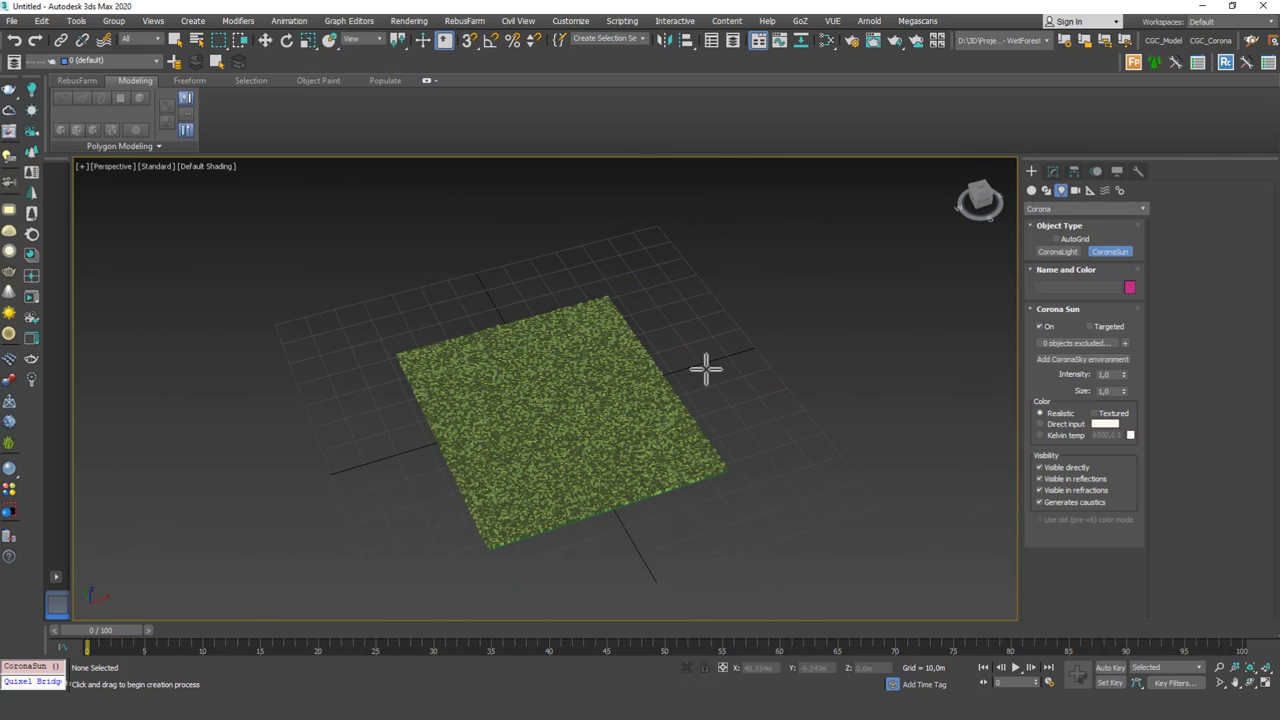
{"action": "left_click_drag", "start_coordinate": [552, 398], "coordinate": [878, 212]}
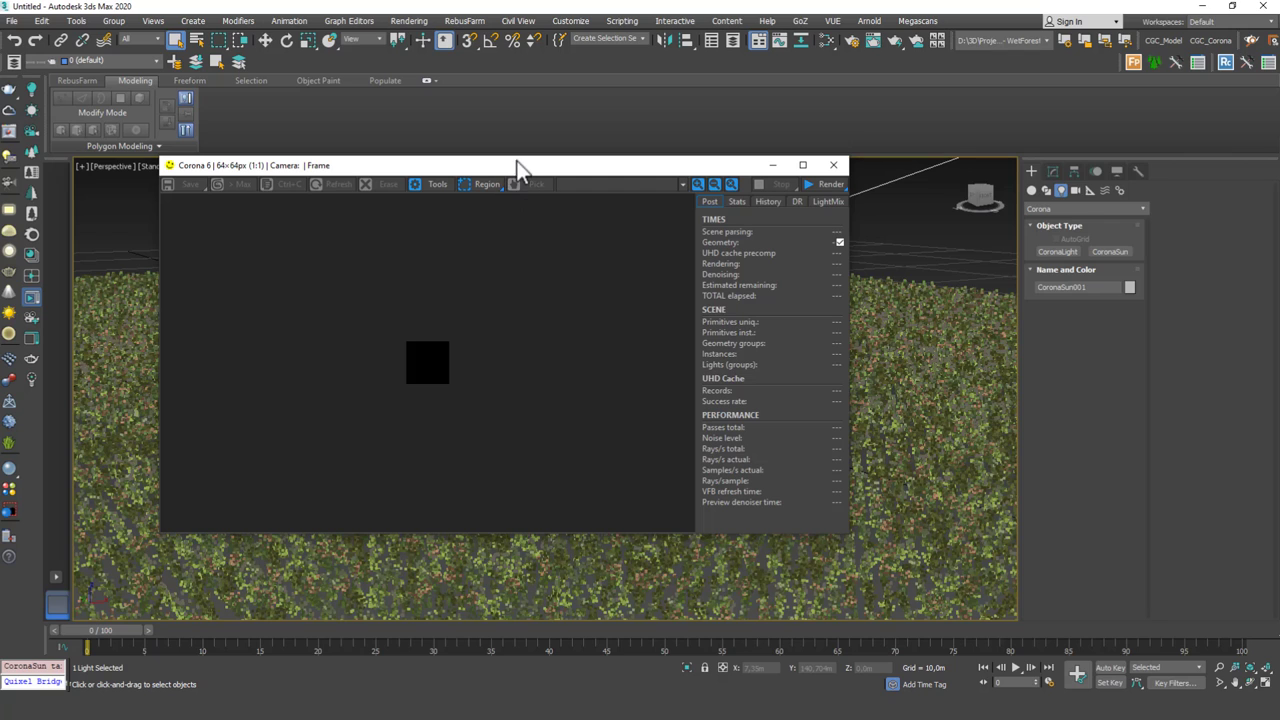
{"action": "mouse_move", "coordinate": [528, 176]}
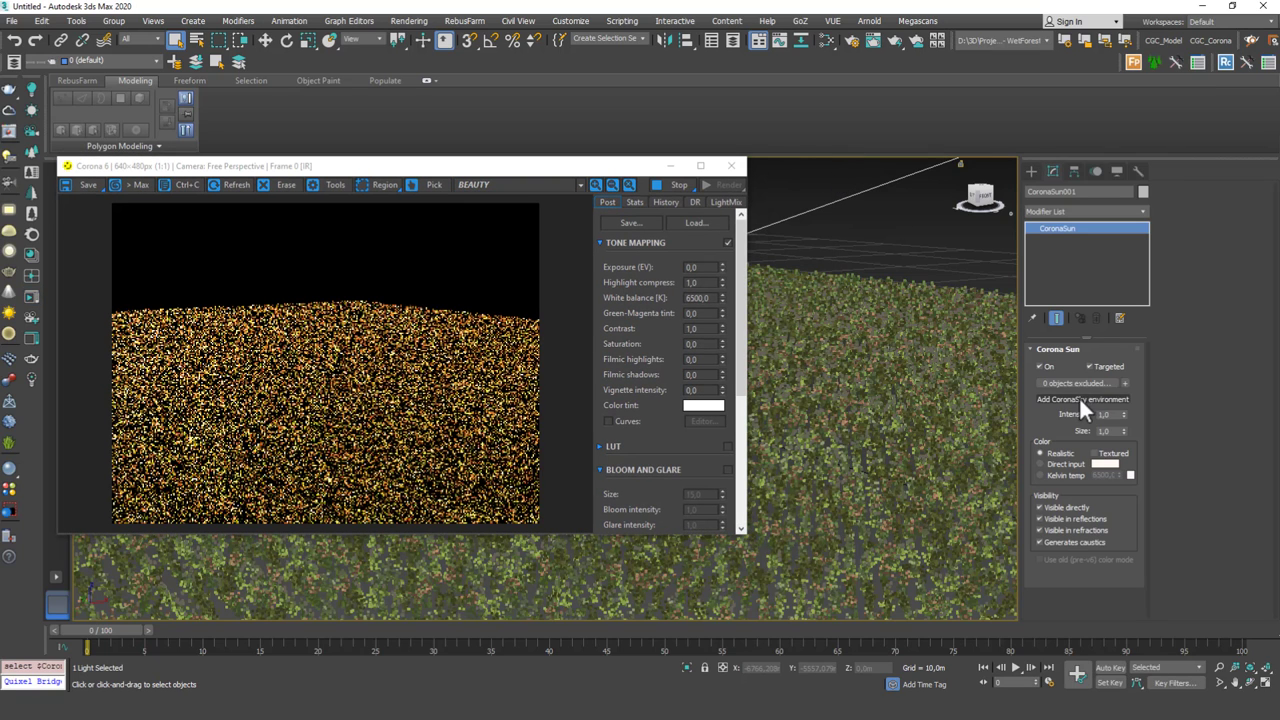
Add a matching CoronaSky environment from the sun's parameters.
{"action": "left_click", "coordinate": [1080, 400]}
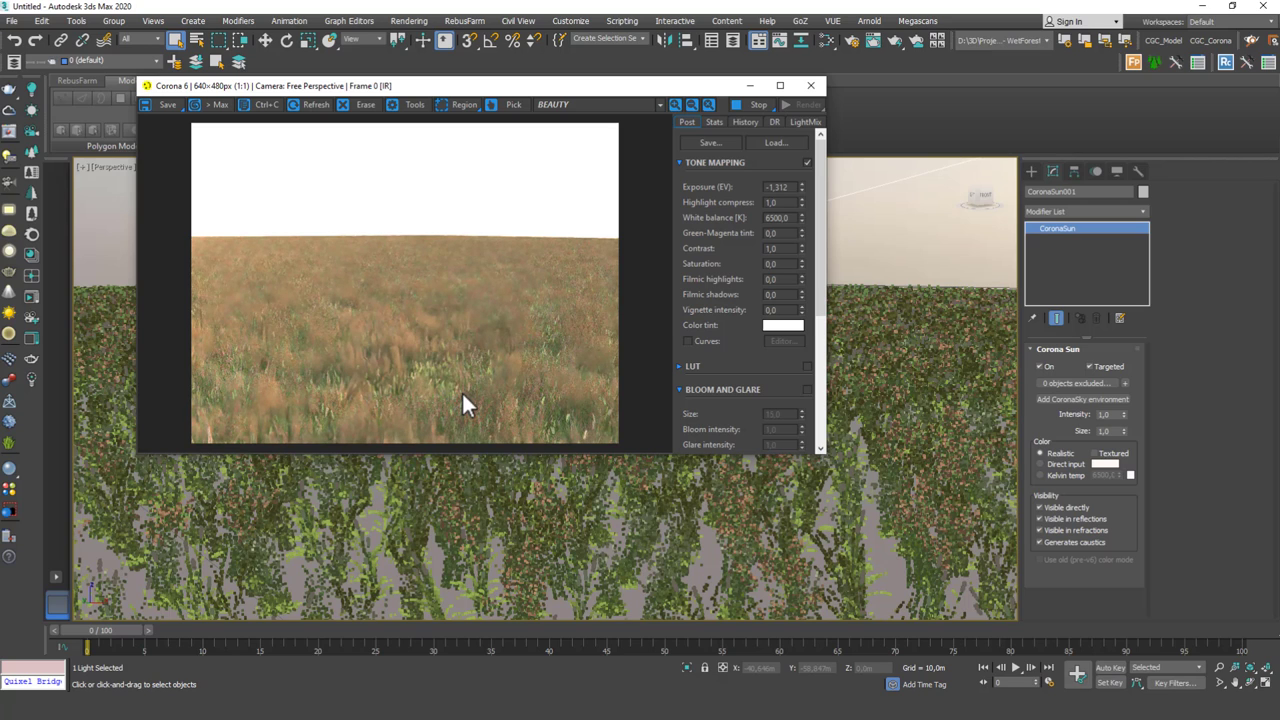
{"action": "mouse_move", "coordinate": [456, 404]}
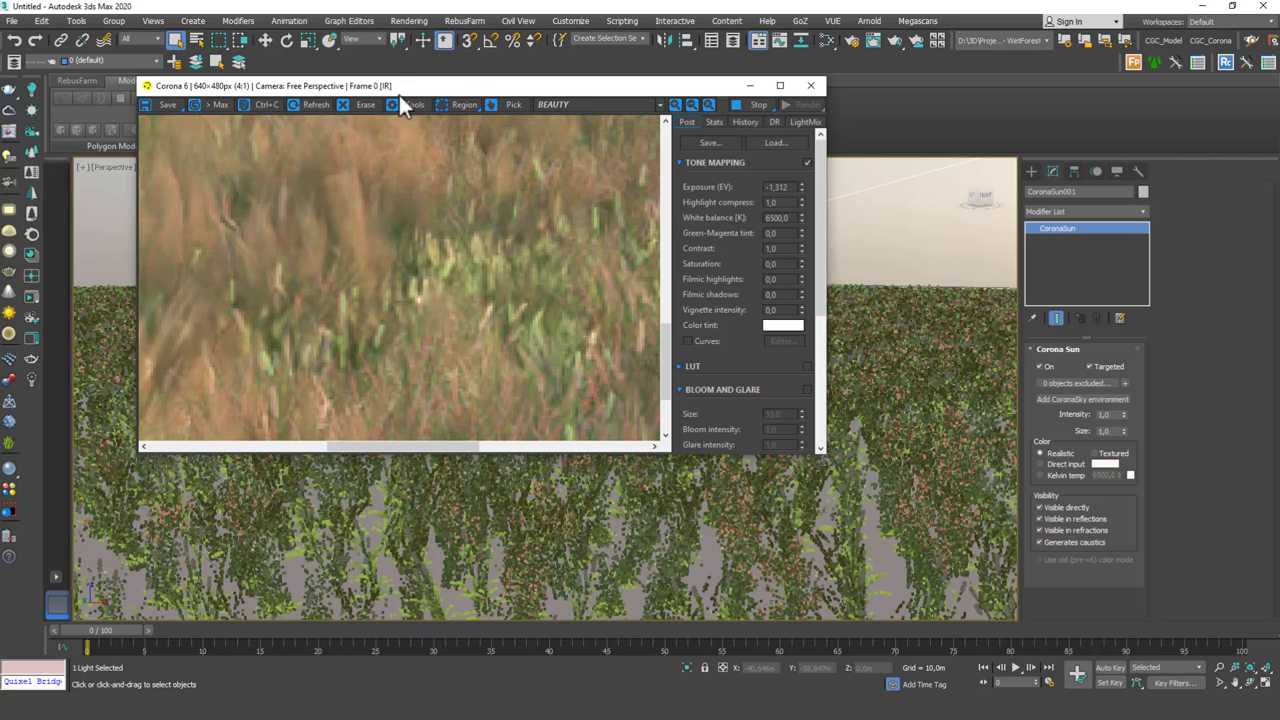
{"action": "mouse_move", "coordinate": [448, 272]}
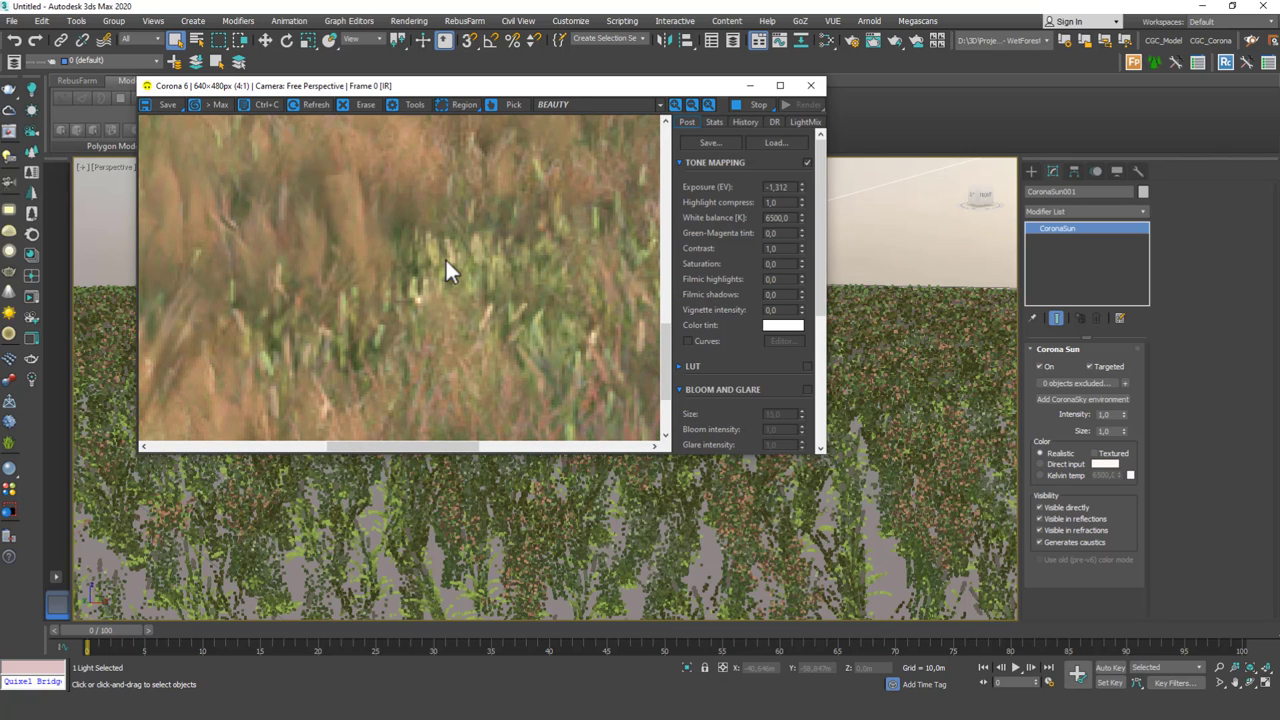
{"action": "mouse_move", "coordinate": [500, 298]}
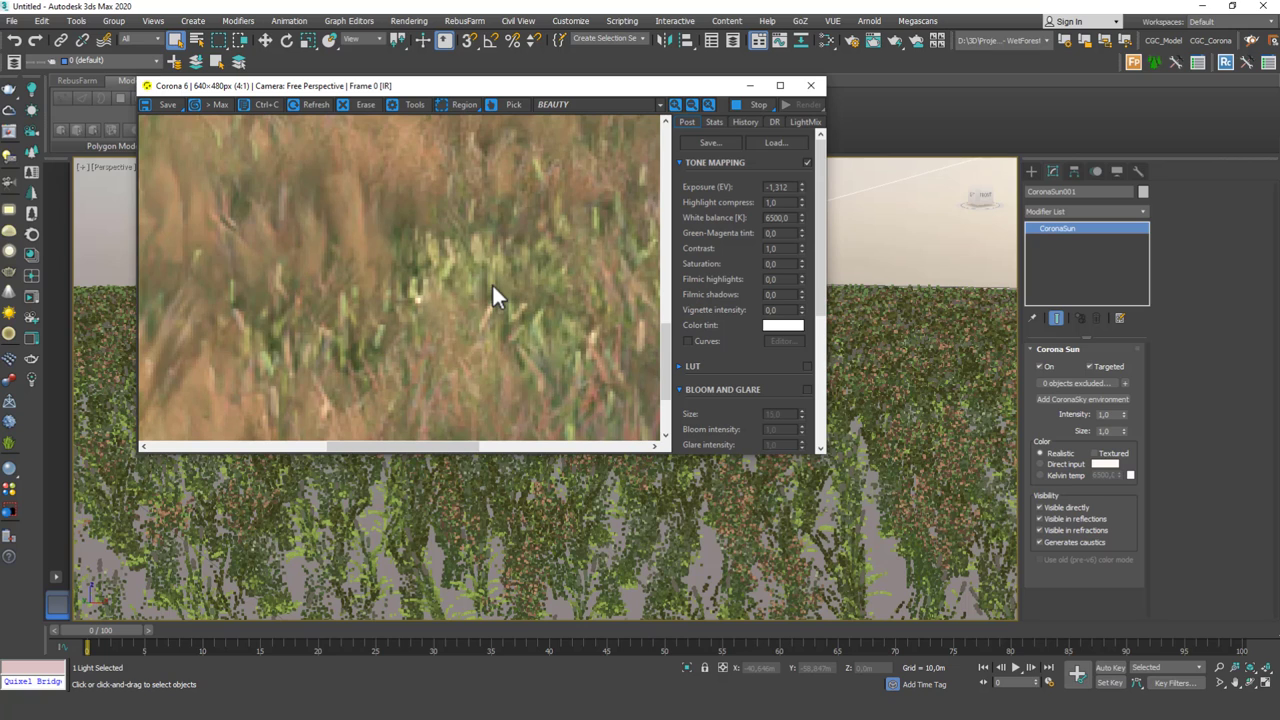
{"action": "mouse_move", "coordinate": [458, 304]}
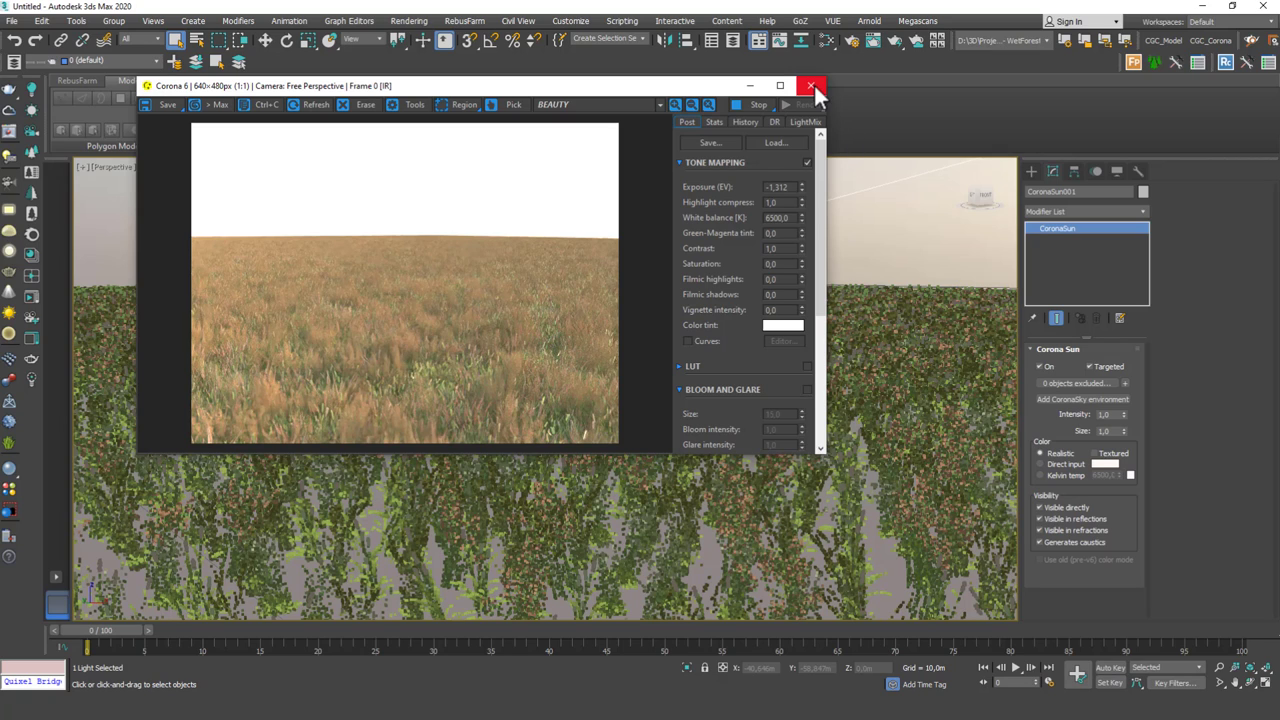
Close the Corona frame buffer, delete the Forest grass object and deselect.
{"action": "left_click", "coordinate": [812, 84]}
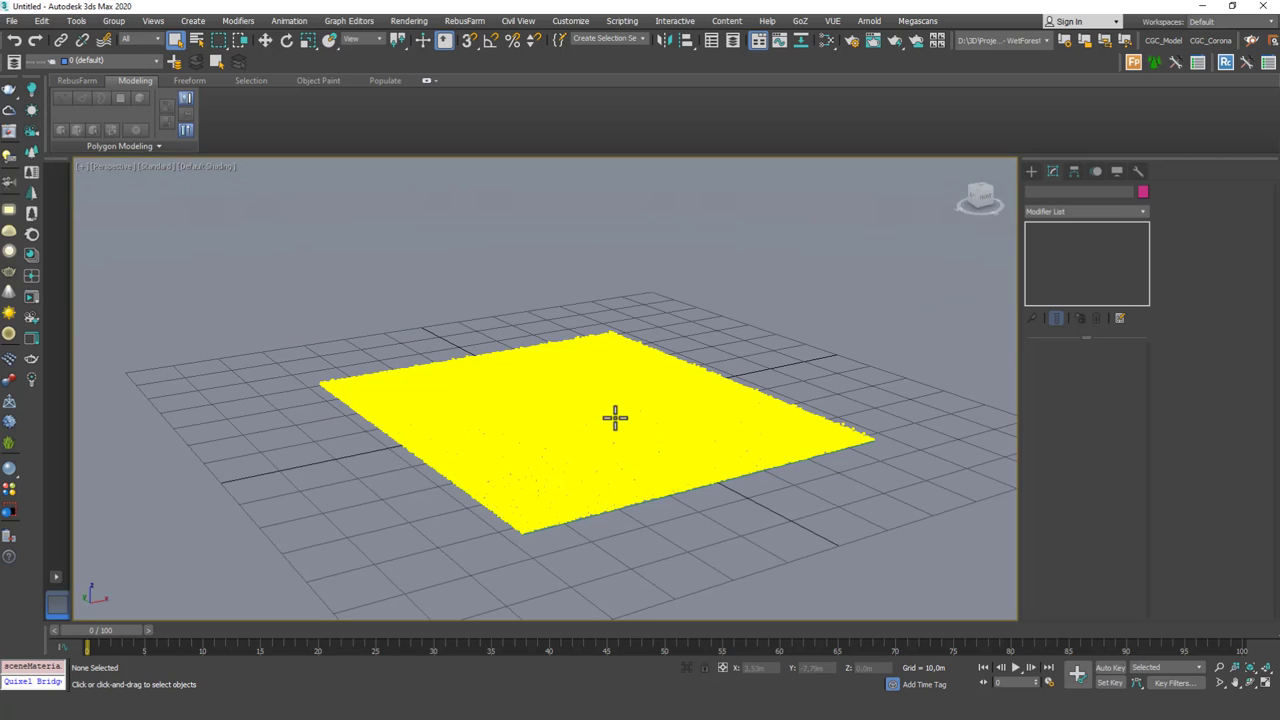
{"action": "left_click", "coordinate": [616, 418]}
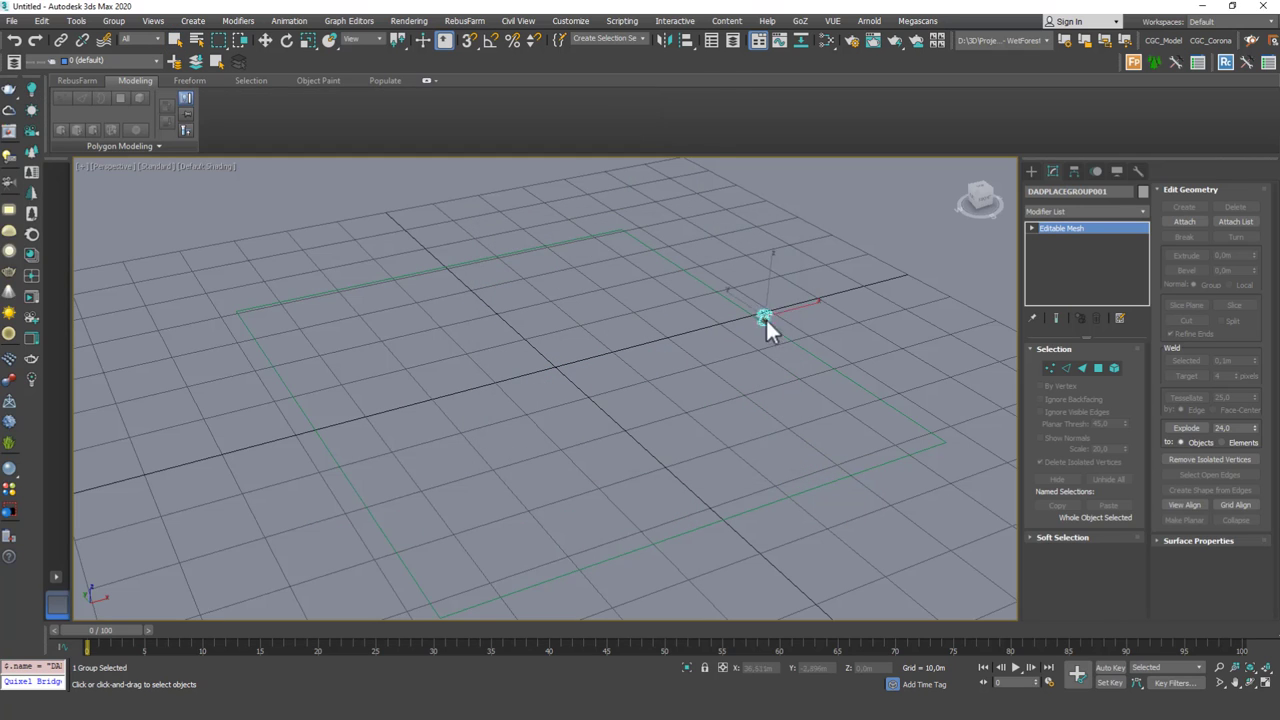
{"action": "left_click", "coordinate": [936, 290]}
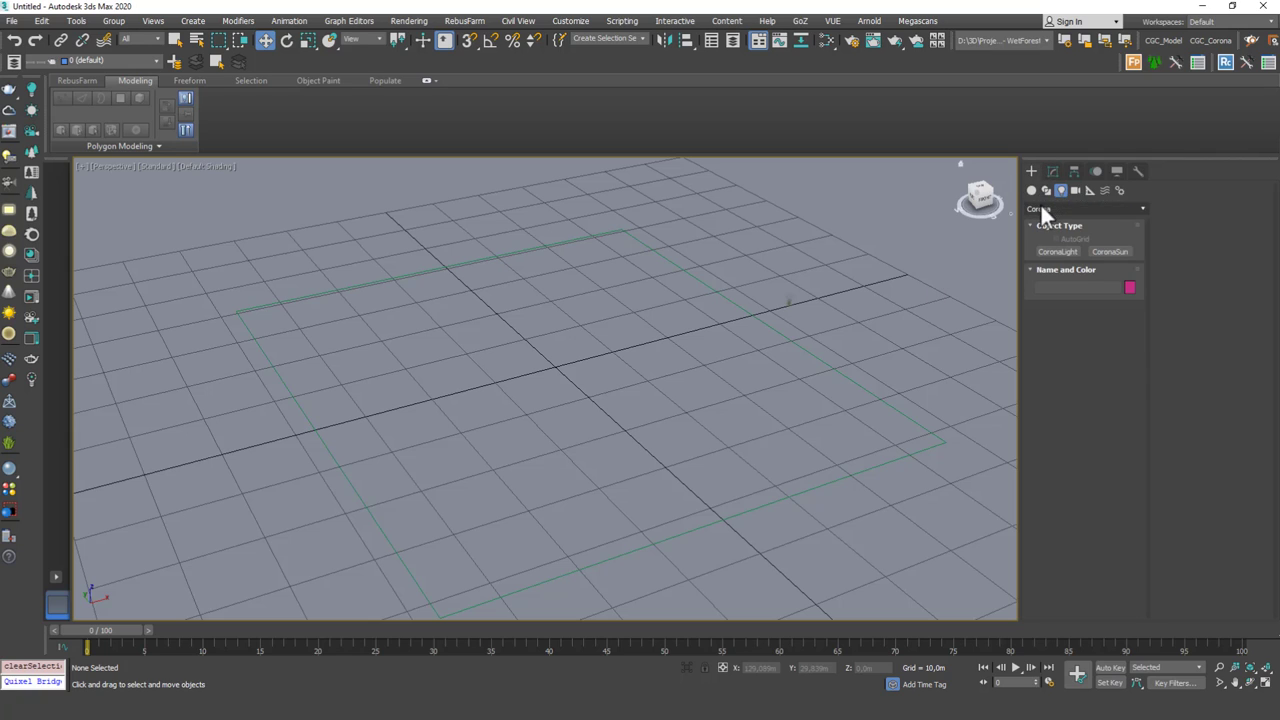
Switch the Create panel to the Itoo Software geometry category for Forest Pro.
{"action": "left_click", "coordinate": [1084, 210]}
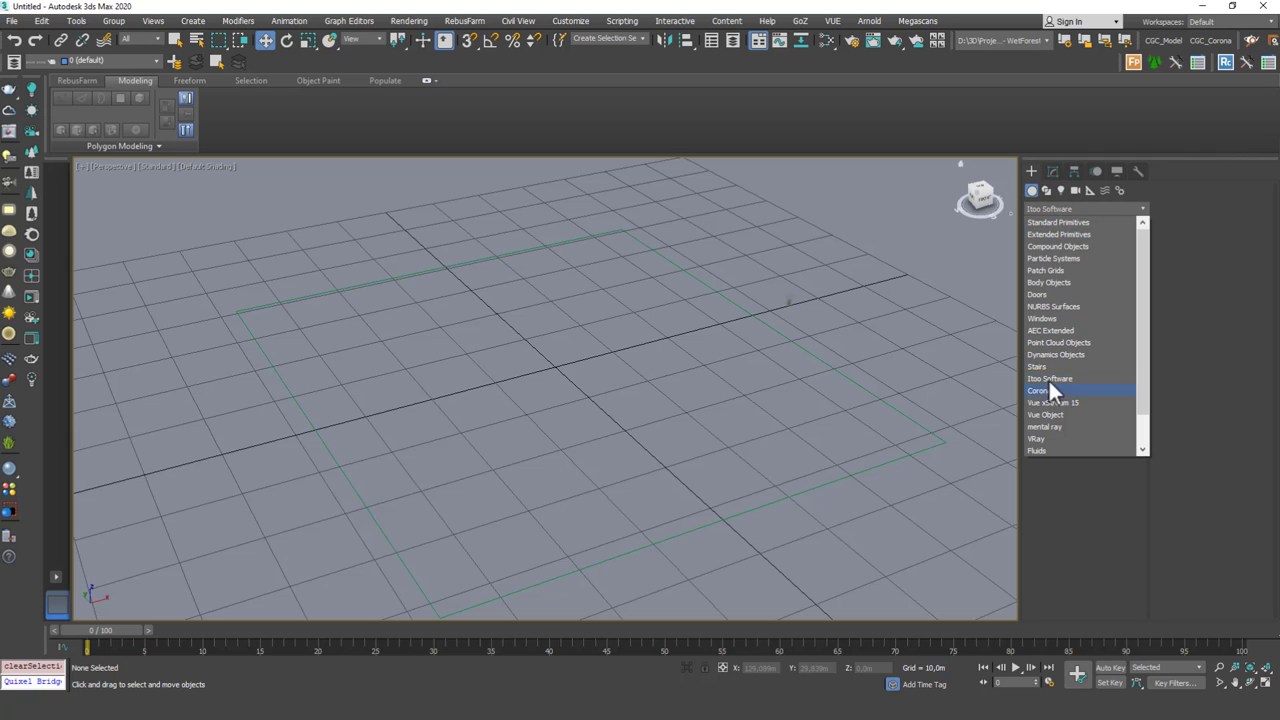
{"action": "left_click", "coordinate": [1048, 390]}
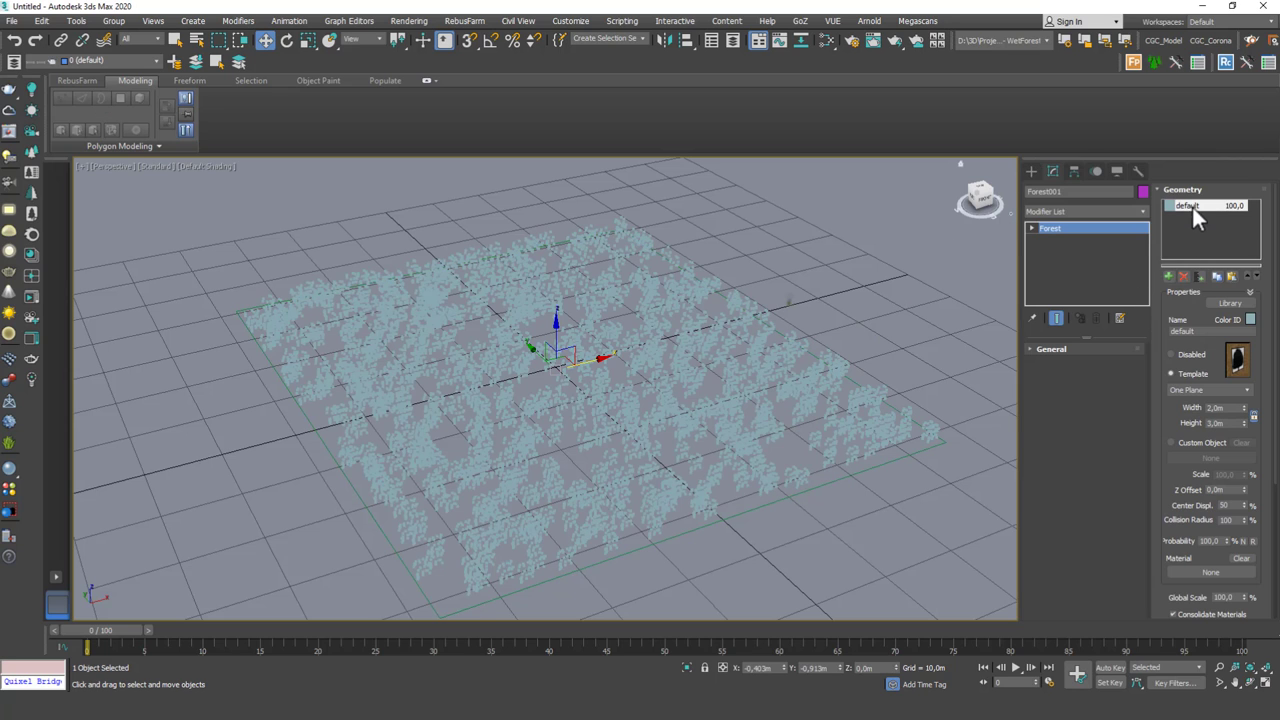
{"action": "mouse_move", "coordinate": [1224, 220]}
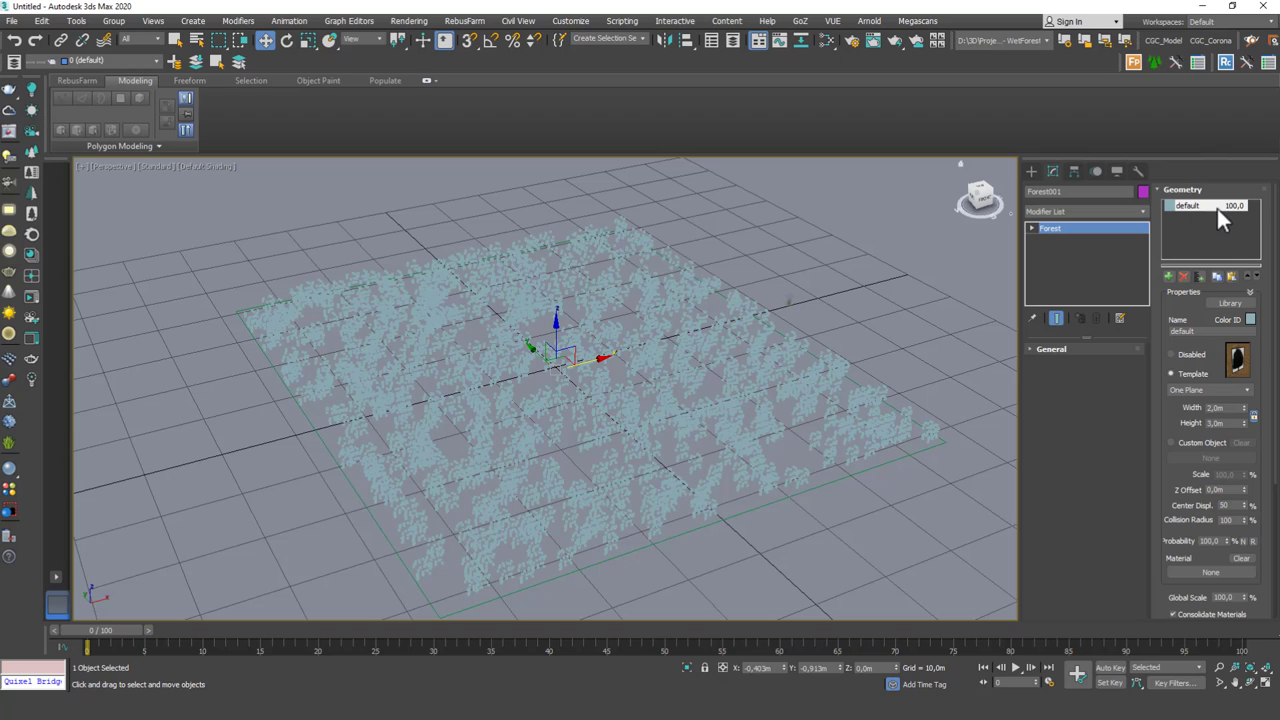
{"action": "mouse_move", "coordinate": [1196, 404]}
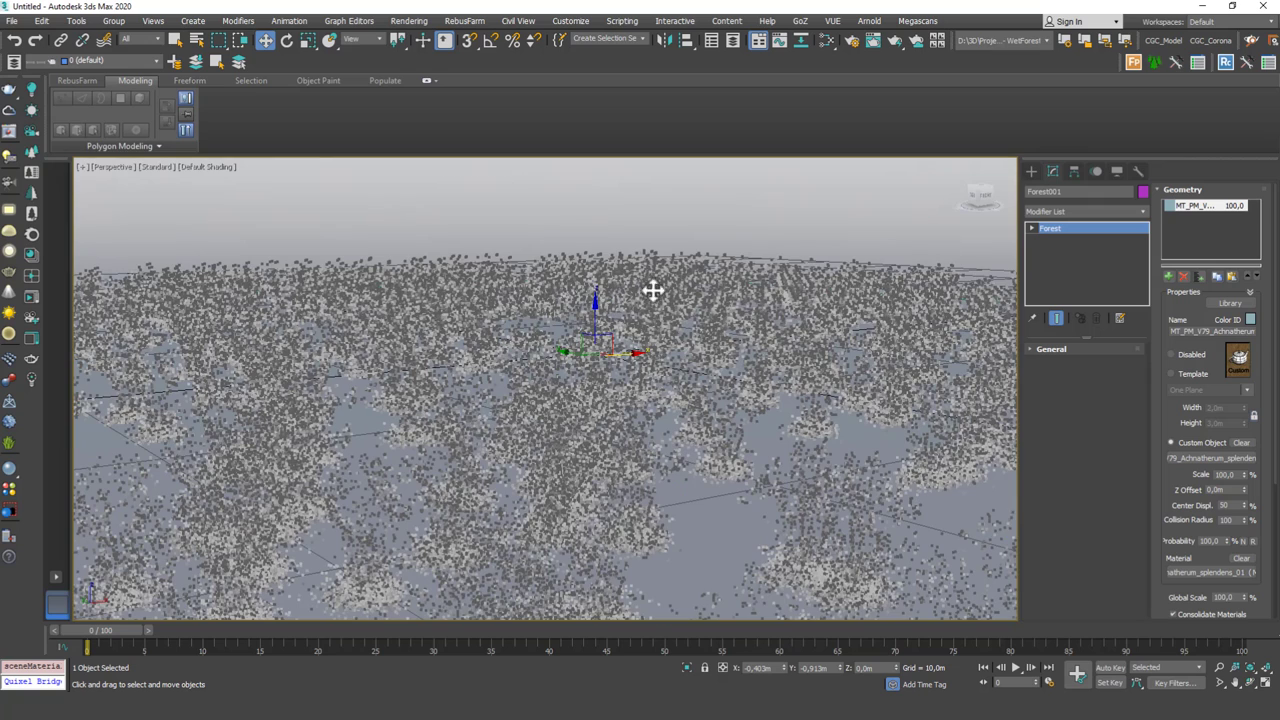
{"action": "mouse_move", "coordinate": [620, 216]}
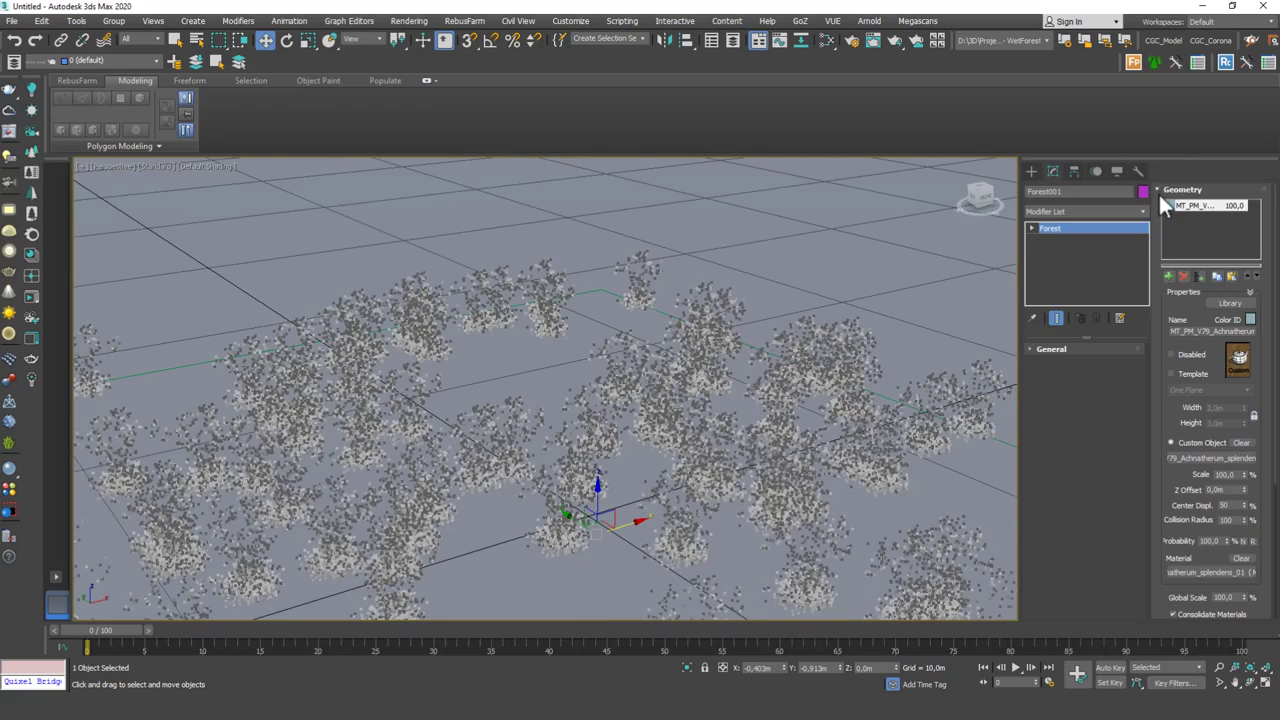
Adjust the scatter's Display and Geometry rollouts so the plant clumps show across the rectangle.
{"action": "left_click", "coordinate": [1182, 188]}
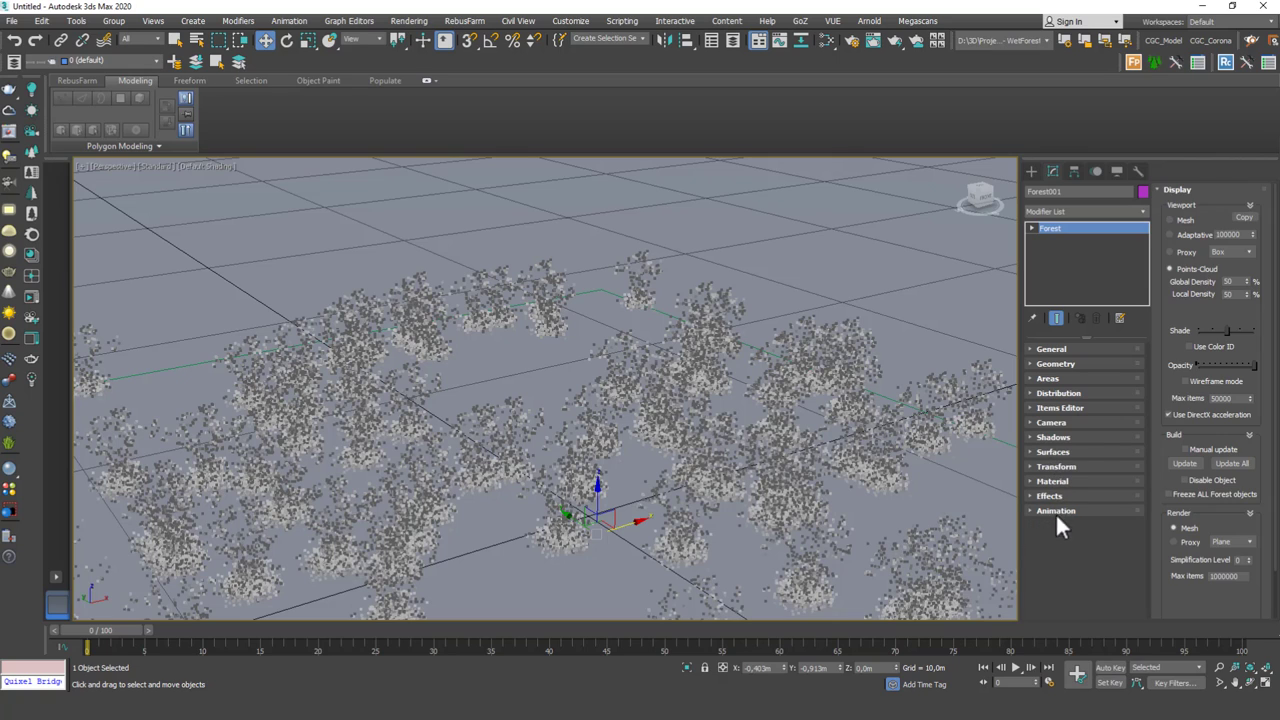
{"action": "scroll", "scroll_direction": "down", "scroll_amount": 3}
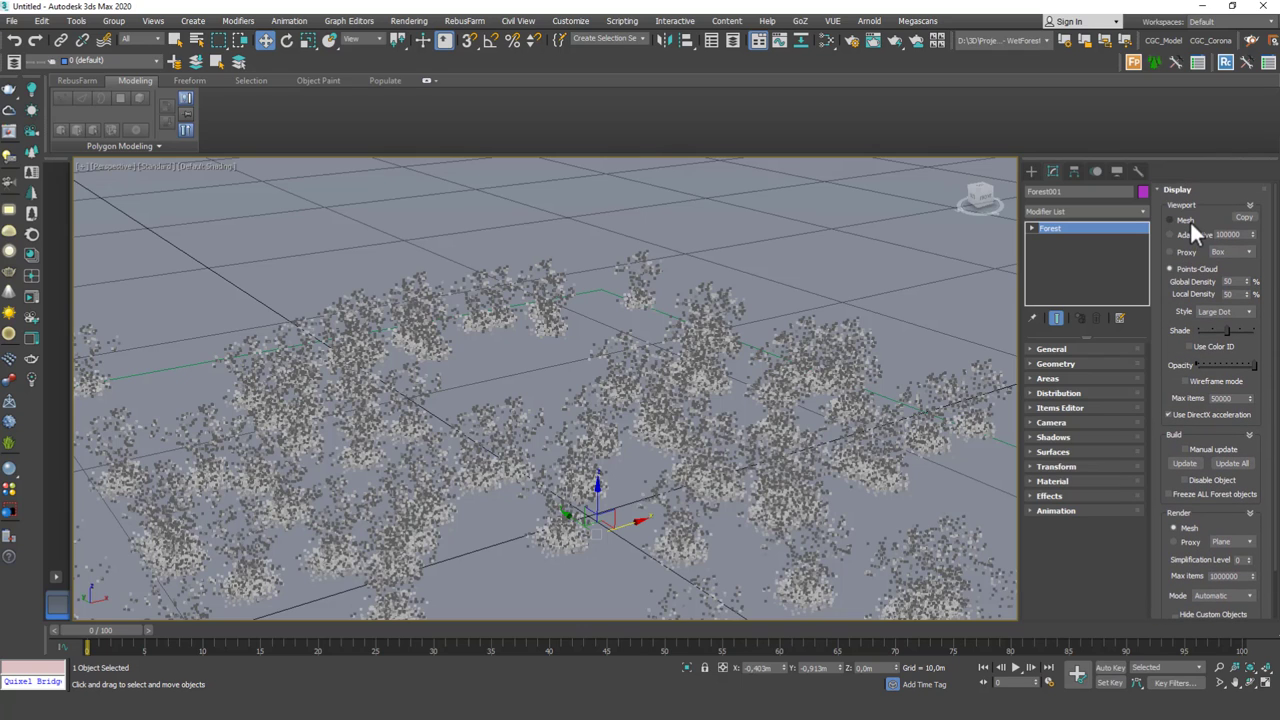
{"action": "left_click", "coordinate": [1170, 220]}
{"action": "type", "text": "0"}
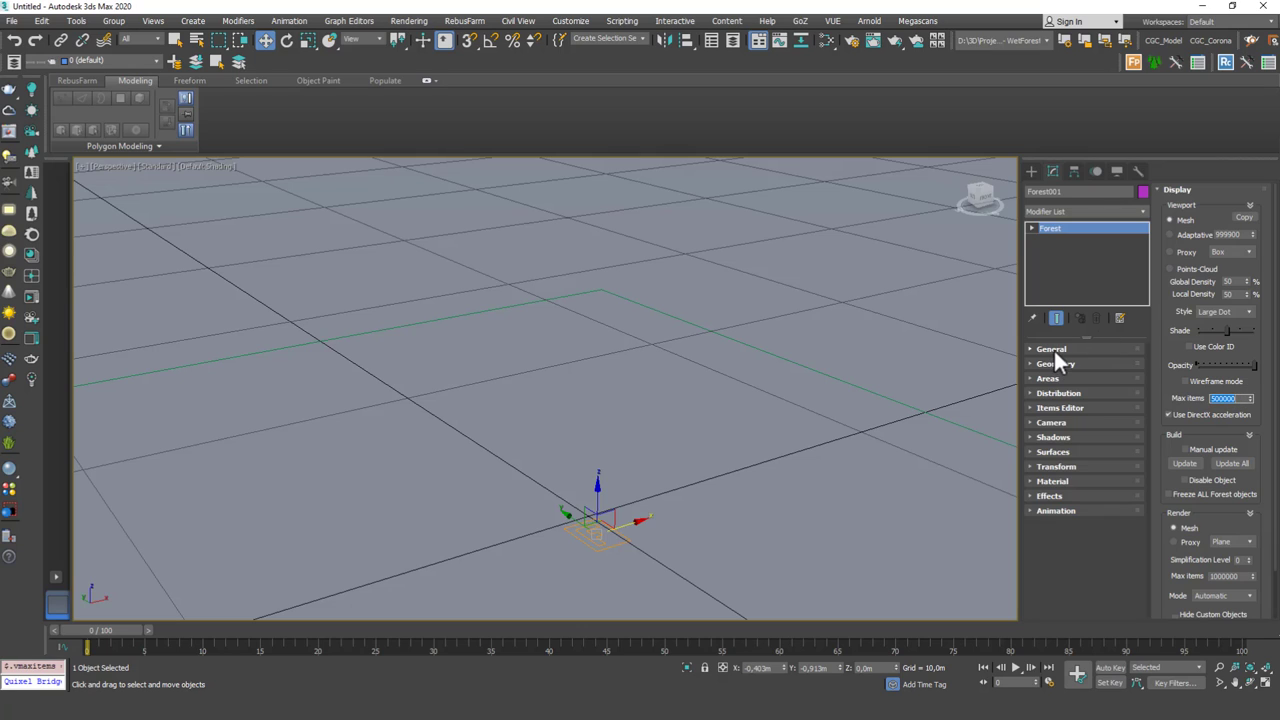
{"action": "left_click", "coordinate": [1056, 364]}
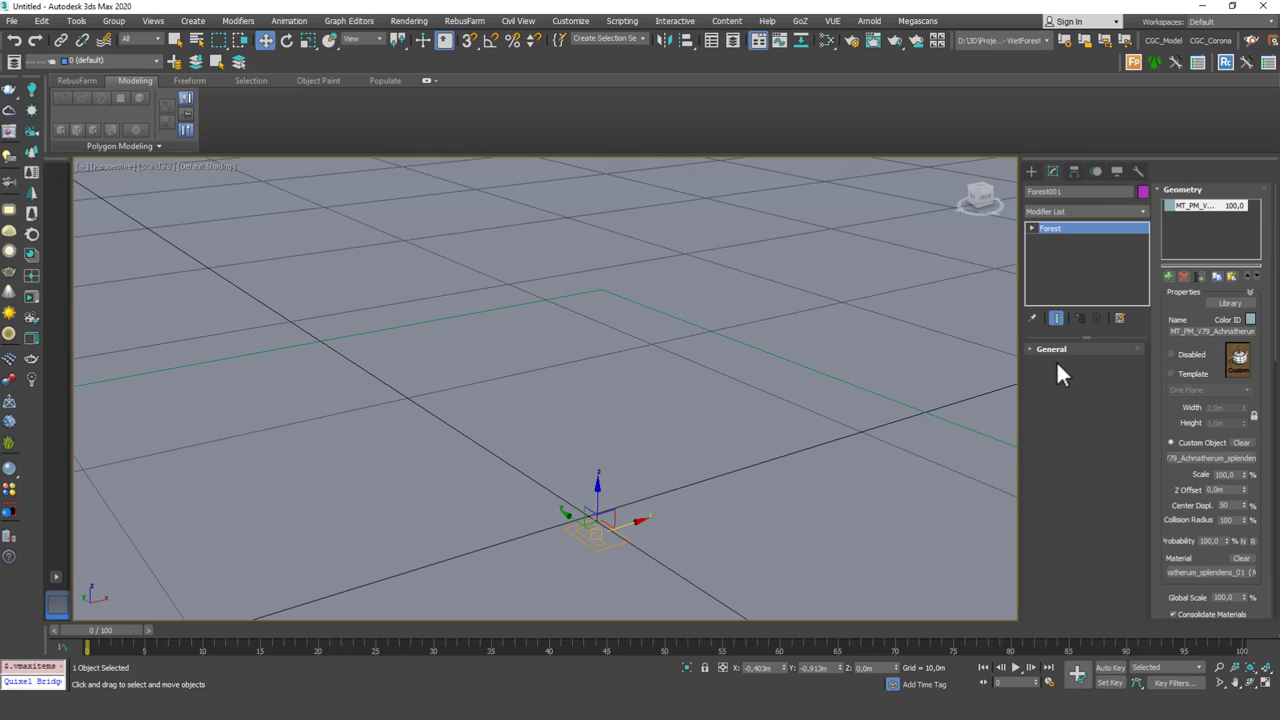
{"action": "mouse_move", "coordinate": [1190, 260]}
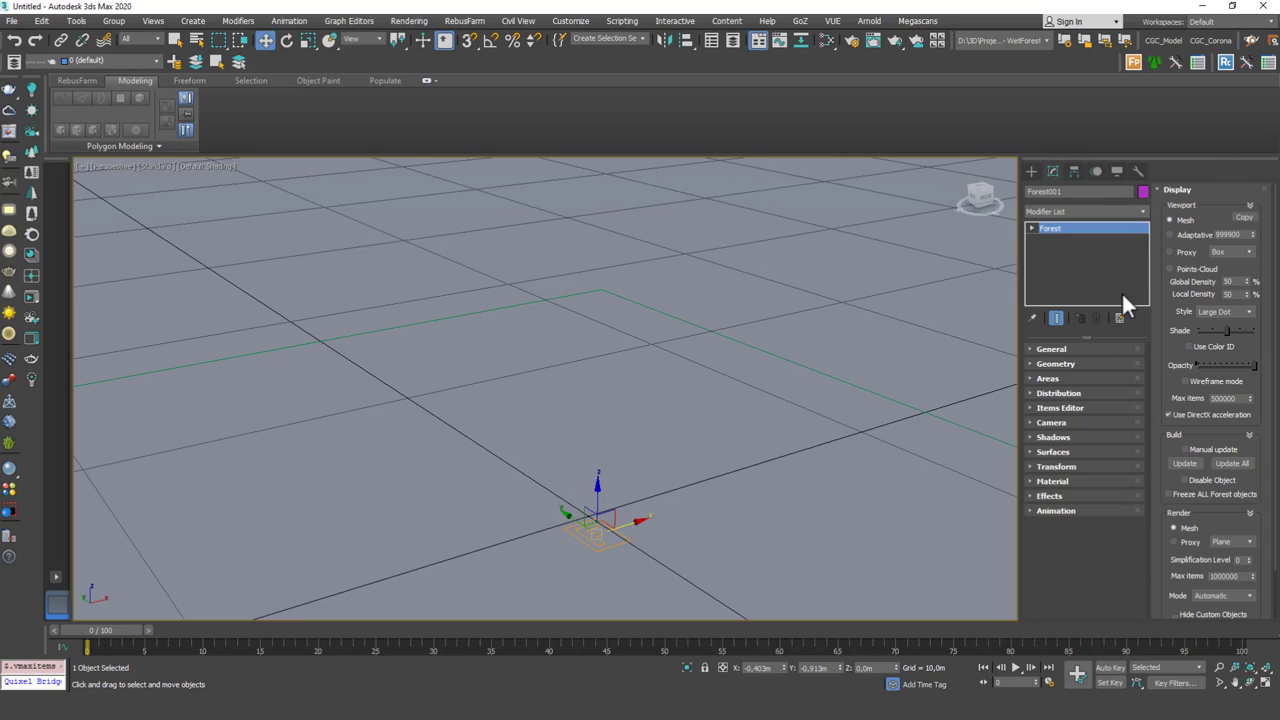
{"action": "left_click", "coordinate": [1058, 392]}
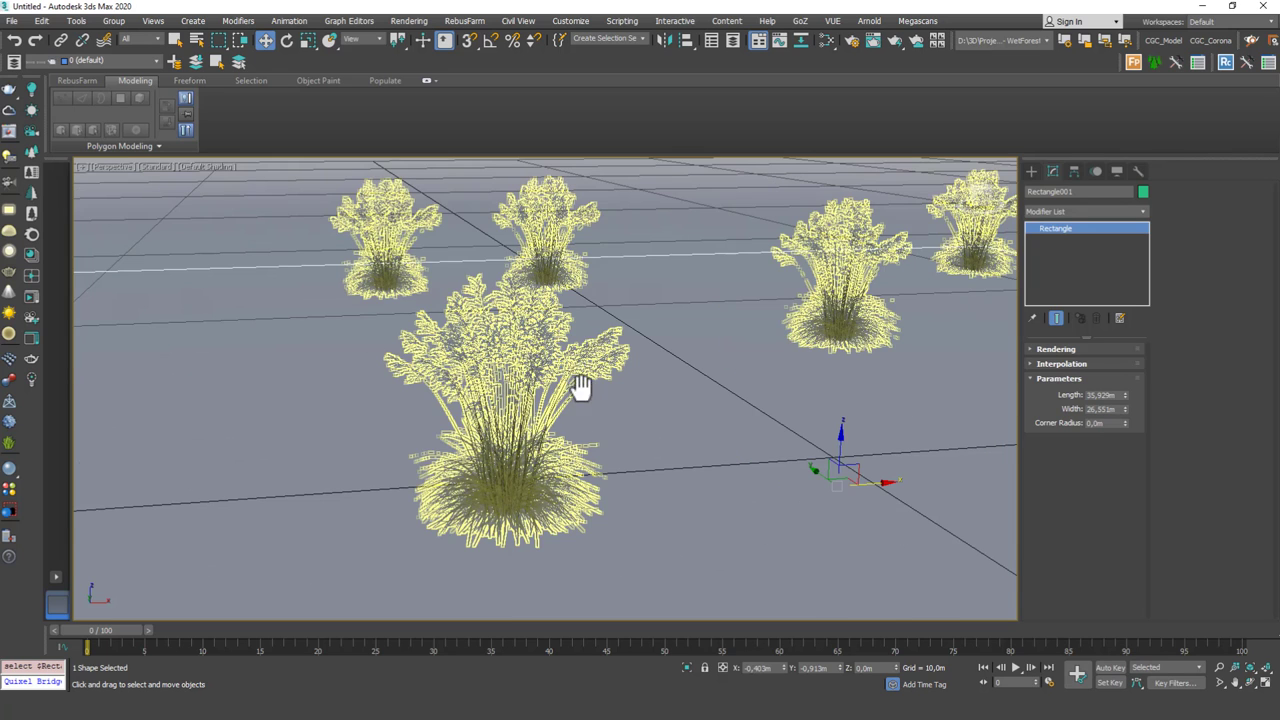
Enable random Scale with min/max values in the Forest object's Transform rollout.
{"action": "left_click", "coordinate": [696, 328]}
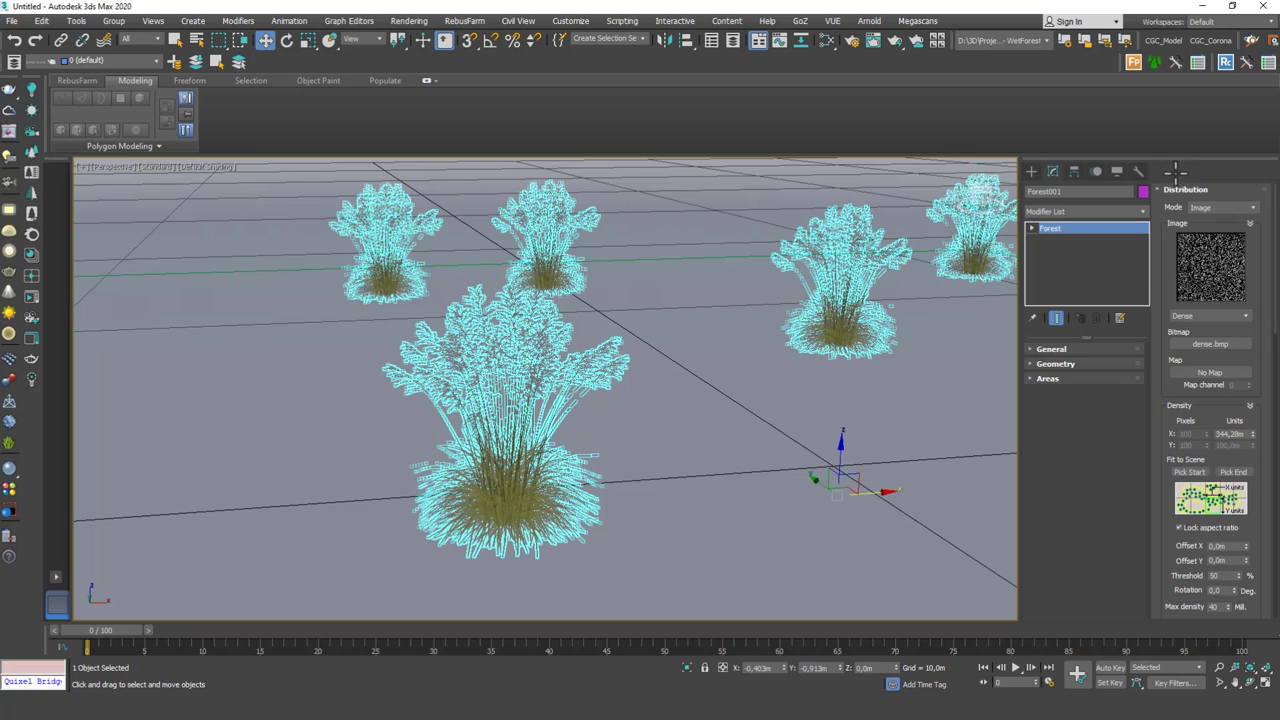
{"action": "left_click", "coordinate": [1178, 188]}
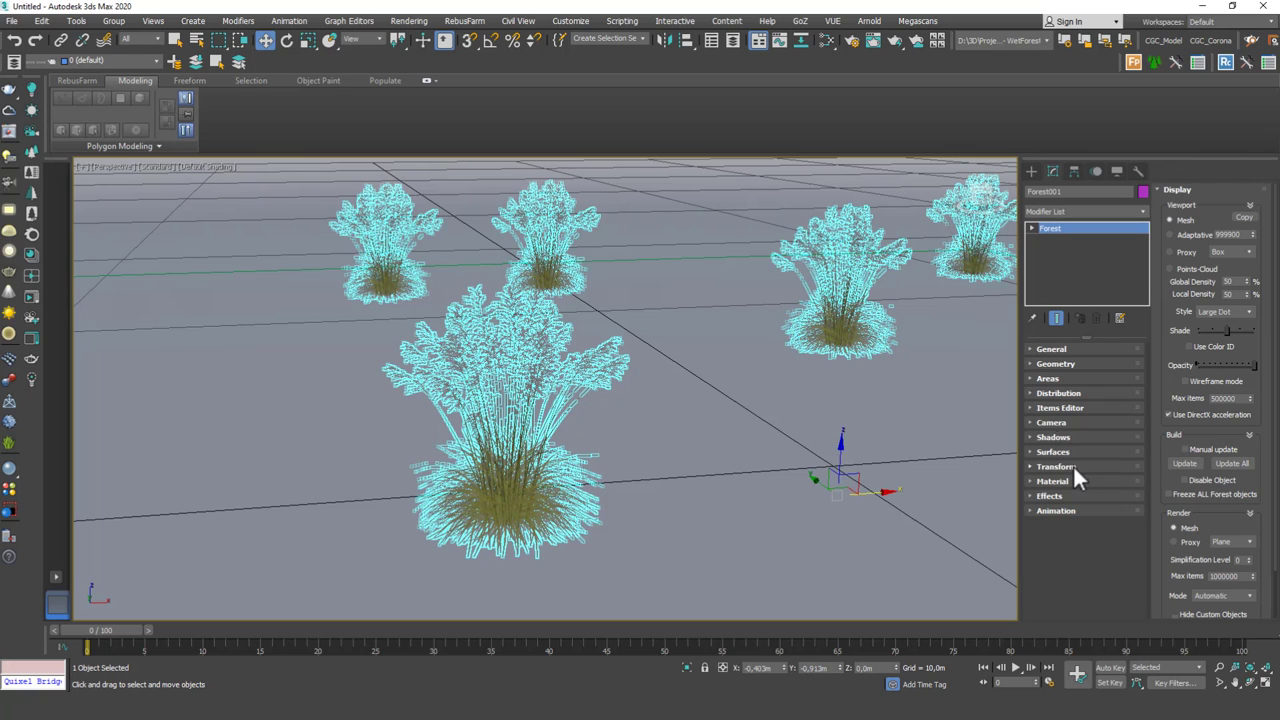
{"action": "left_click", "coordinate": [1056, 466]}
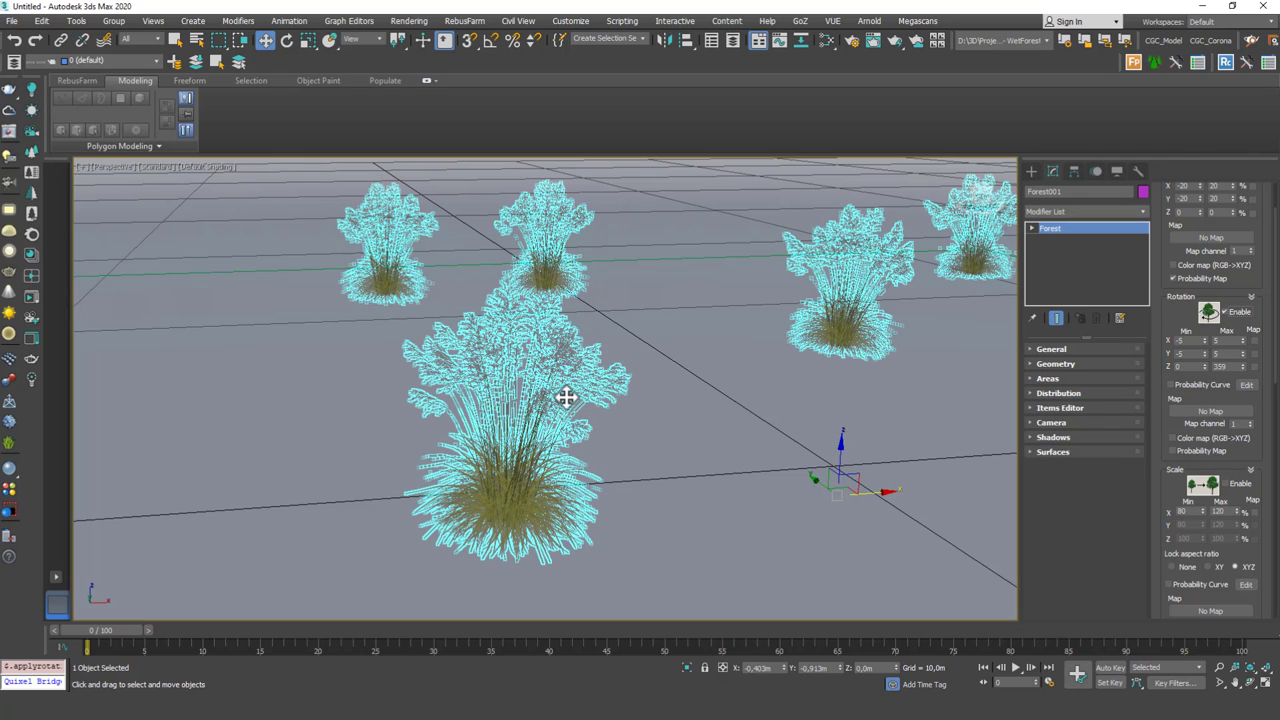
{"action": "mouse_move", "coordinate": [904, 340]}
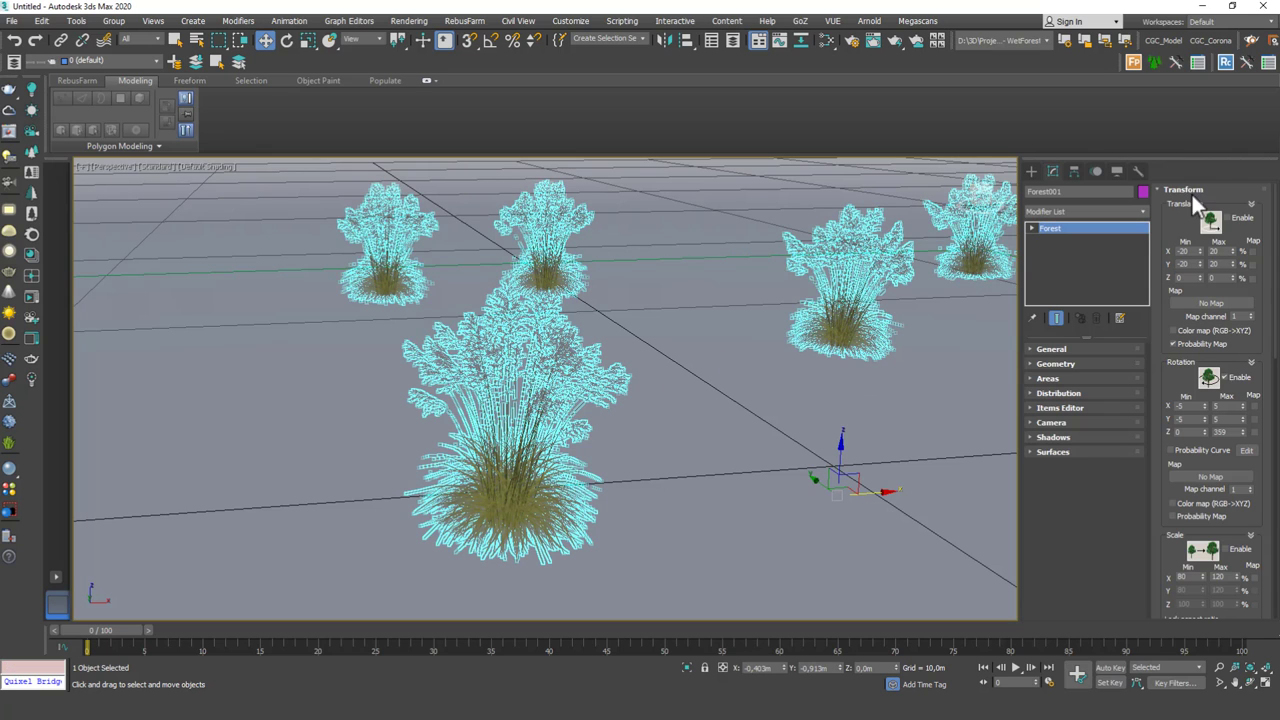
{"action": "scroll", "scroll_direction": "down", "scroll_amount": 3}
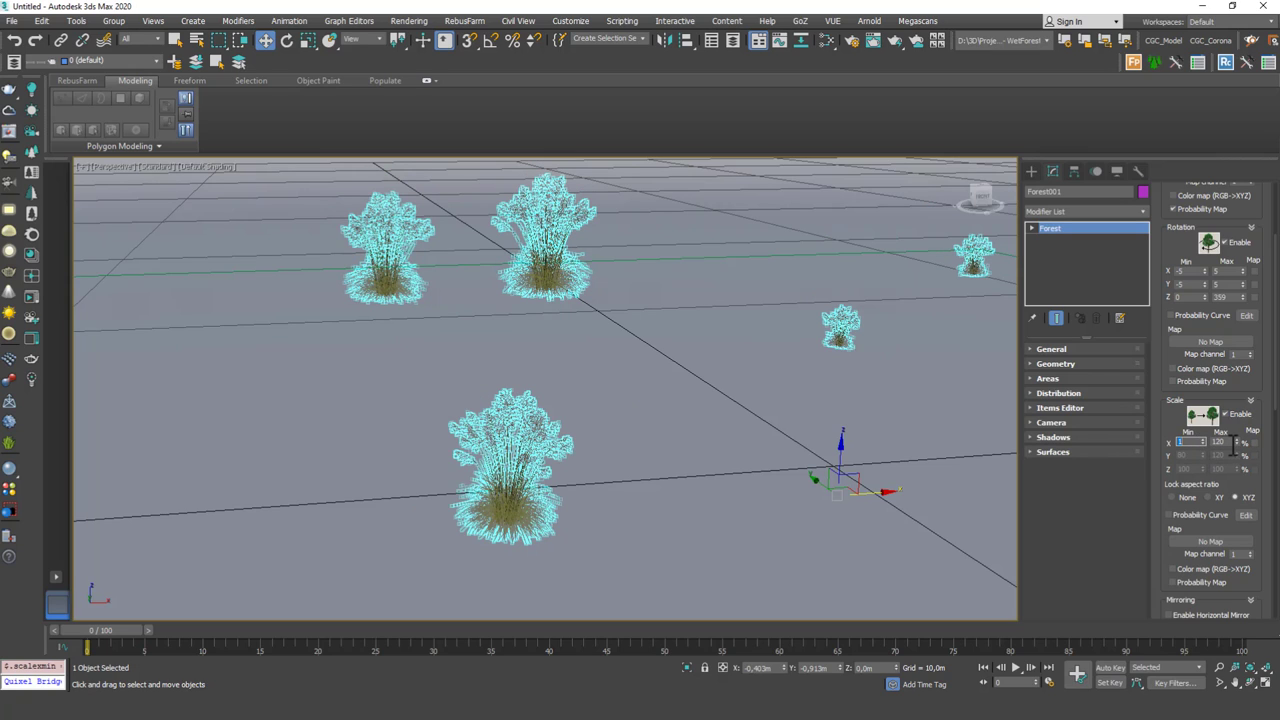
{"action": "left_click", "coordinate": [640, 370]}
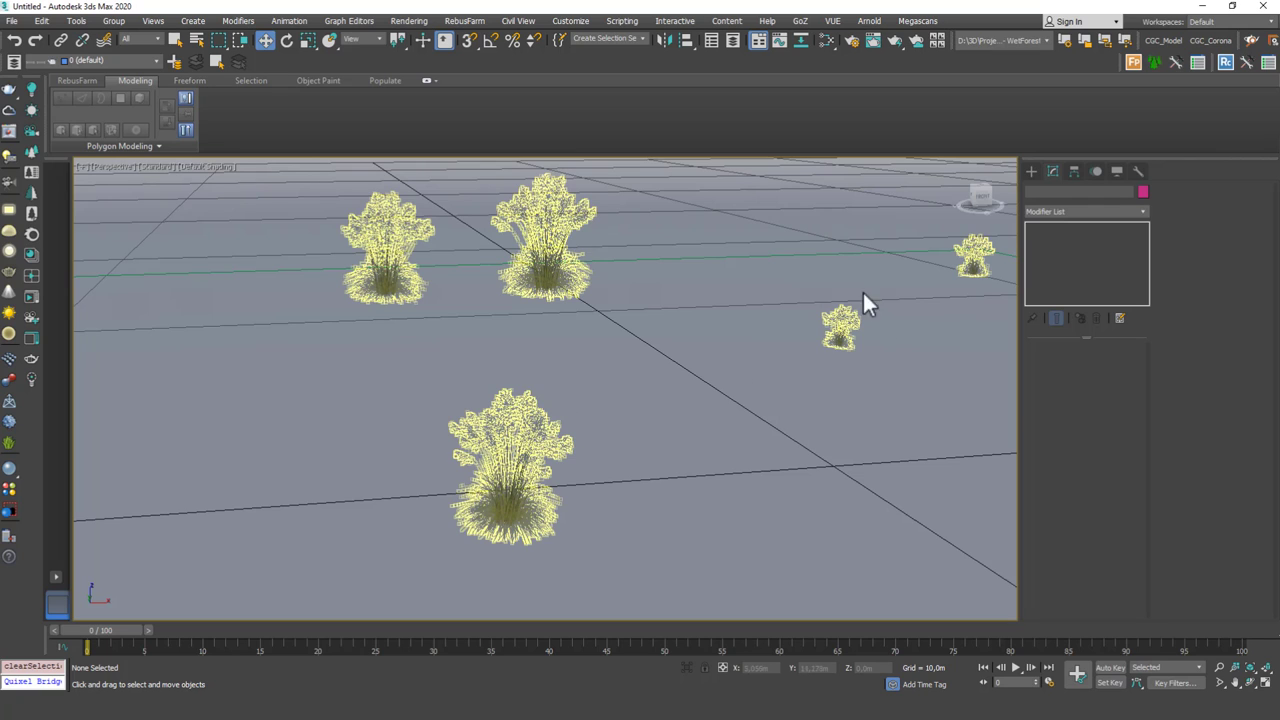
Add a New geometry item to the Forest scatter with Template unchecked.
{"action": "left_click", "coordinate": [664, 440]}
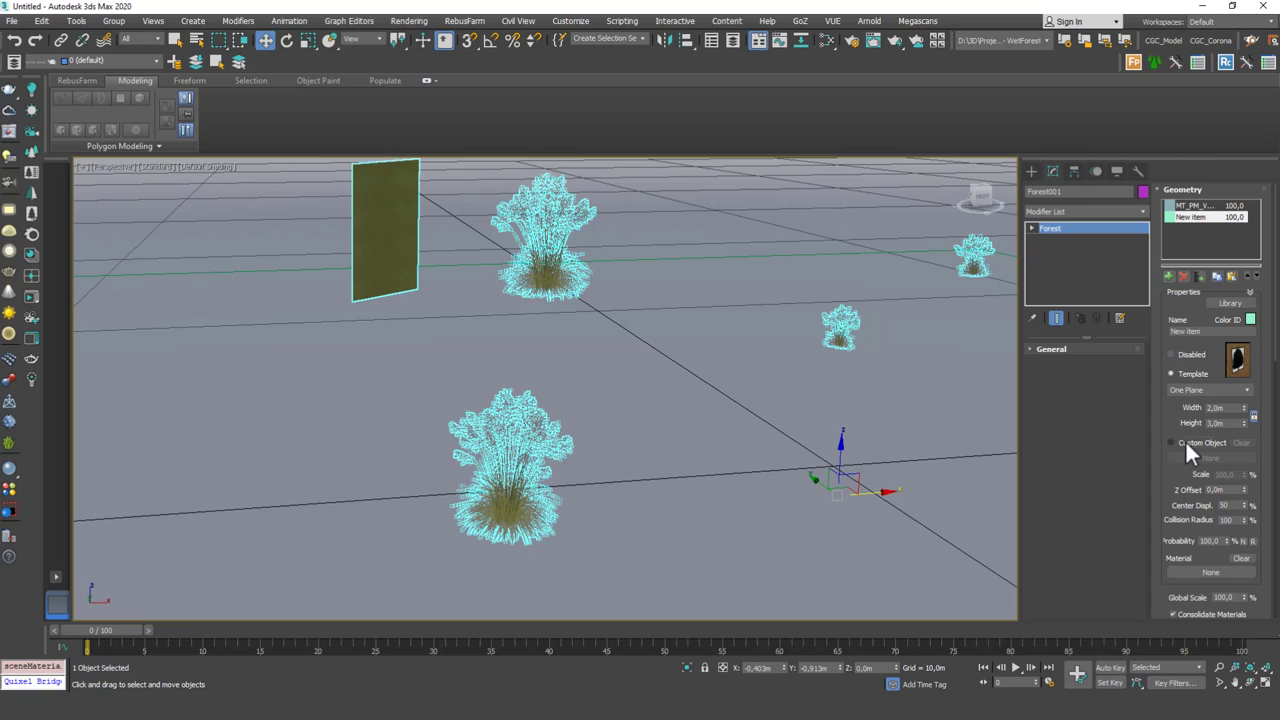
{"action": "left_click", "coordinate": [1172, 442]}
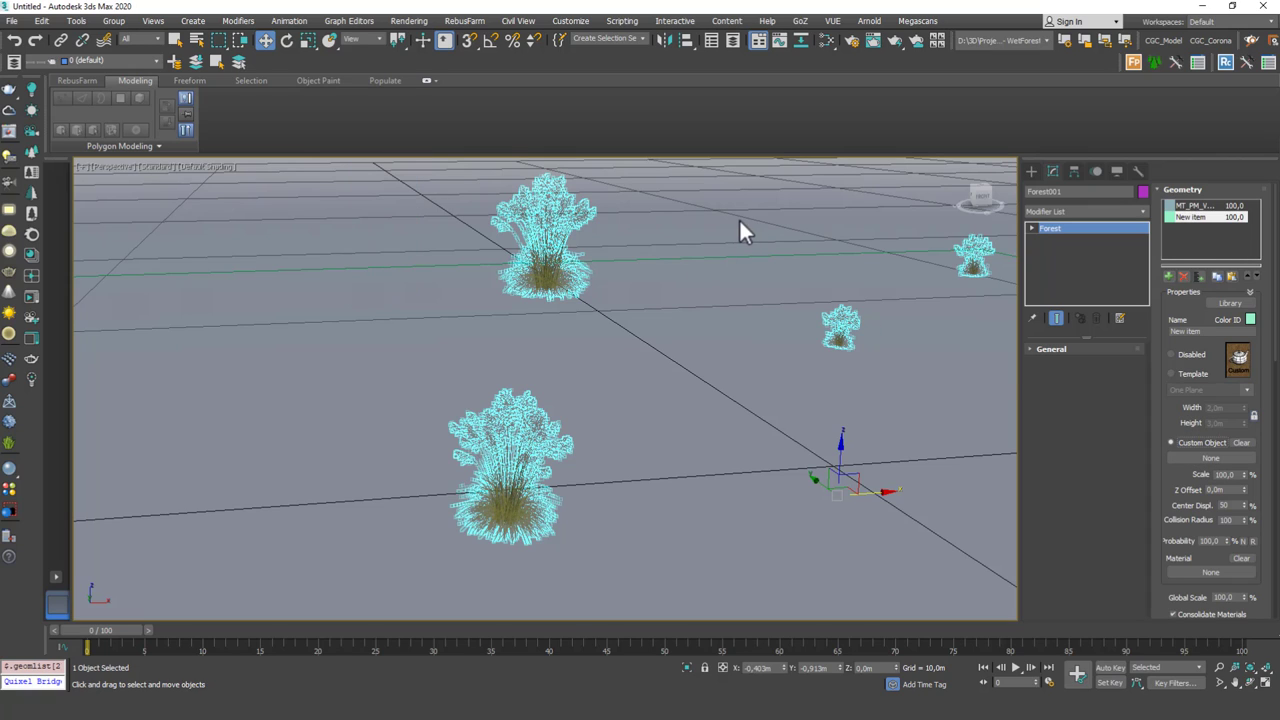
{"action": "mouse_move", "coordinate": [744, 288]}
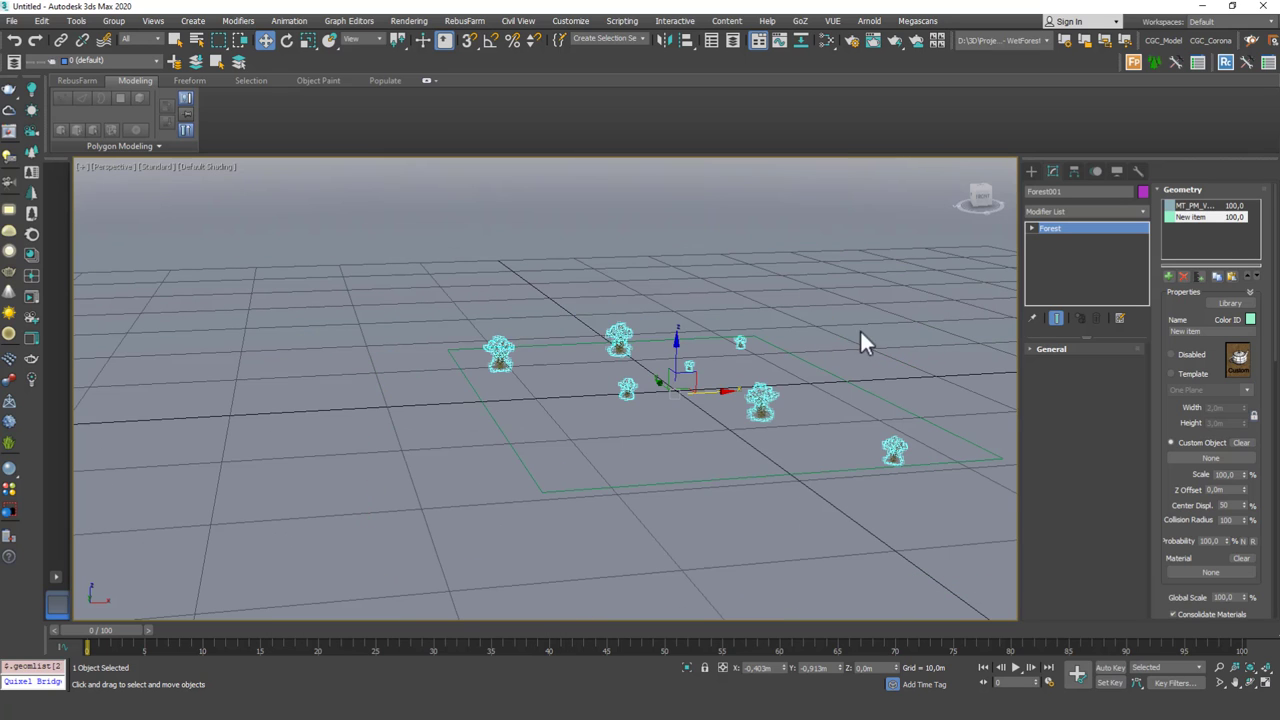
{"action": "key", "text": "Delete"}
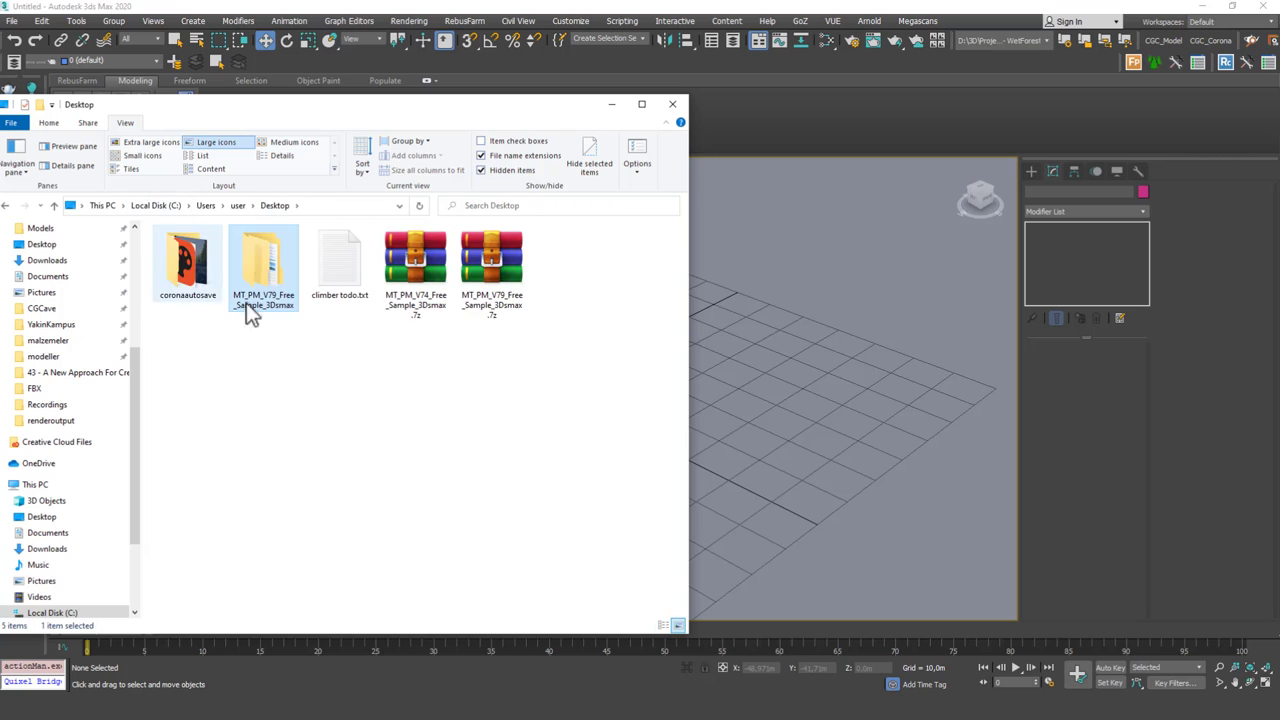
Browse into MT_PM_V74_Free_Sample_3Dsmax and its MT_PM_V74_Mesh_Corona folder on the Desktop.
{"action": "left_click", "coordinate": [492, 260]}
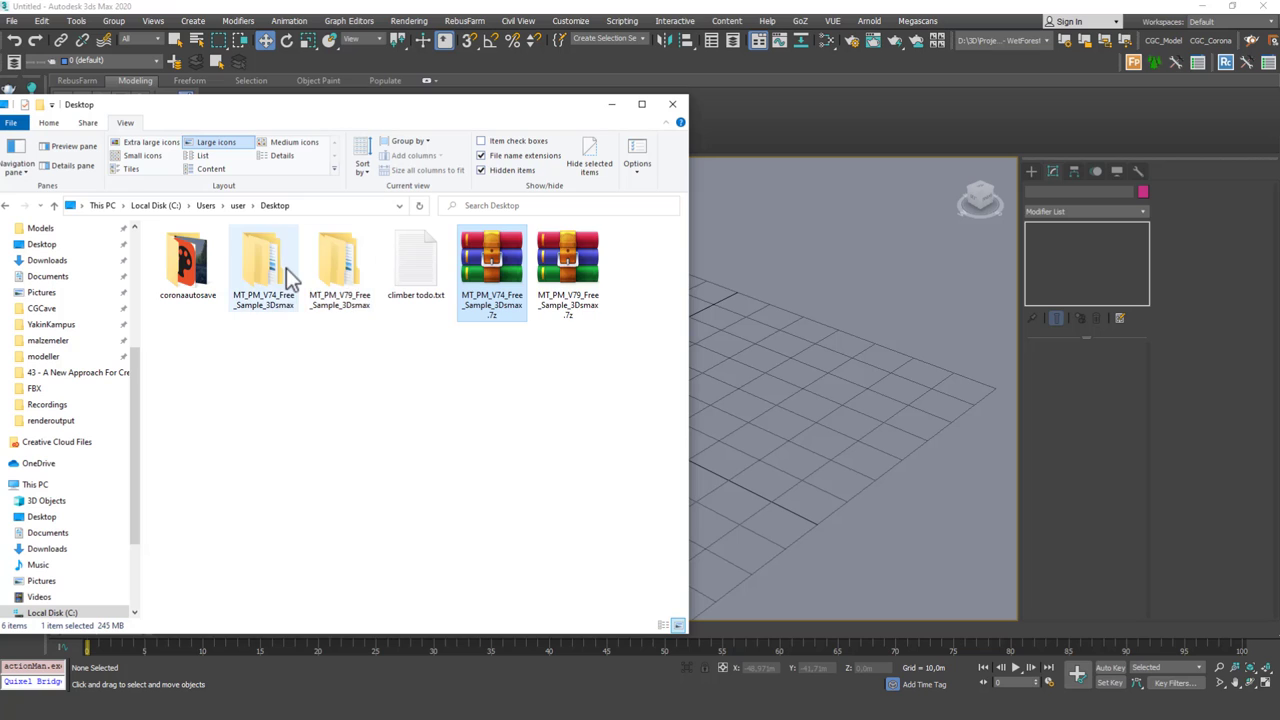
{"action": "double_click", "coordinate": [264, 256]}
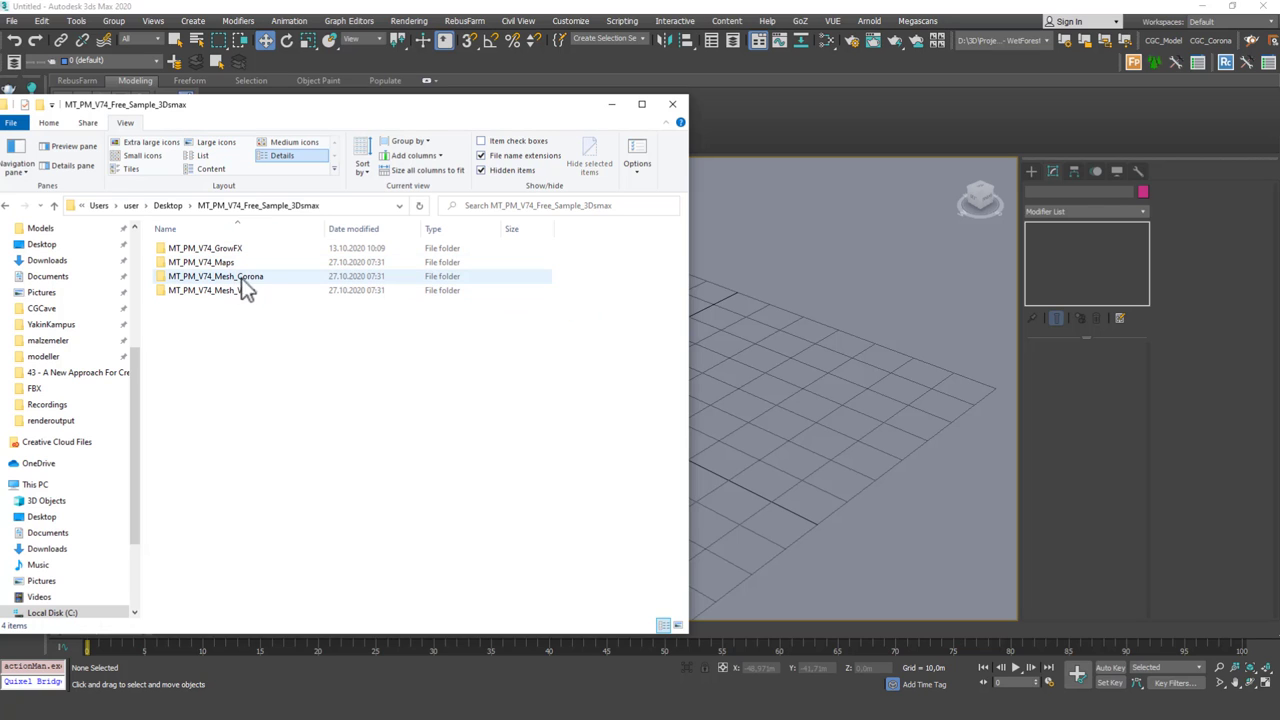
{"action": "double_click", "coordinate": [216, 276]}
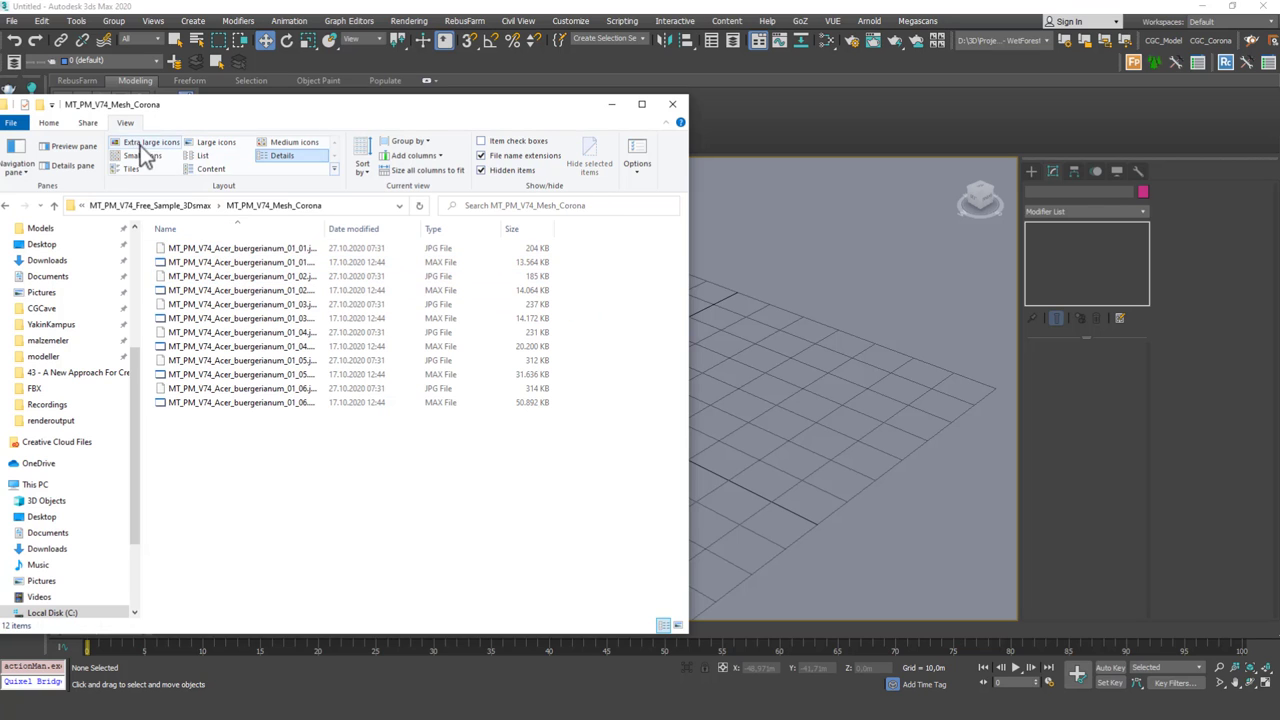
{"action": "left_click", "coordinate": [148, 142]}
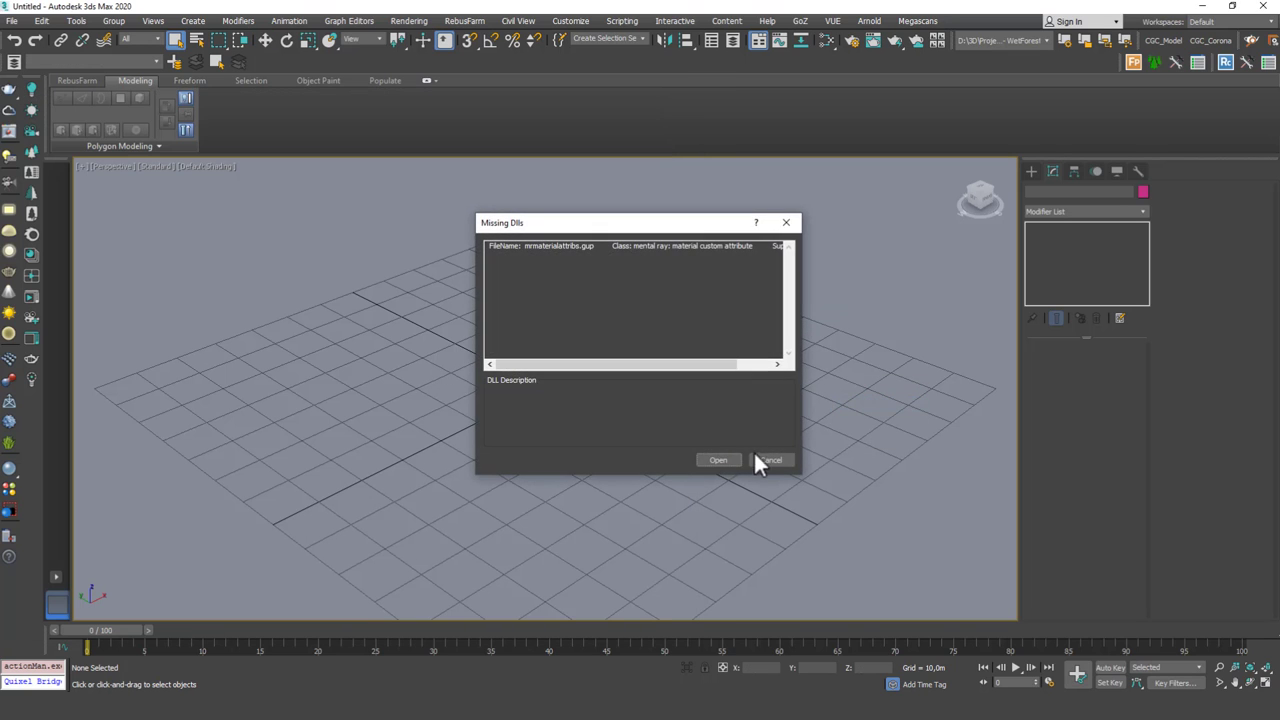
Dismiss the Missing DLLs warning after dragging the tree .max file into the scene.
{"action": "left_click", "coordinate": [772, 460]}
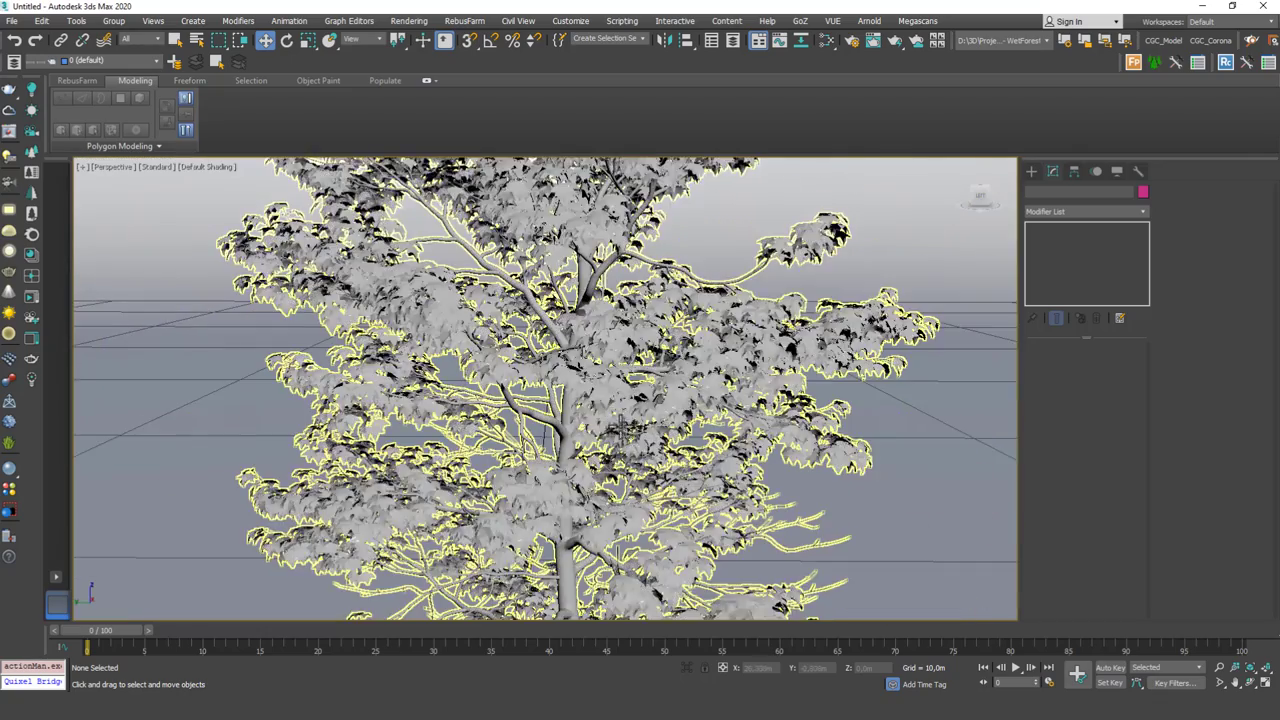
{"action": "left_click", "coordinate": [570, 20]}
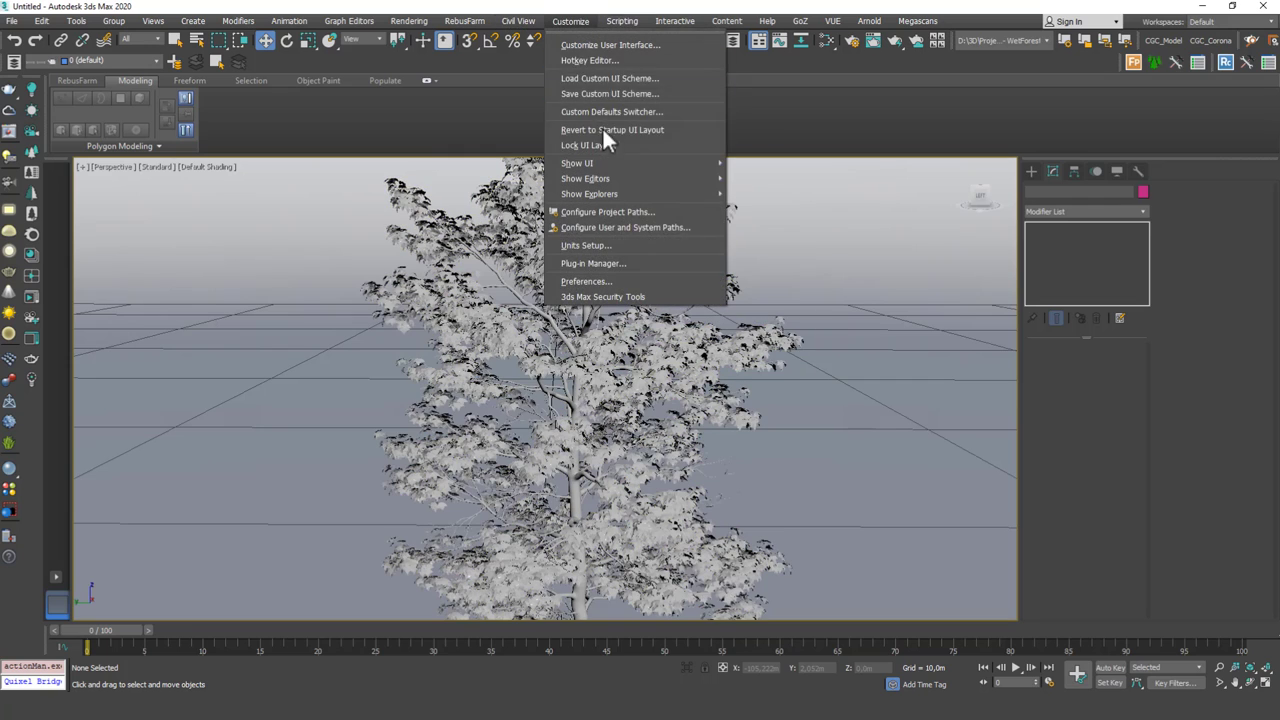
{"action": "mouse_move", "coordinate": [624, 228]}
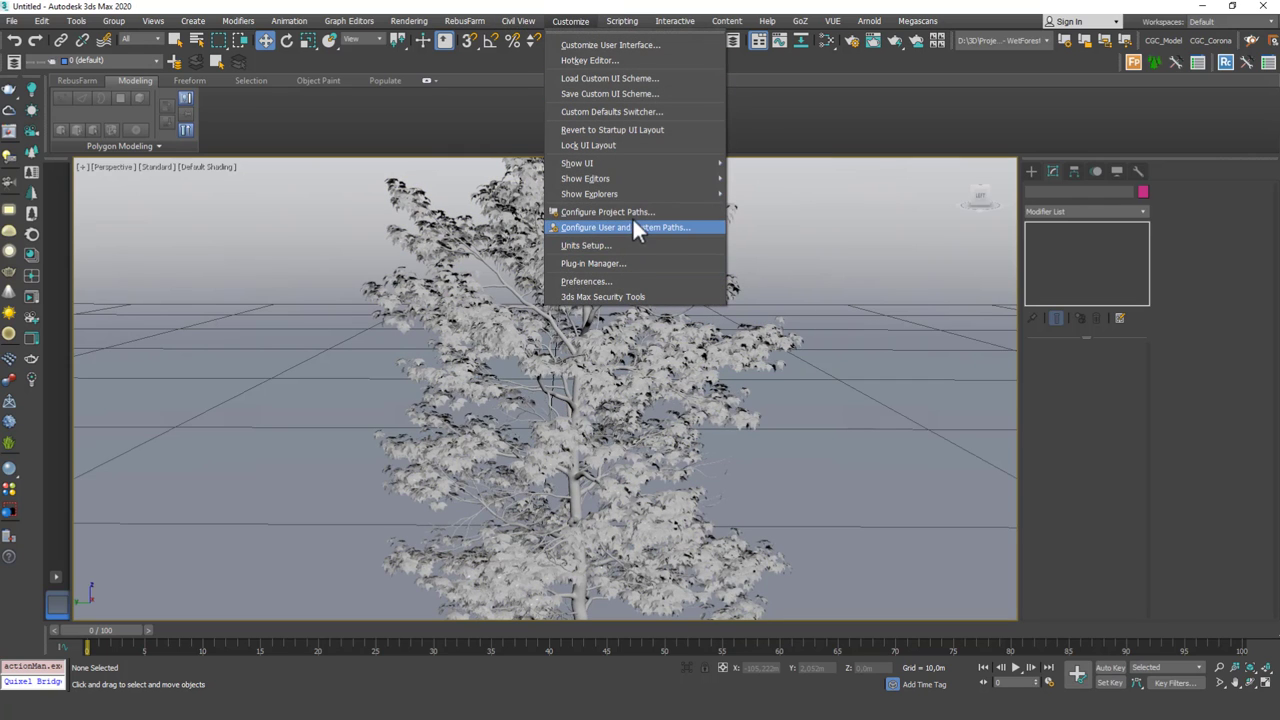
Add MT_PM_V74_Free_Sample_3Dsmax\MT_PM_V74_Maps as an External Files path via Configure Project Paths.
{"action": "left_click", "coordinate": [608, 212]}
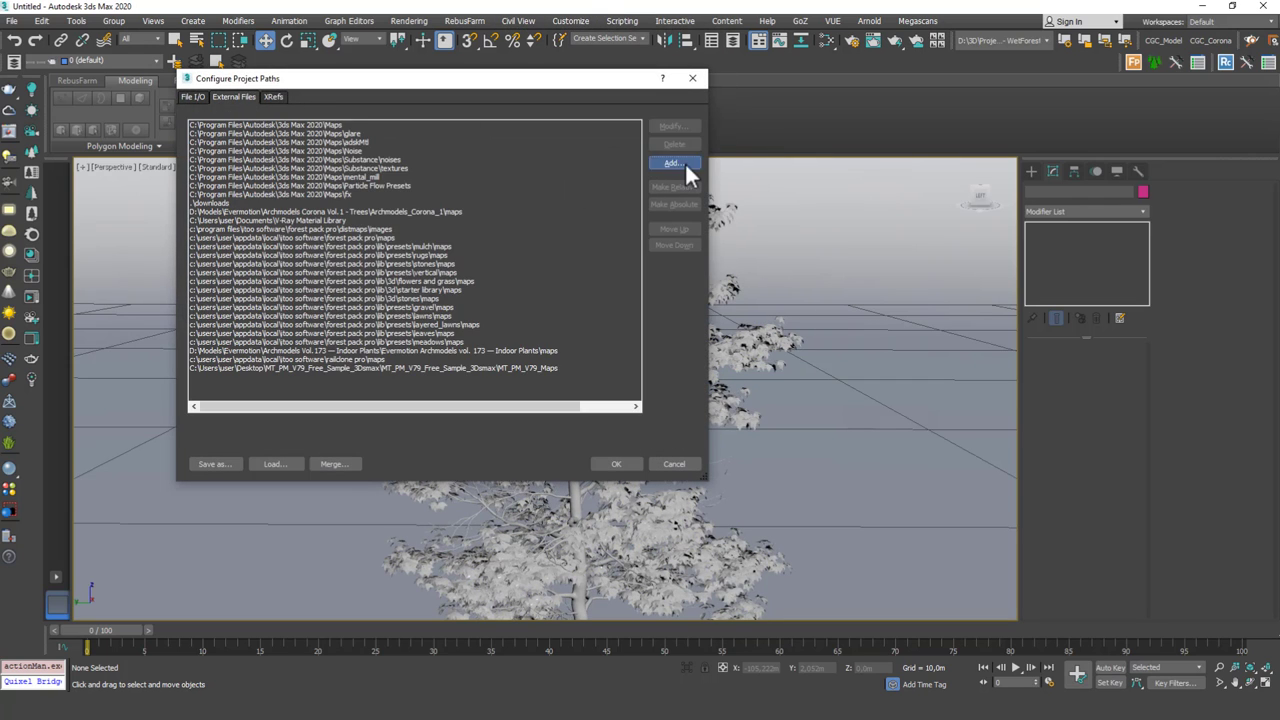
{"action": "left_click", "coordinate": [672, 164]}
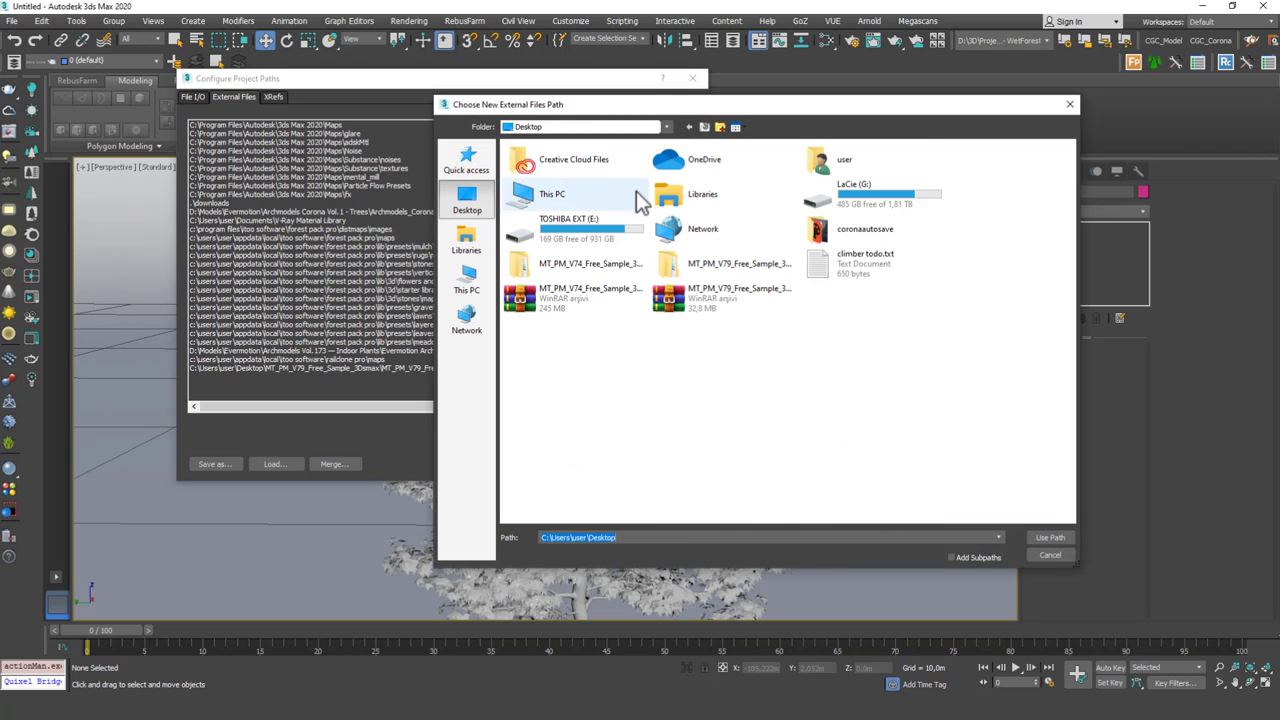
{"action": "double_click", "coordinate": [590, 264]}
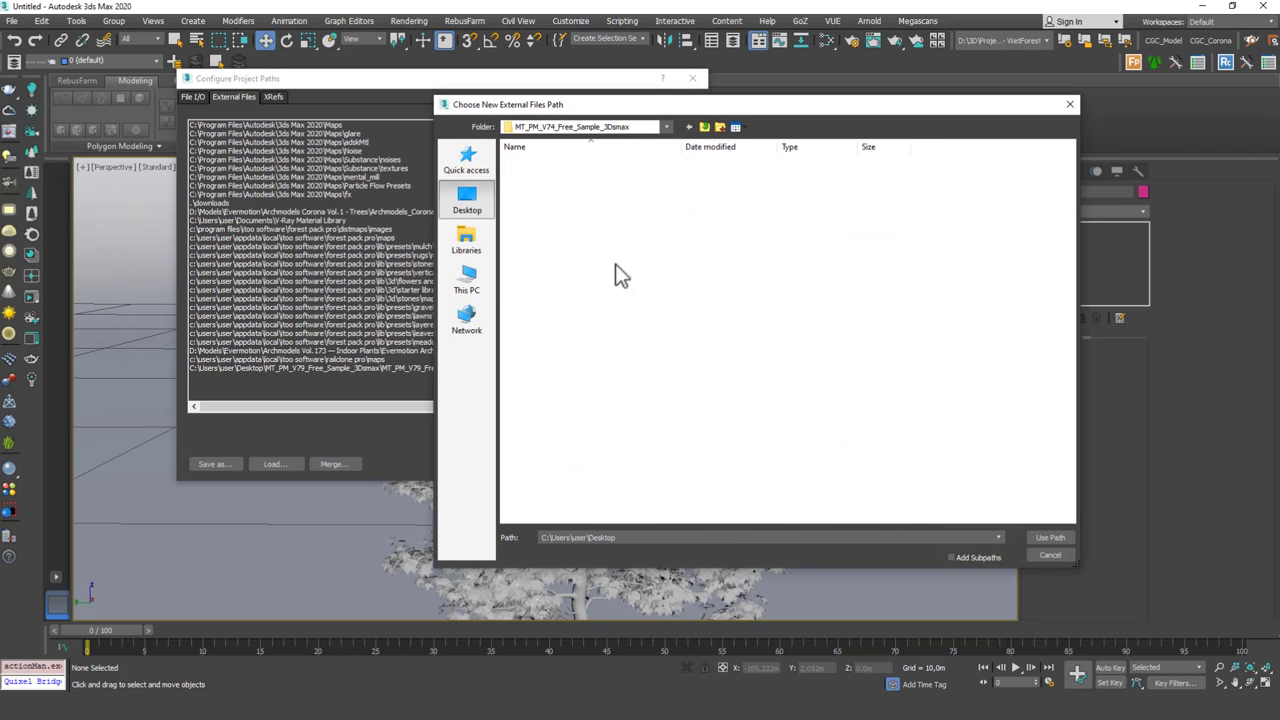
{"action": "double_click", "coordinate": [464, 198]}
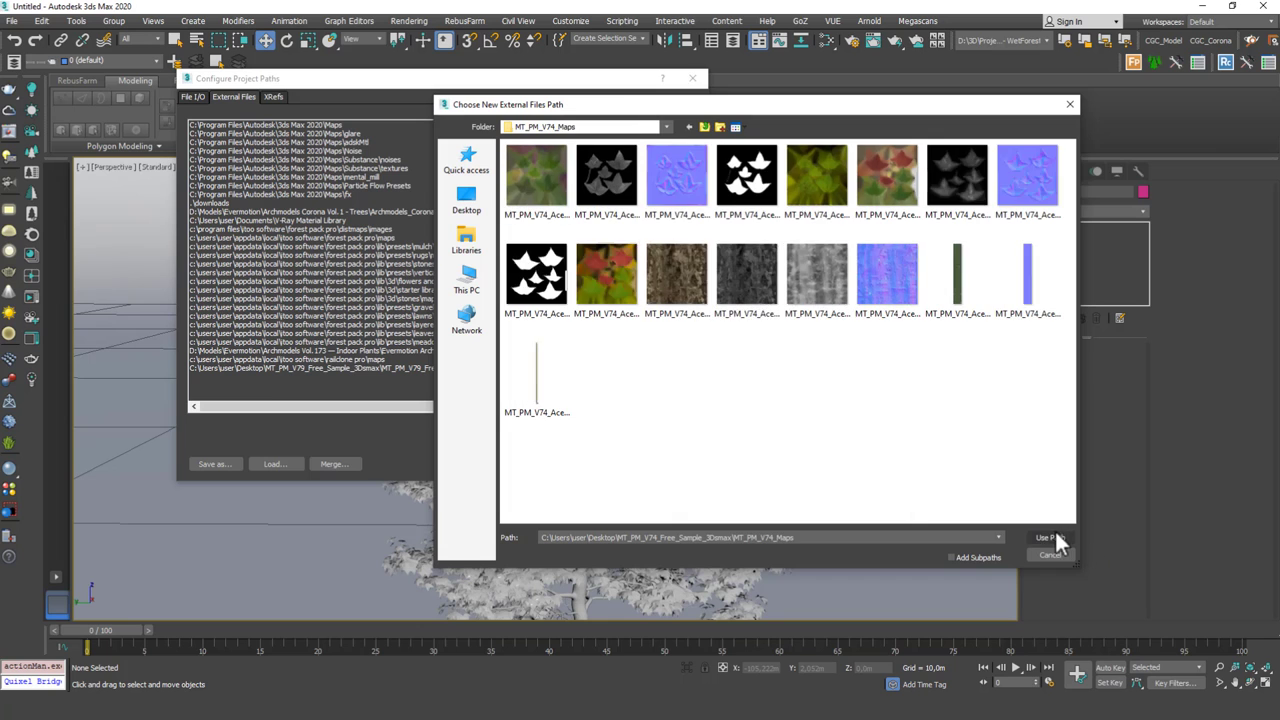
{"action": "left_click", "coordinate": [1046, 538]}
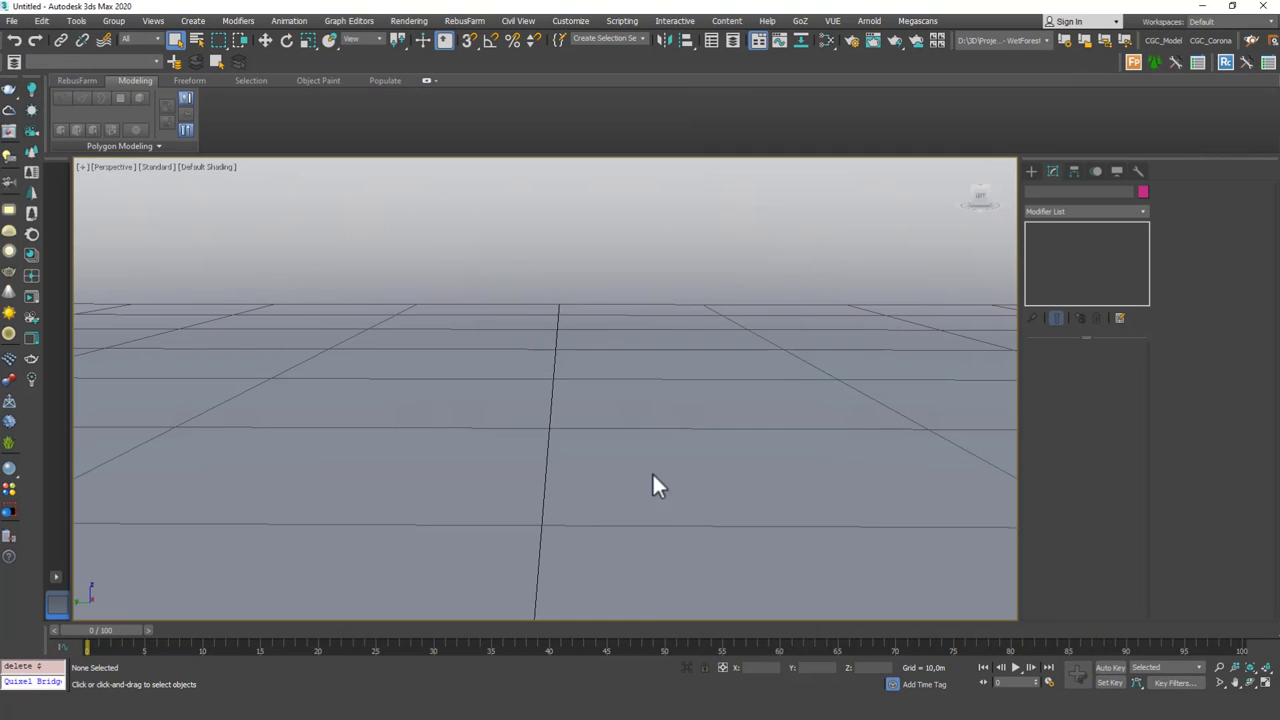
{"action": "mouse_move", "coordinate": [538, 518]}
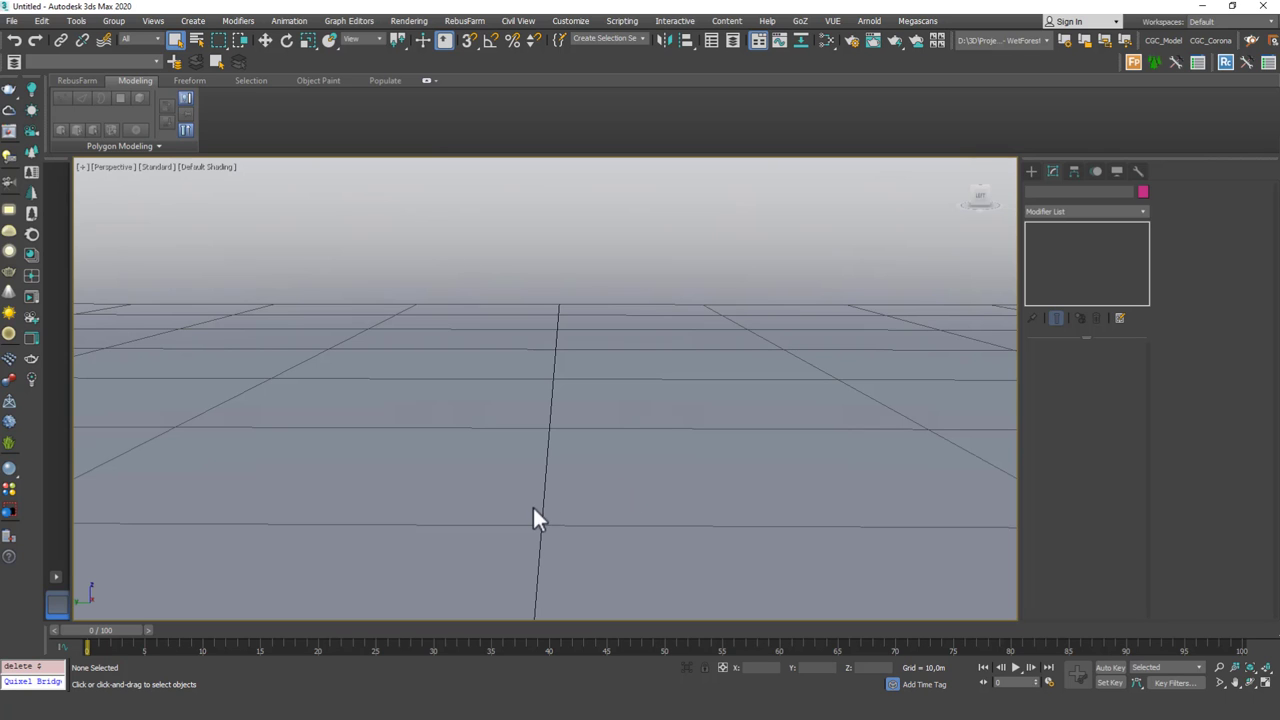
Select the re-merged, now textured Acer tree model in the scene.
{"action": "left_click", "coordinate": [544, 530]}
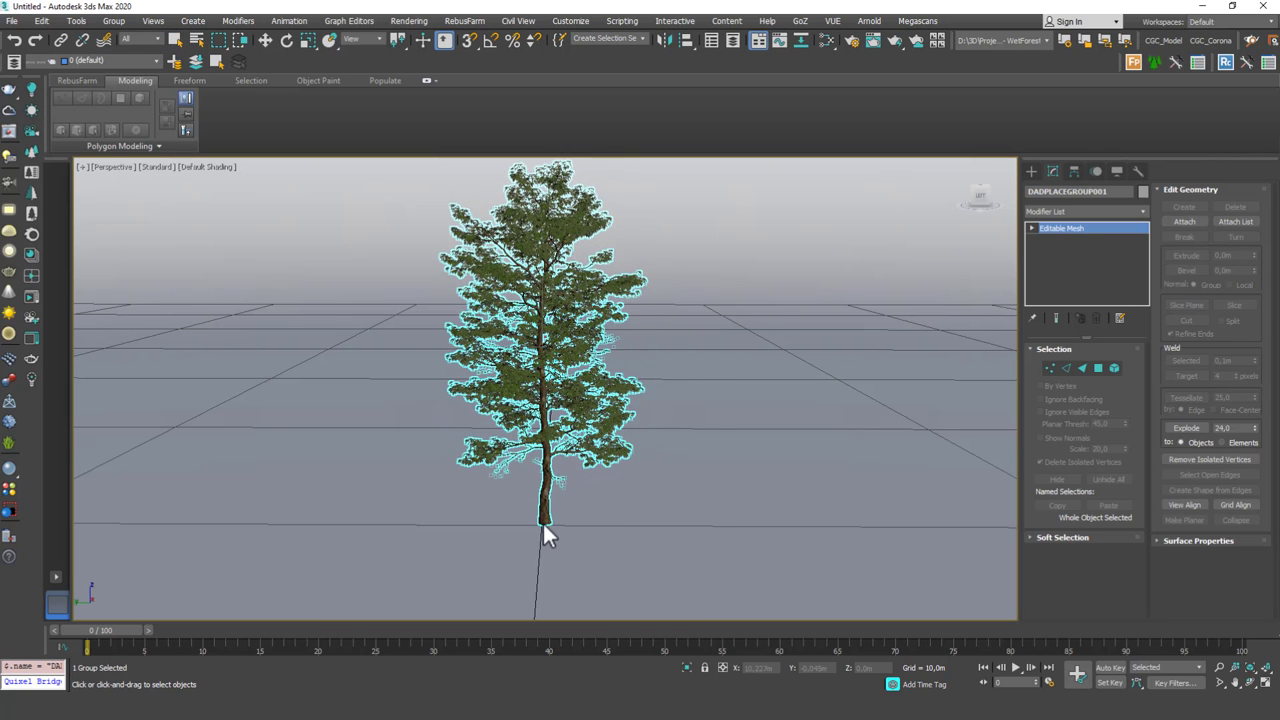